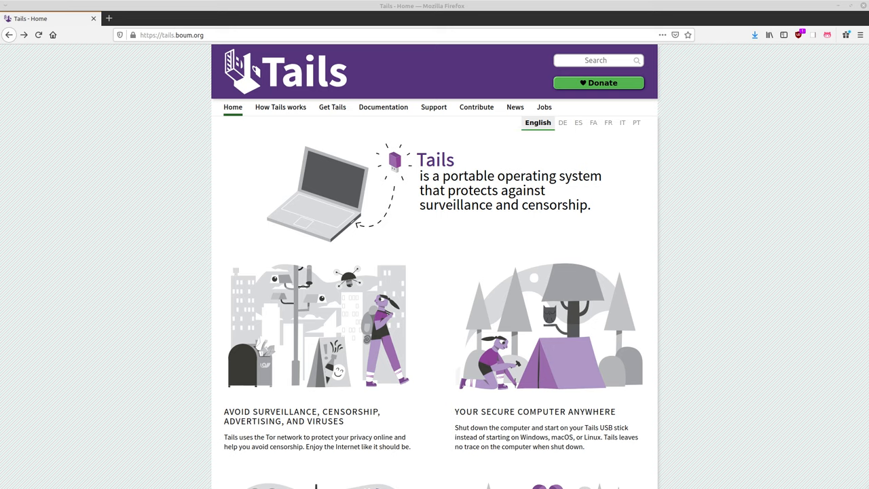
mouse_move(105, 147)
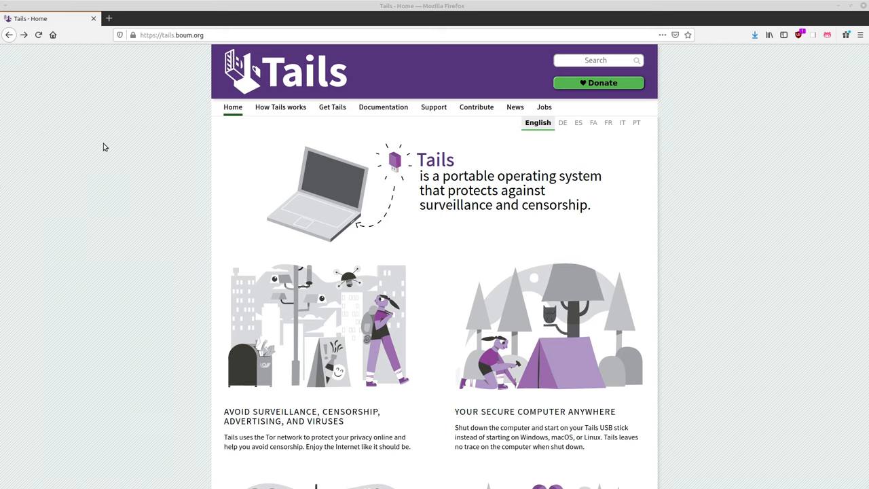
mouse_move(112, 175)
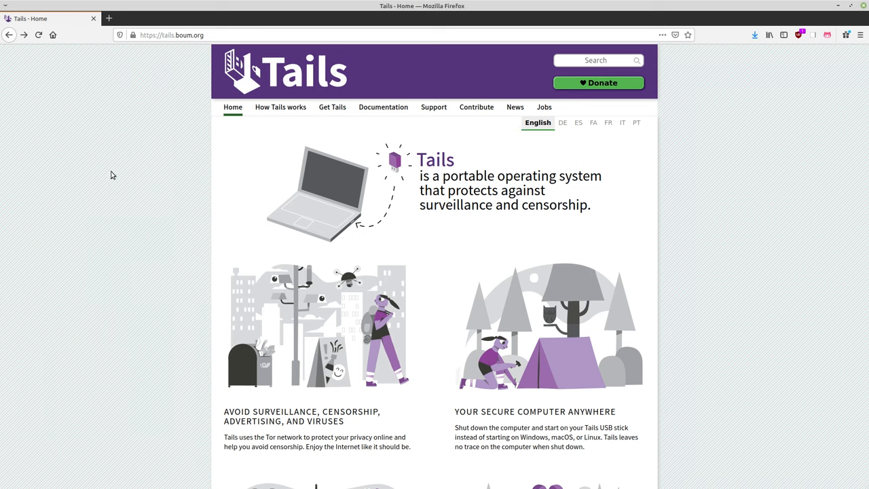
mouse_move(108, 212)
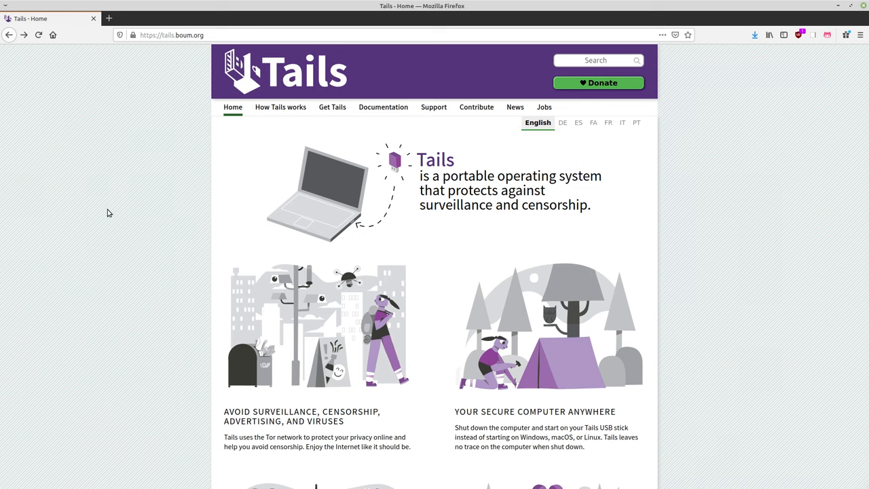
mouse_move(119, 241)
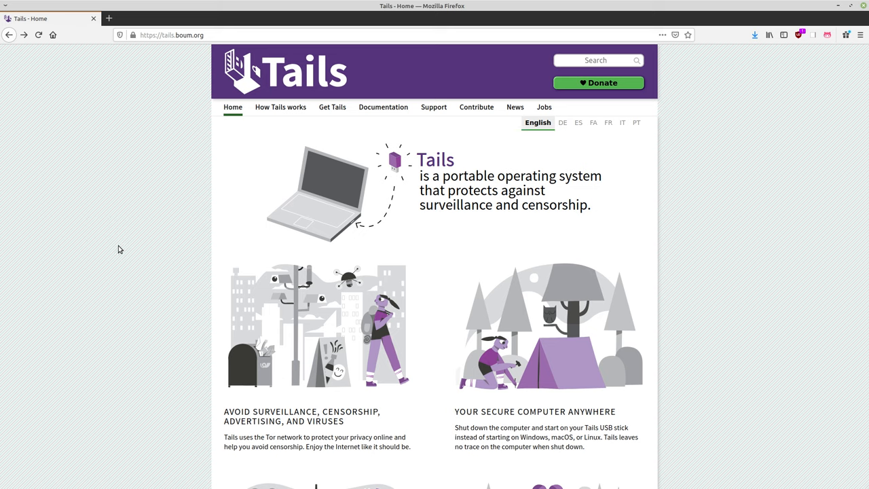
mouse_move(117, 243)
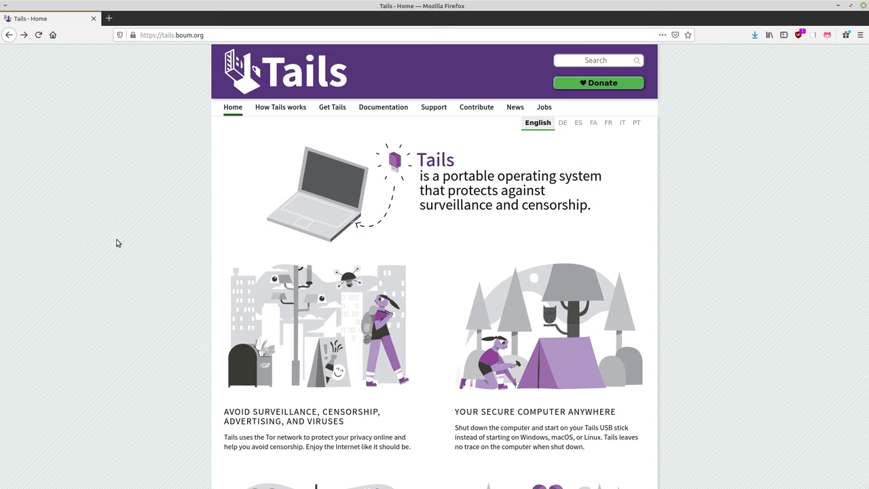
mouse_move(157, 277)
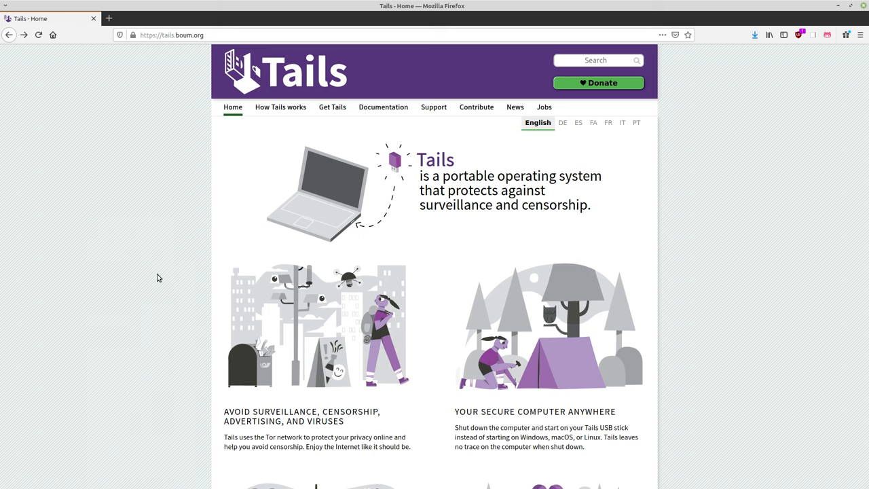
mouse_move(148, 288)
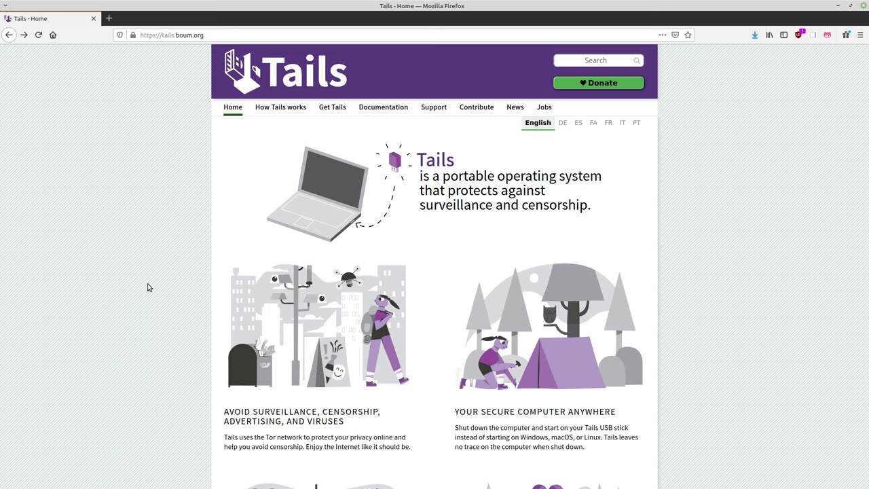
mouse_move(161, 273)
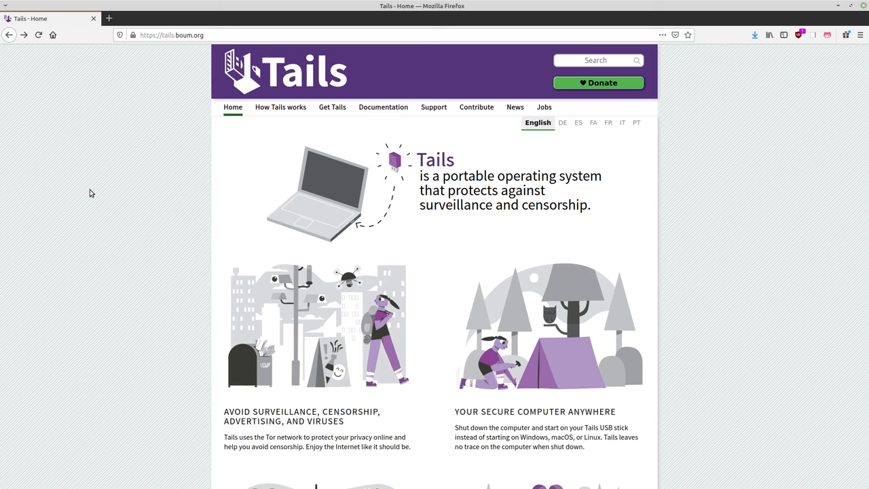
mouse_move(41, 204)
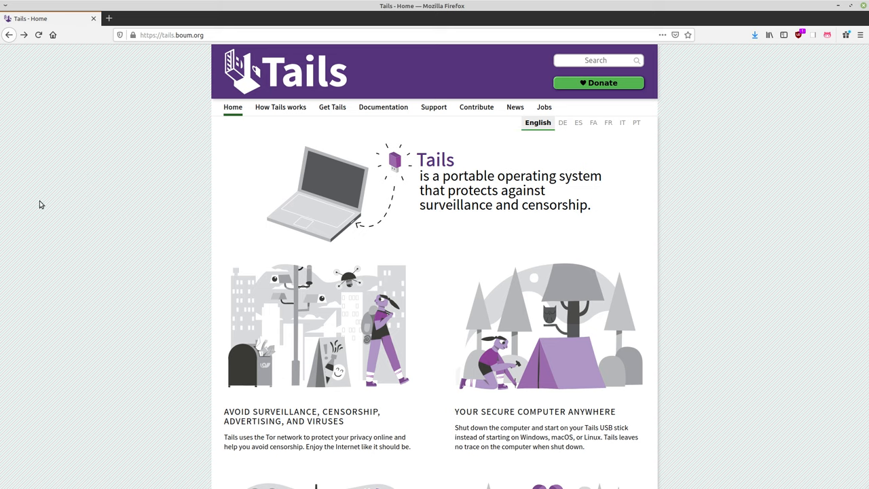
mouse_move(66, 193)
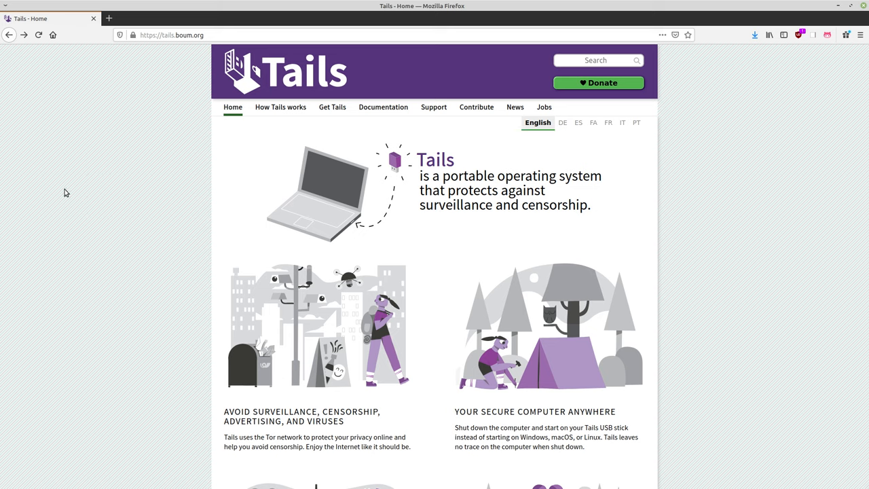
mouse_move(57, 193)
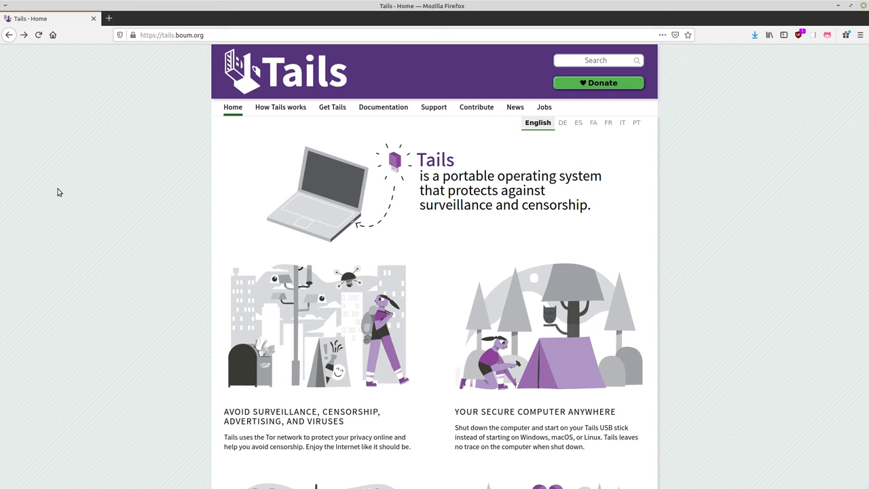
Go to the Install section of tails.boum.org and choose the Linux installation page.
scroll(down, 3)
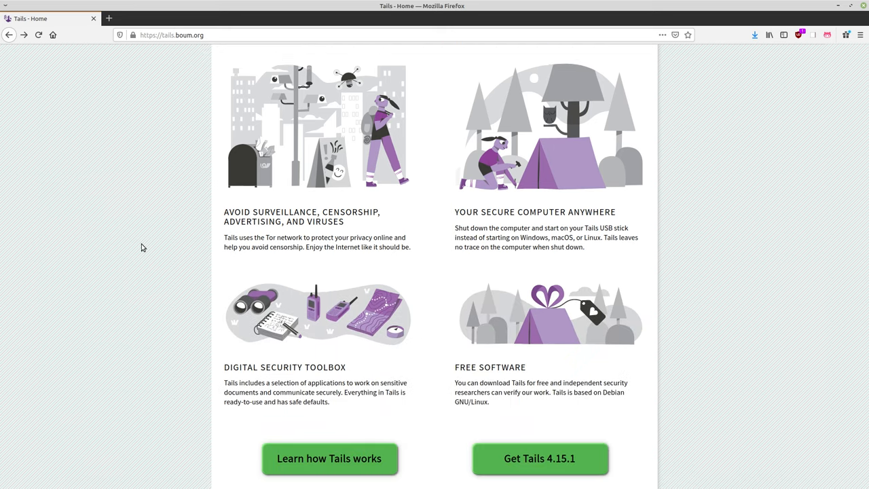
scroll(down, 3)
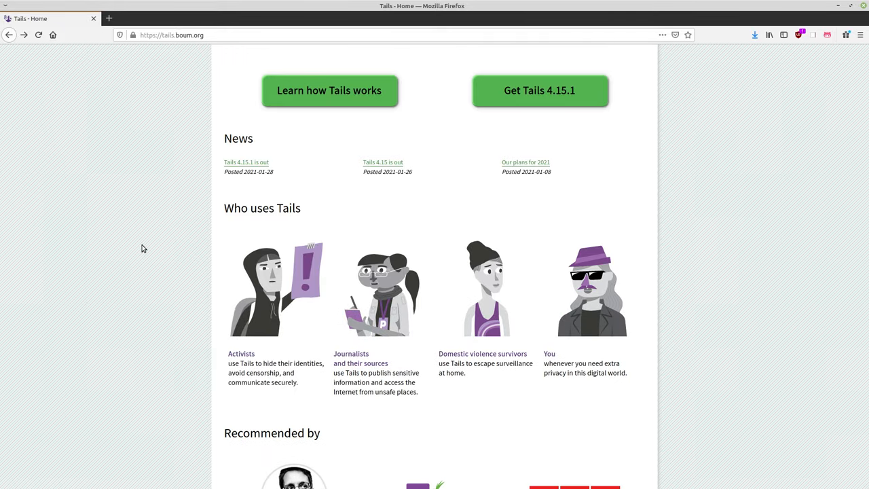
mouse_move(257, 361)
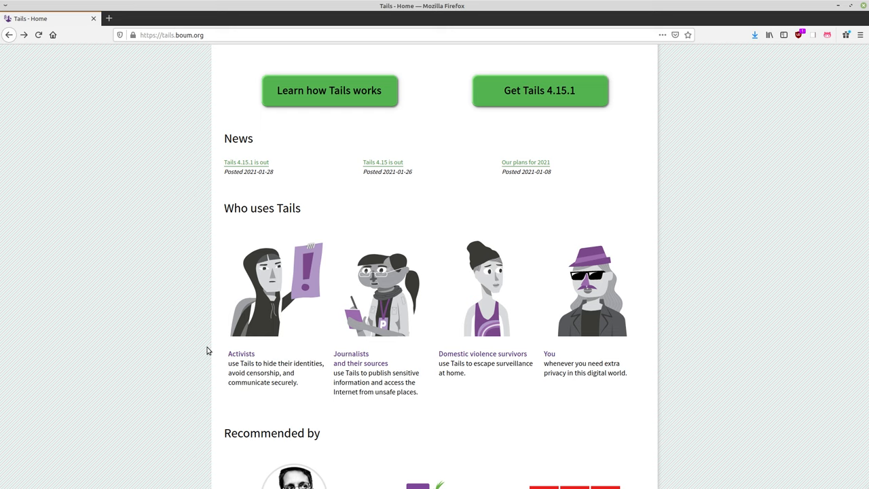
mouse_move(334, 353)
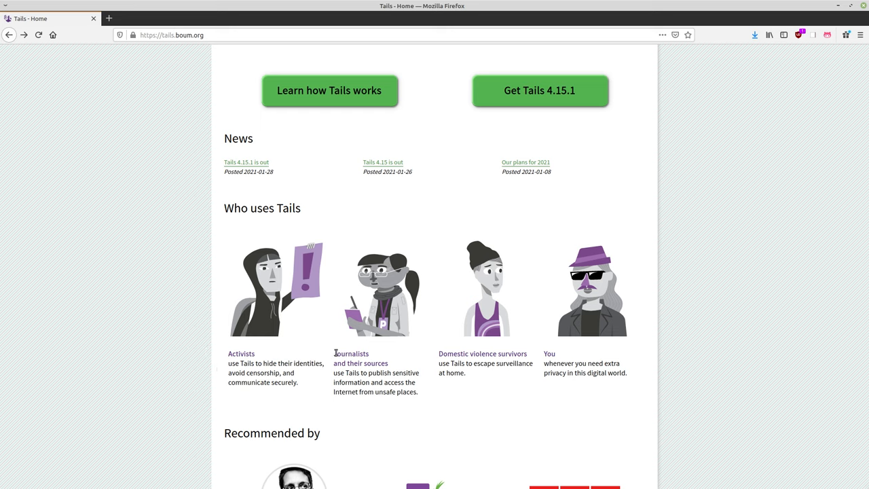
mouse_move(547, 405)
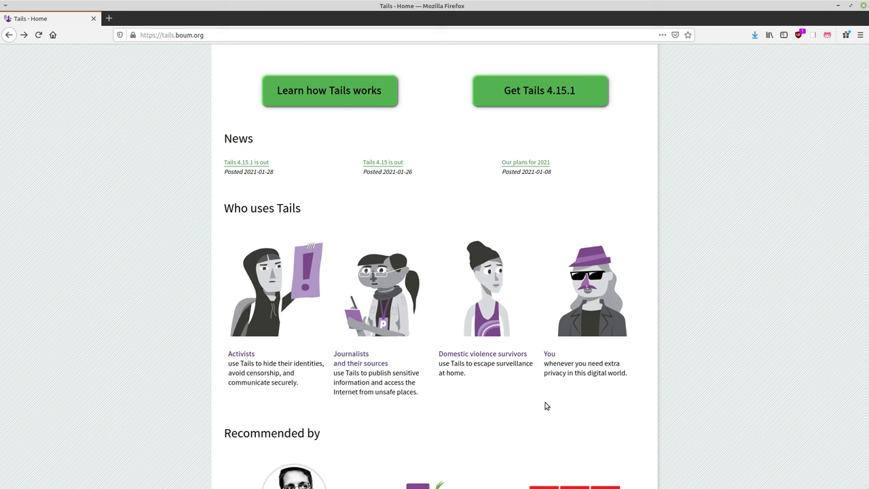
mouse_move(502, 352)
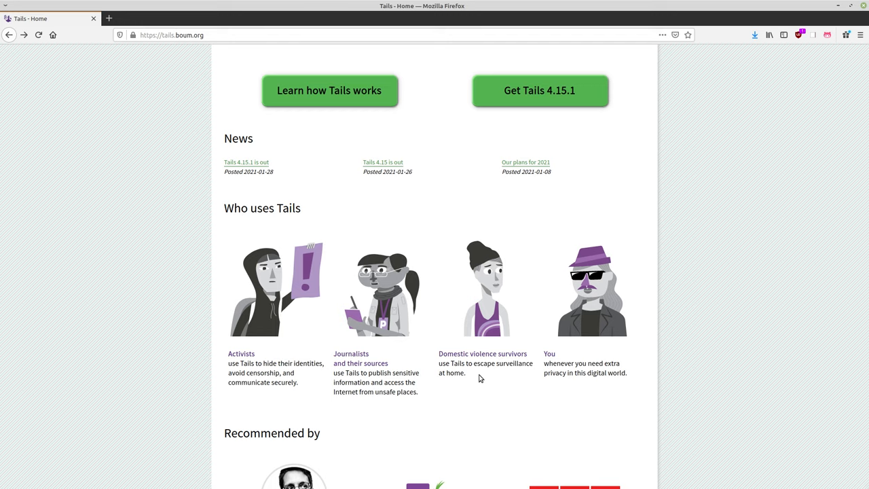
mouse_move(461, 410)
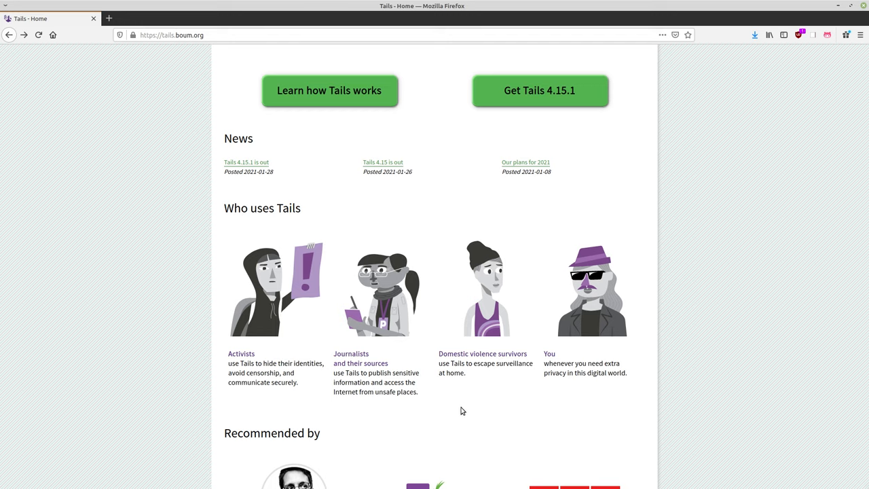
mouse_move(475, 380)
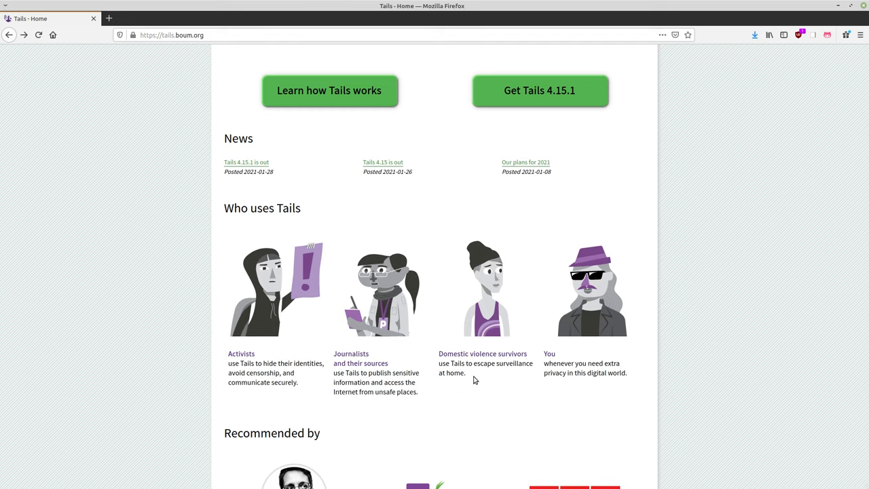
mouse_move(469, 359)
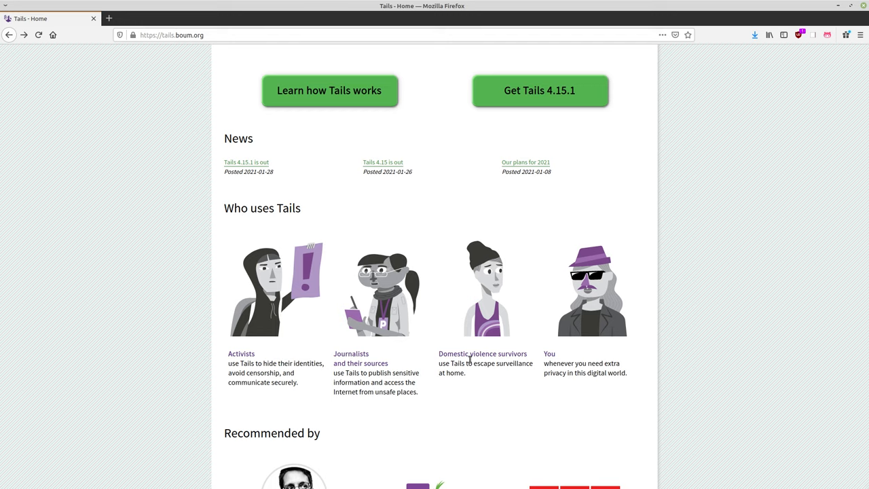
mouse_move(565, 353)
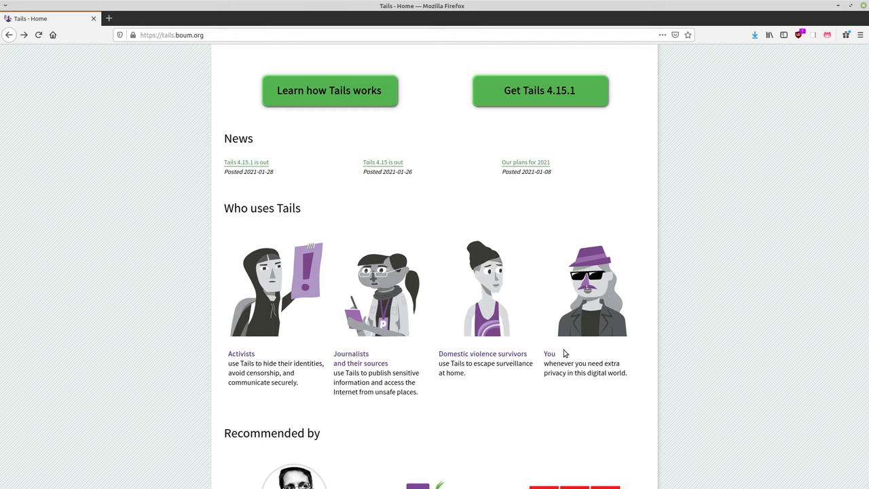
mouse_move(559, 345)
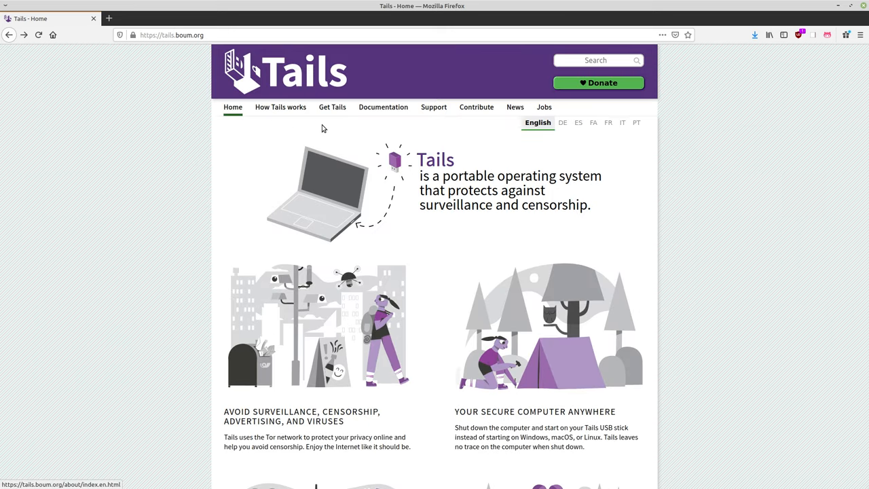
click(331, 106)
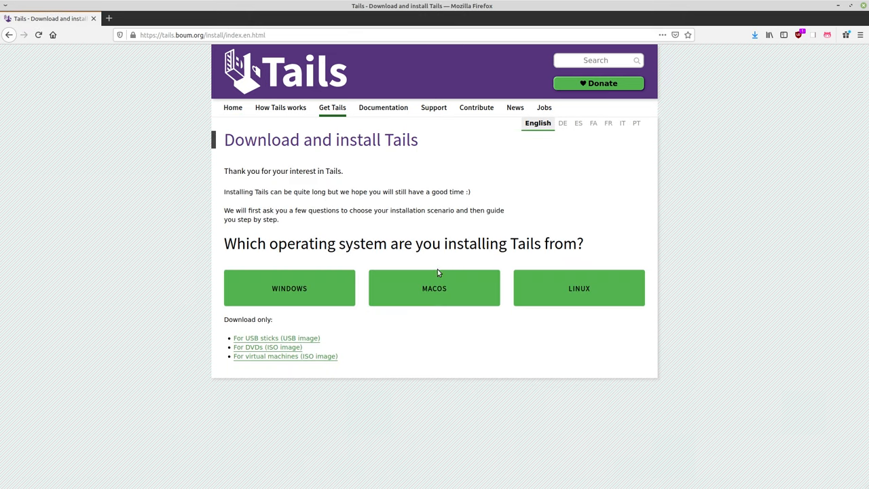
mouse_move(468, 228)
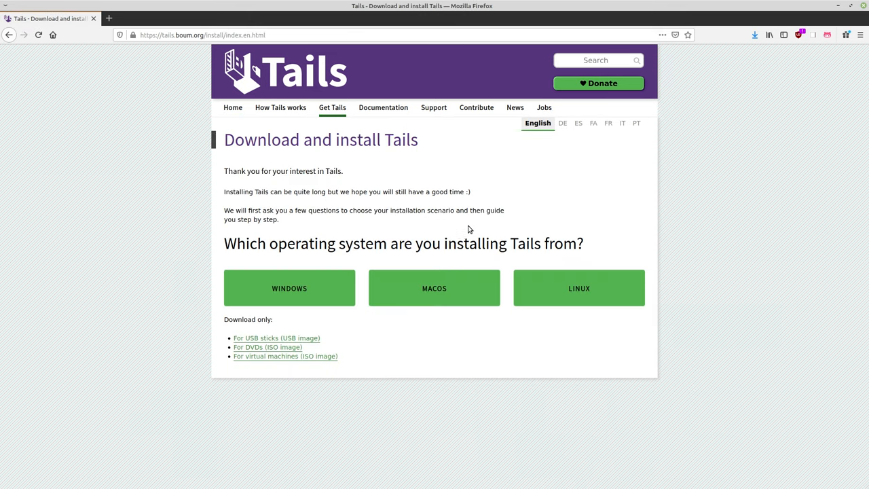
click(578, 287)
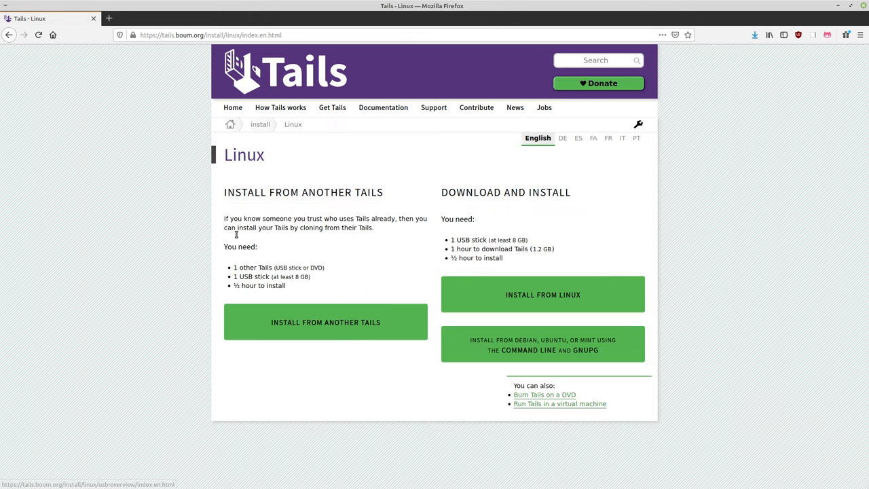
mouse_move(502, 249)
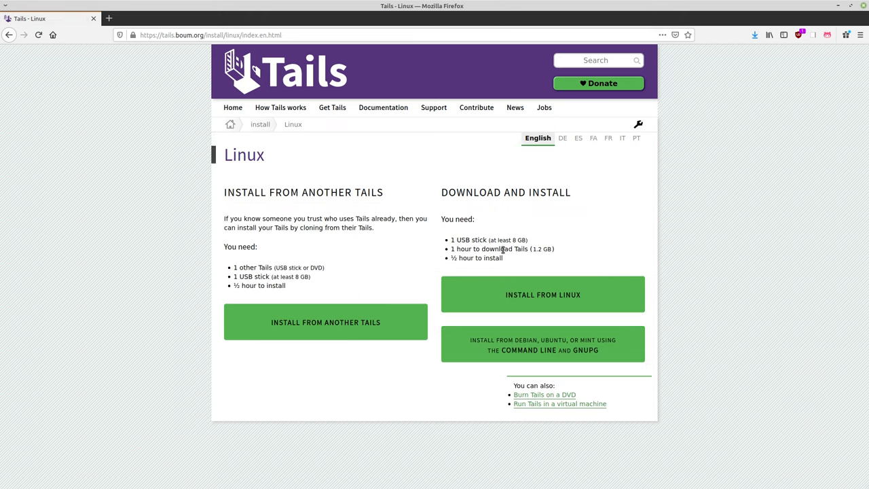
mouse_move(494, 232)
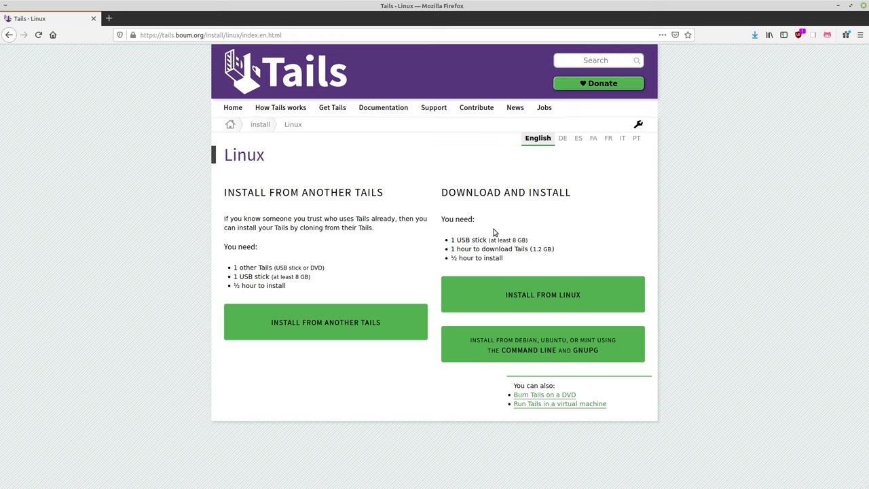
mouse_move(521, 233)
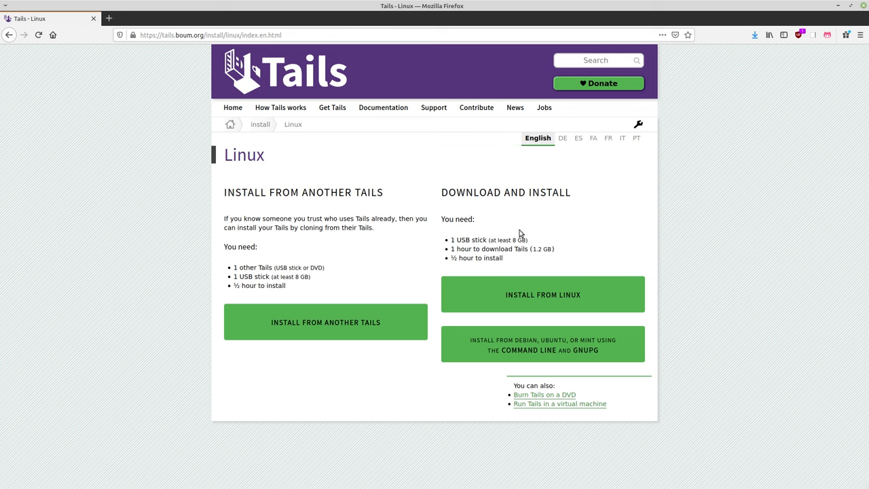
mouse_move(375, 215)
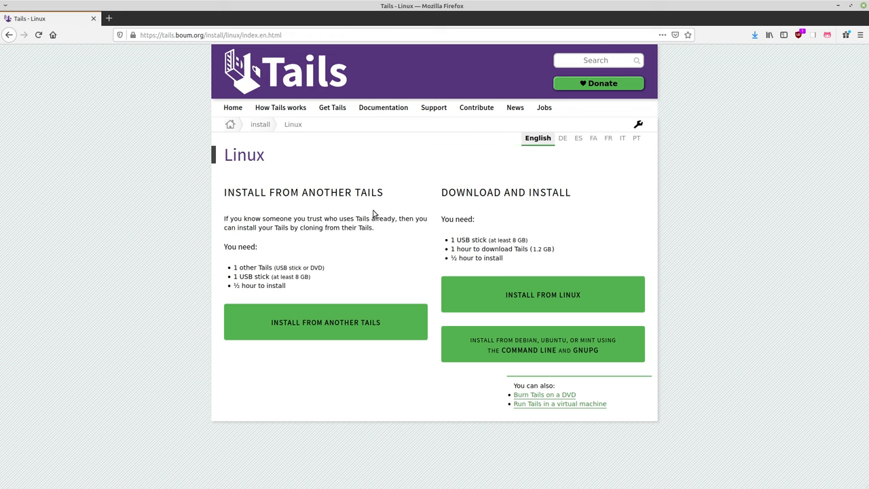
mouse_move(331, 215)
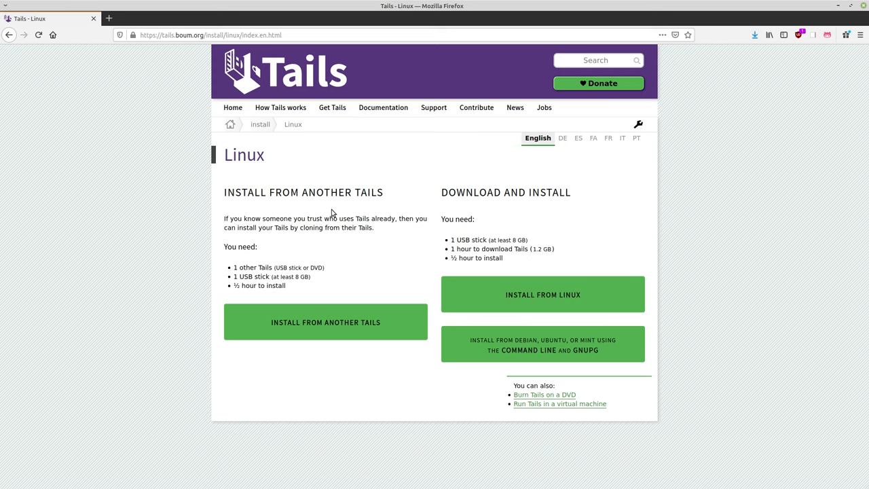
Start the Install from Linux guide at its Download Tails 4.15.1 step.
click(543, 293)
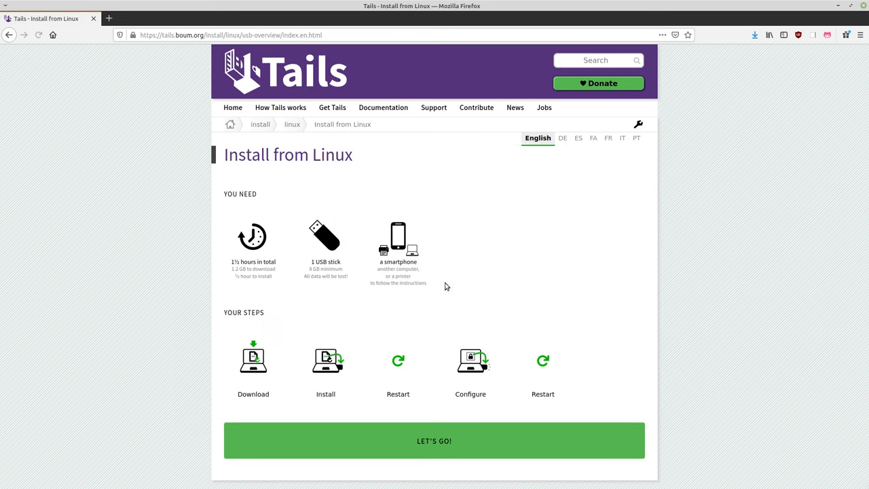
scroll(down, 3)
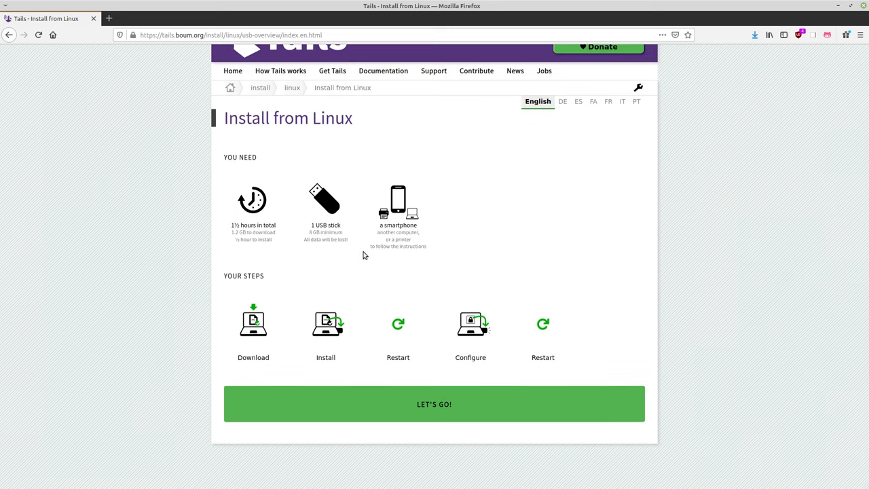
click(435, 404)
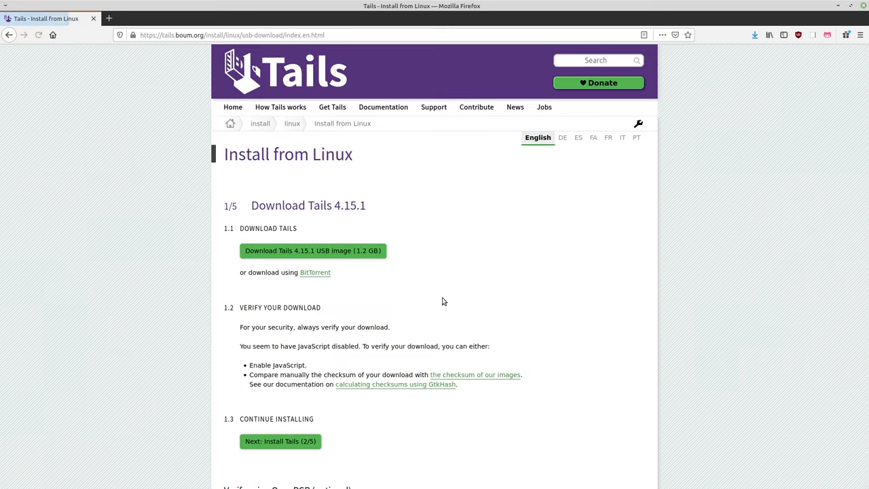
Read down through the Verify using OpenPGP instructions on the download step.
scroll(down, 3)
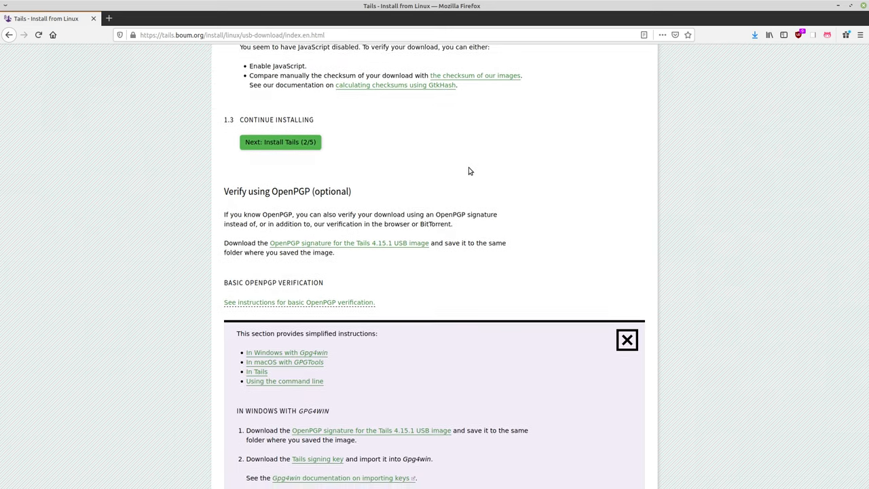
scroll(down, 3)
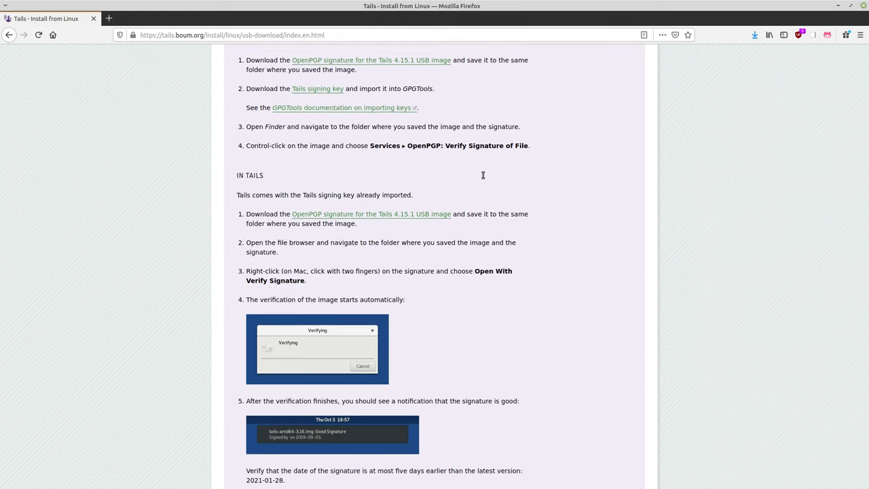
scroll(down, 3)
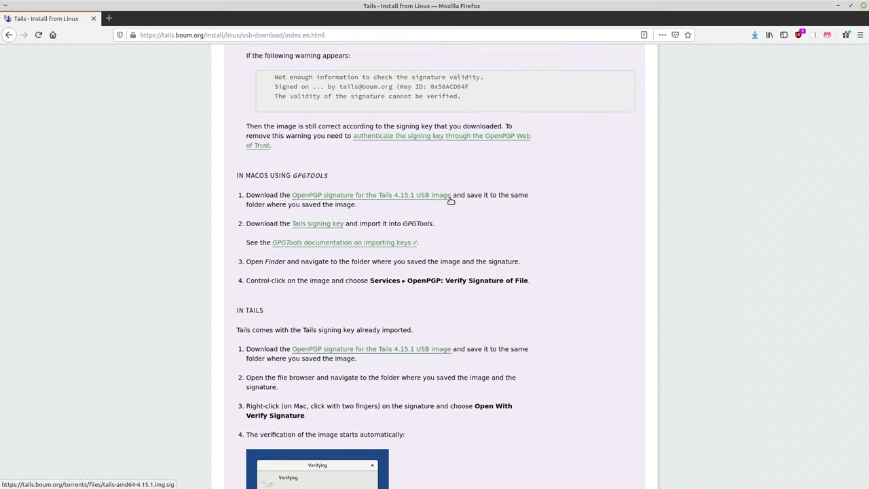
scroll(down, 3)
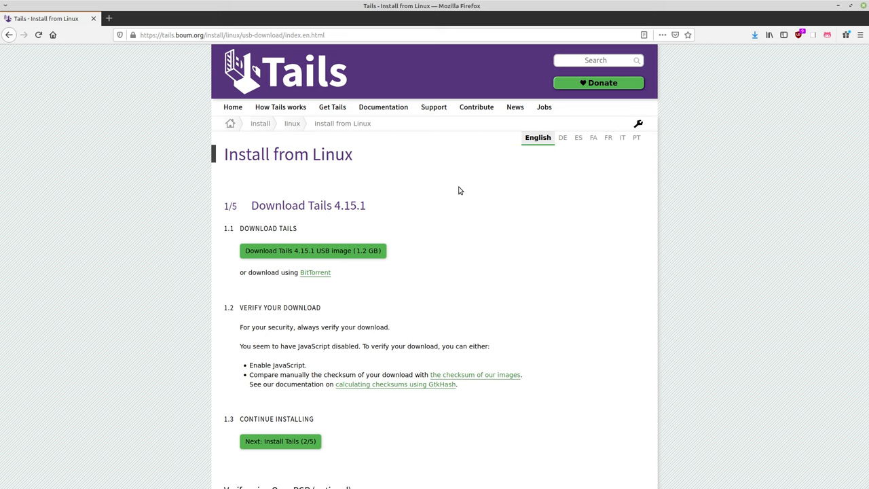
mouse_move(701, 167)
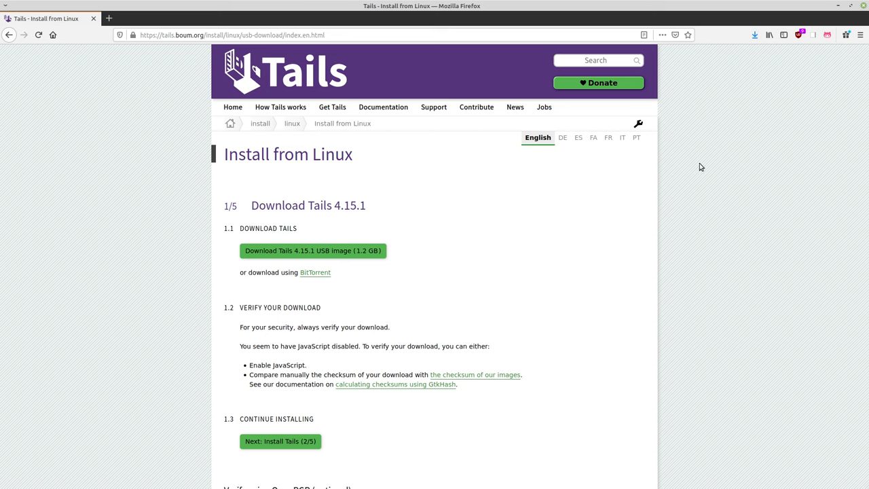
mouse_move(410, 173)
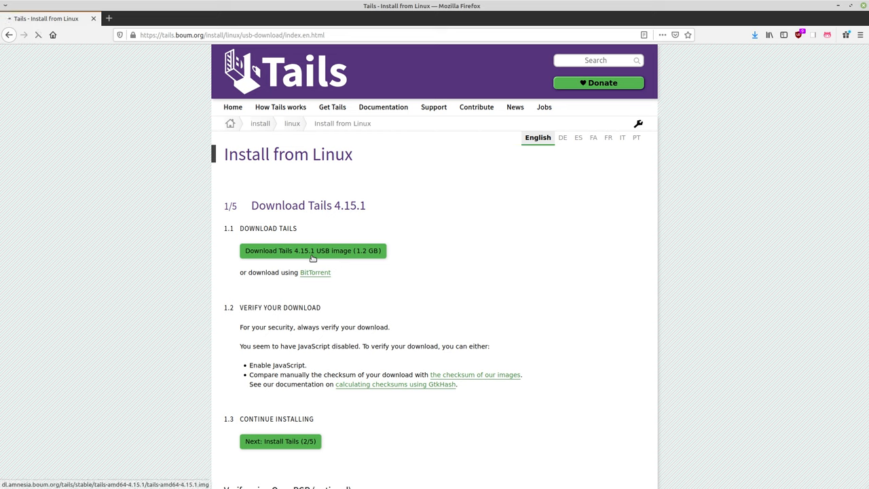
Begin the Tails 4.15.1 USB image download, cancel the Firefox dialog, and go back to the Linux page.
click(312, 249)
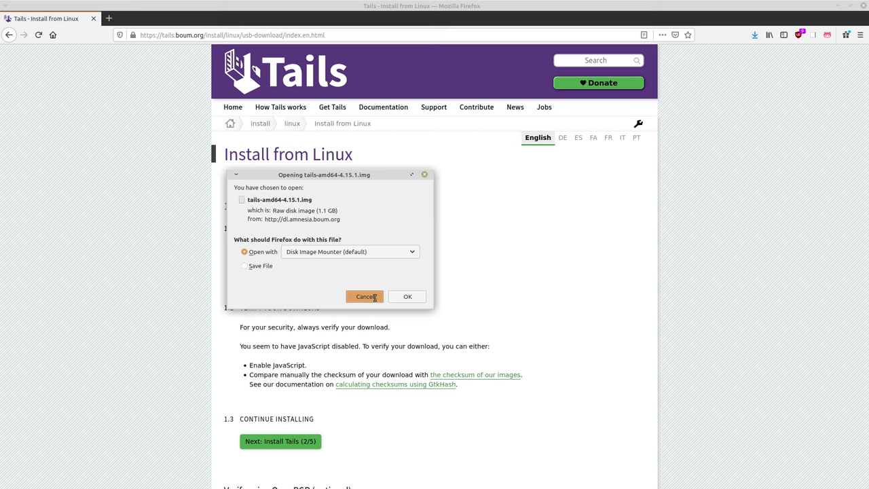
click(365, 296)
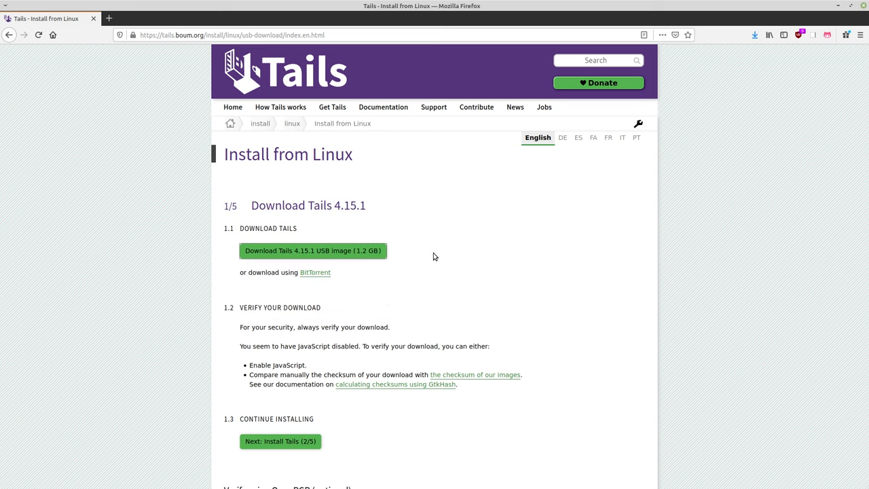
mouse_move(465, 258)
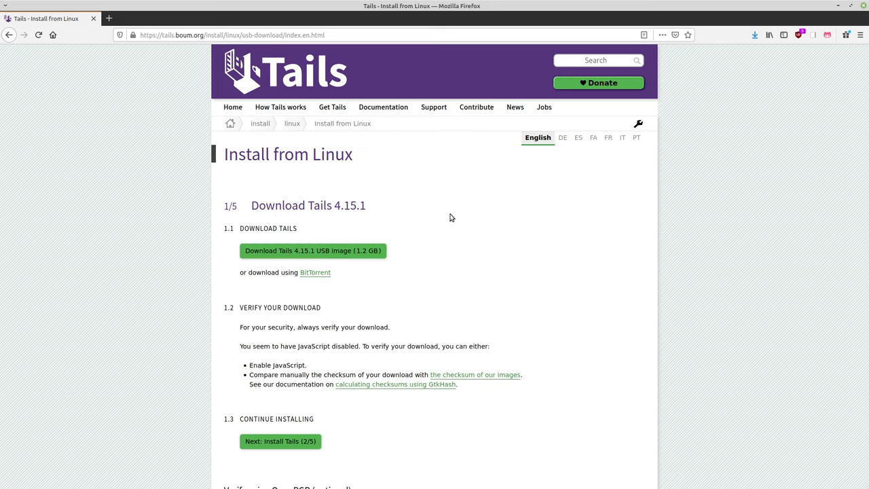
click(8, 35)
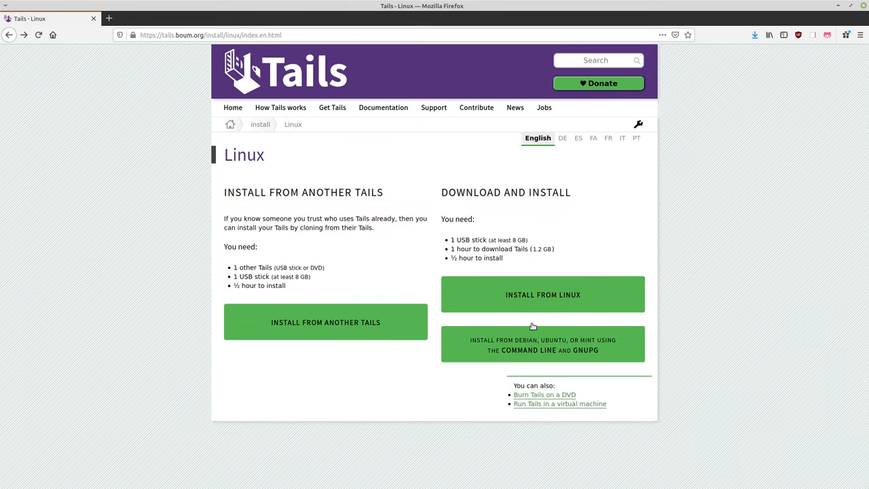
mouse_move(627, 169)
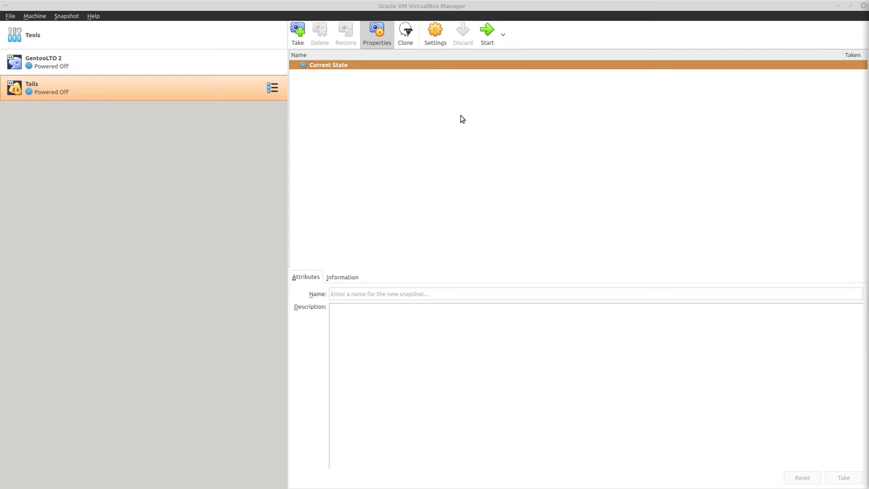
mouse_move(219, 125)
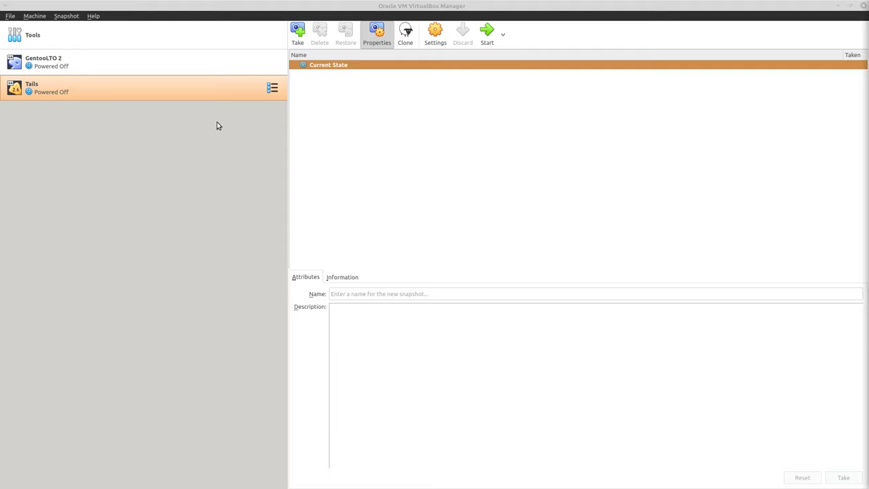
mouse_move(405, 74)
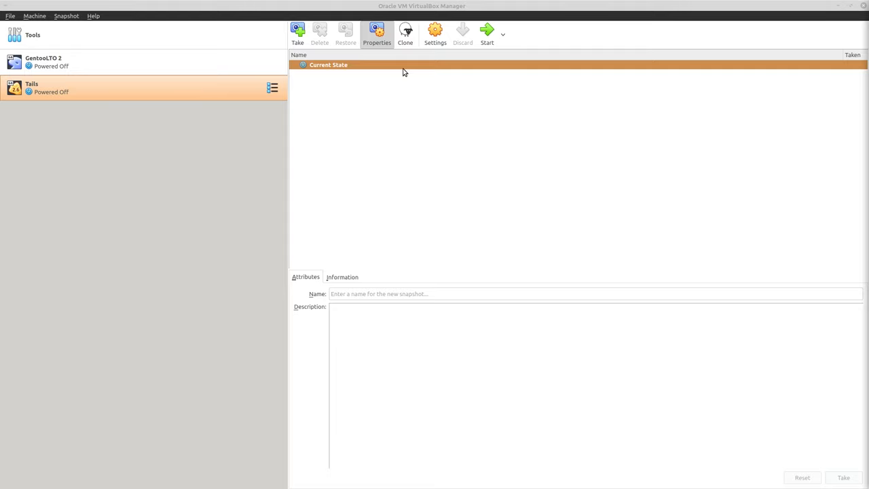
mouse_move(391, 84)
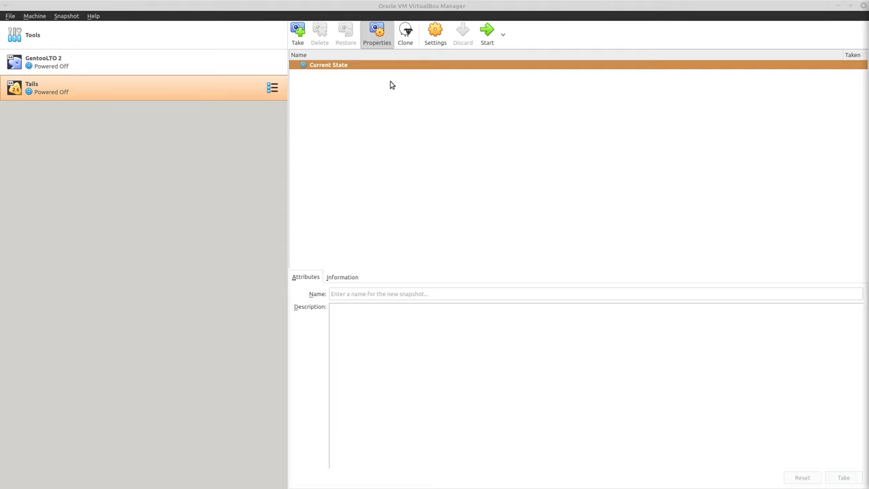
mouse_move(382, 90)
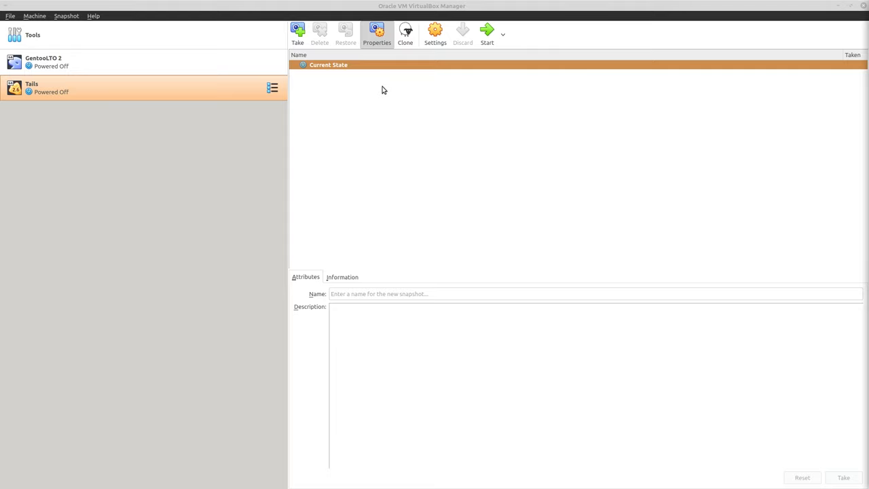
mouse_move(366, 138)
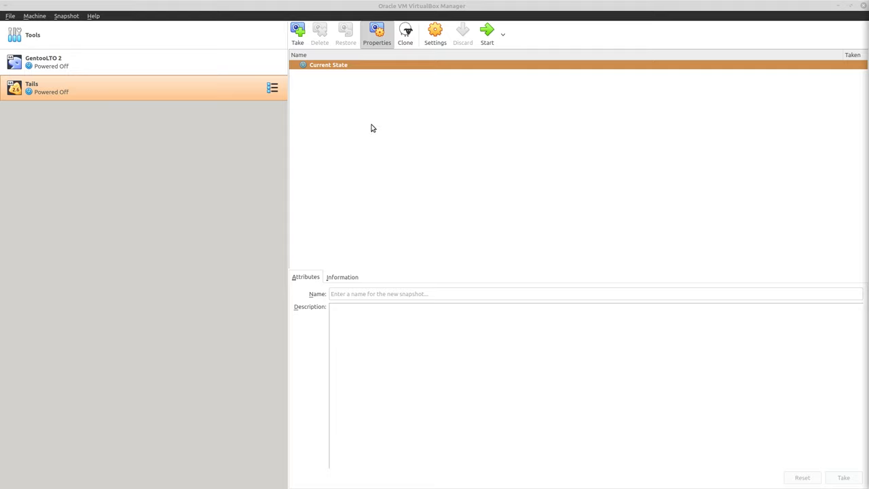
mouse_move(354, 167)
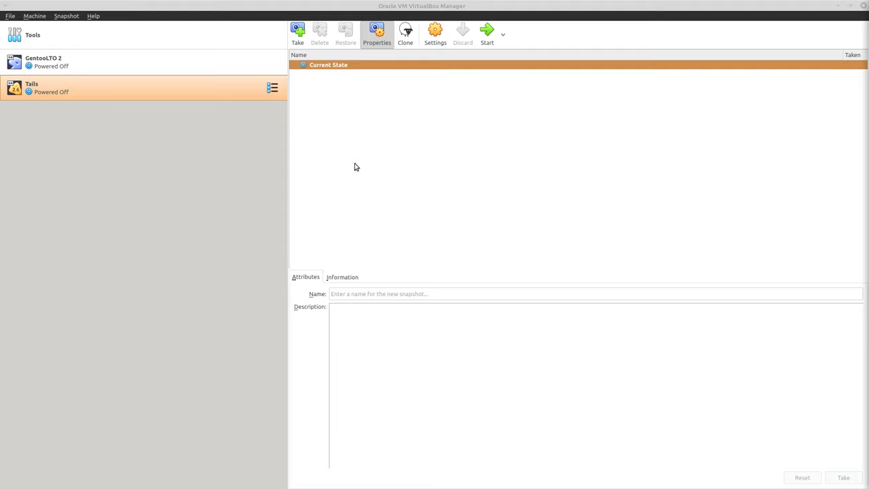
mouse_move(350, 169)
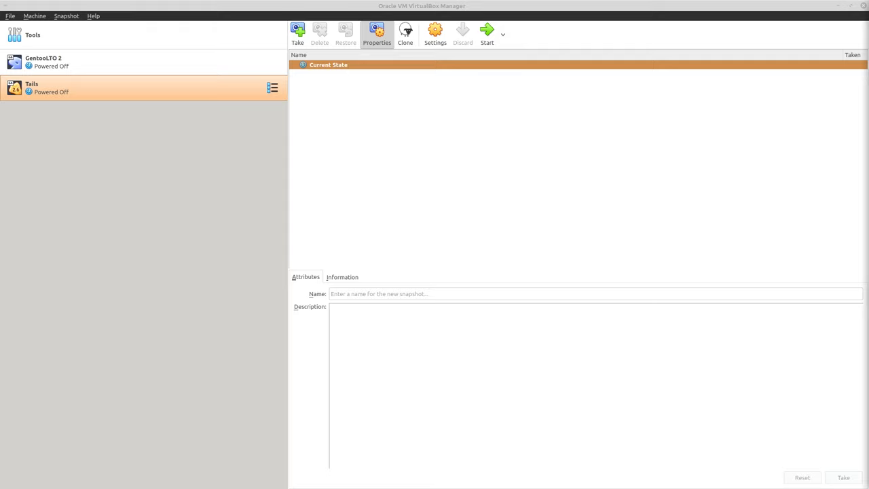
mouse_move(359, 43)
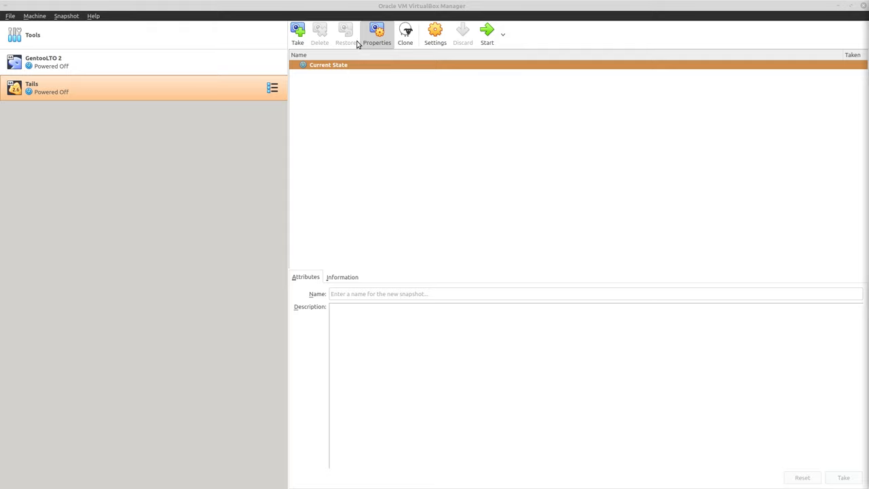
Review the Tails VM's System and Display settings in VirtualBox, then close the settings window.
click(377, 33)
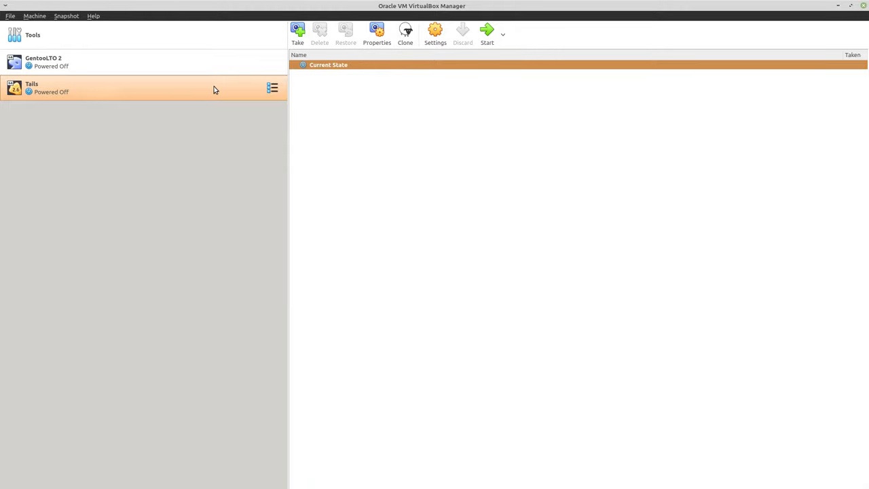
mouse_move(238, 94)
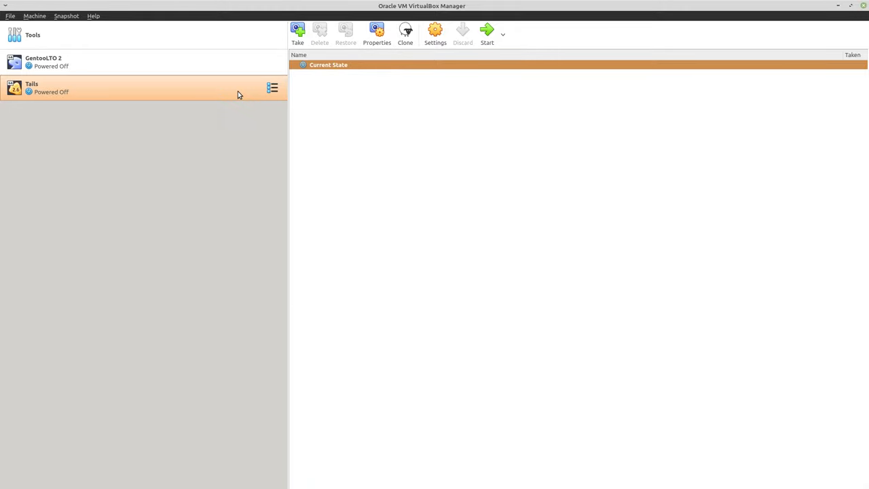
click(435, 33)
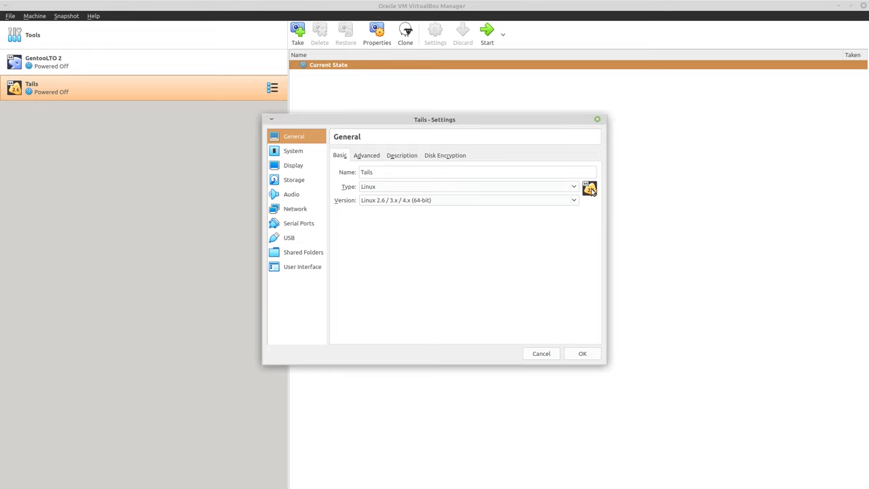
drag(435, 119, 350, 100)
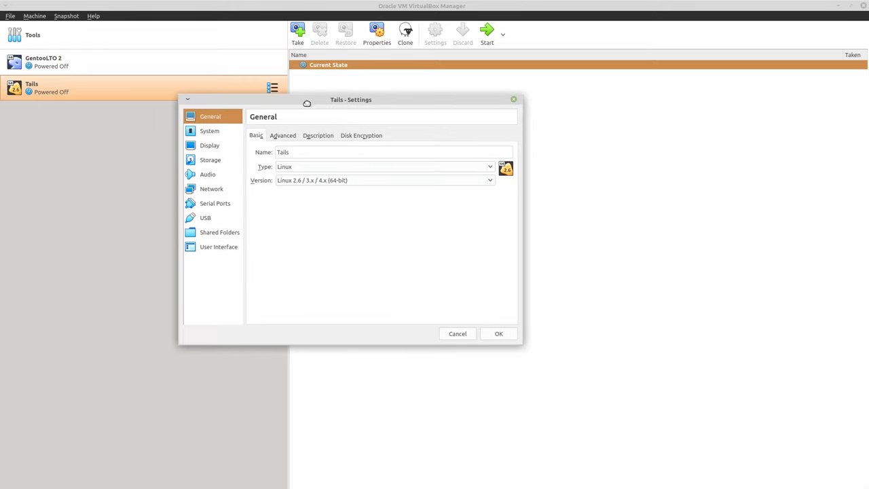
click(209, 130)
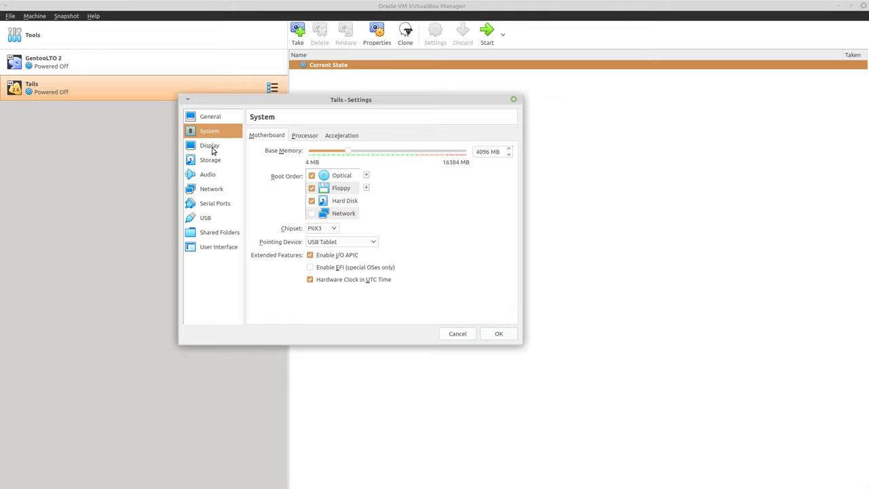
click(209, 145)
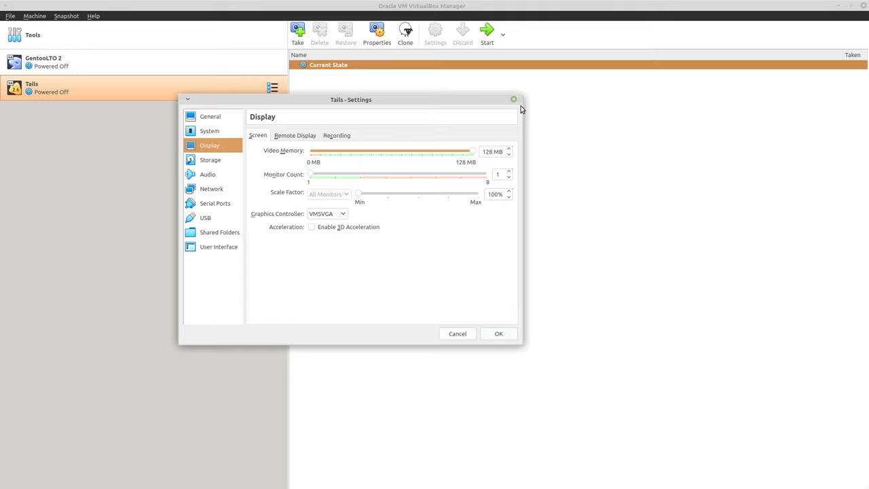
click(456, 334)
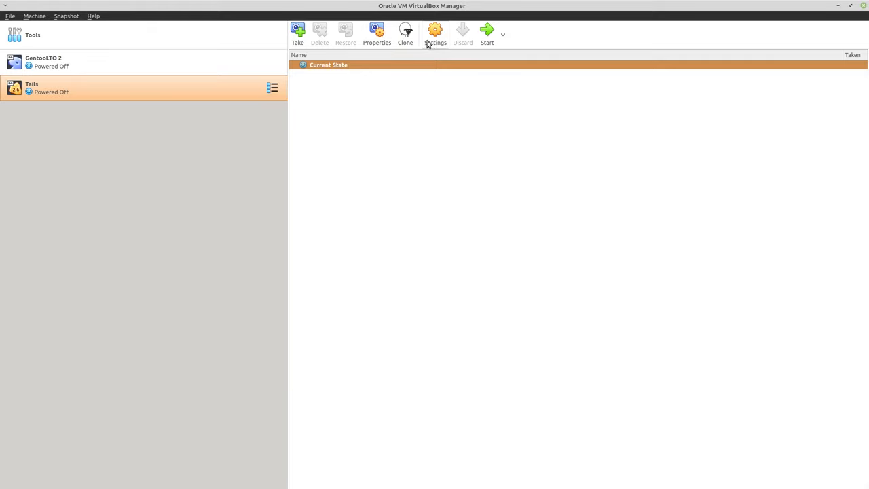
mouse_move(486, 33)
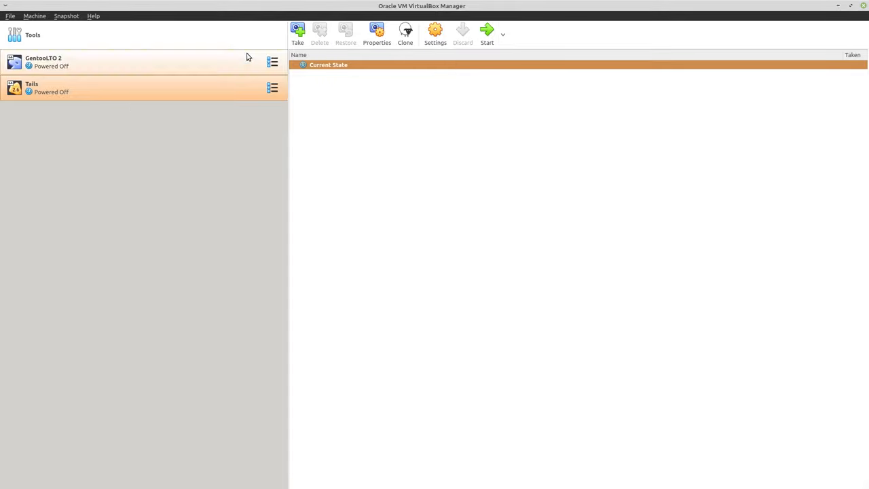
Start the Tails virtual machine so it reaches the SYSLINUX boot menu.
click(486, 32)
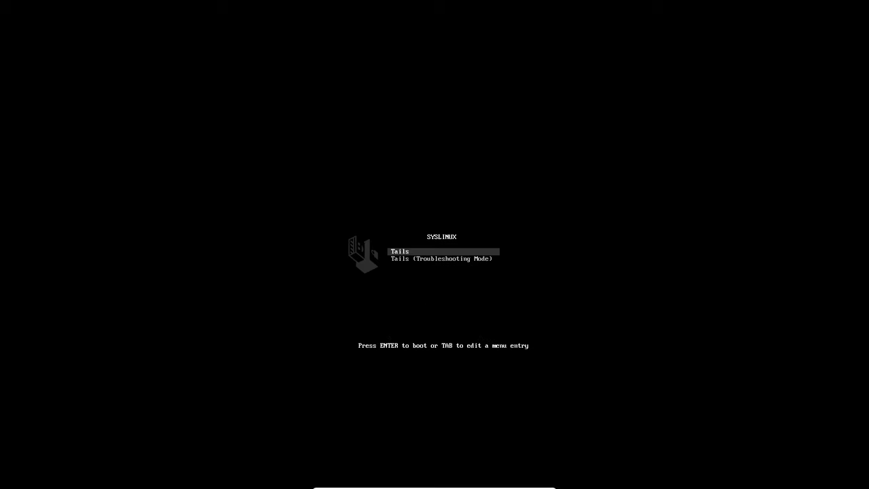
Boot the default Tails entry from the SYSLINUX menu and wait for the greeter.
key(enter)
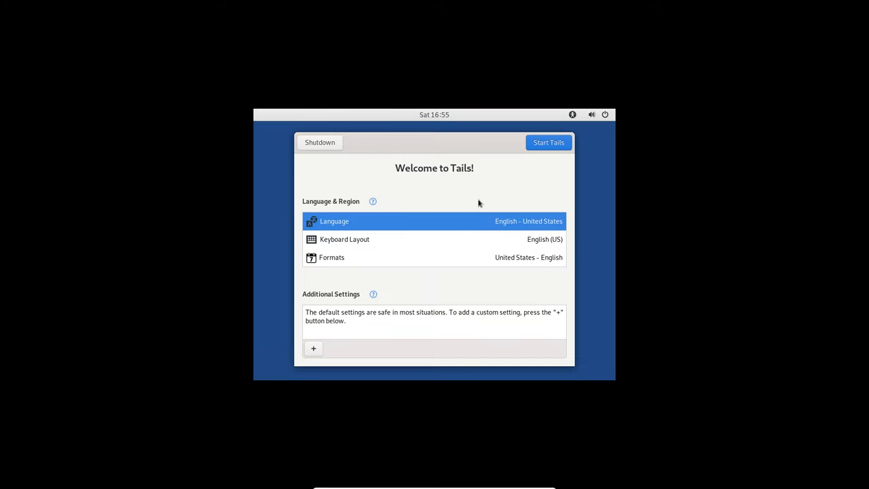
mouse_move(447, 166)
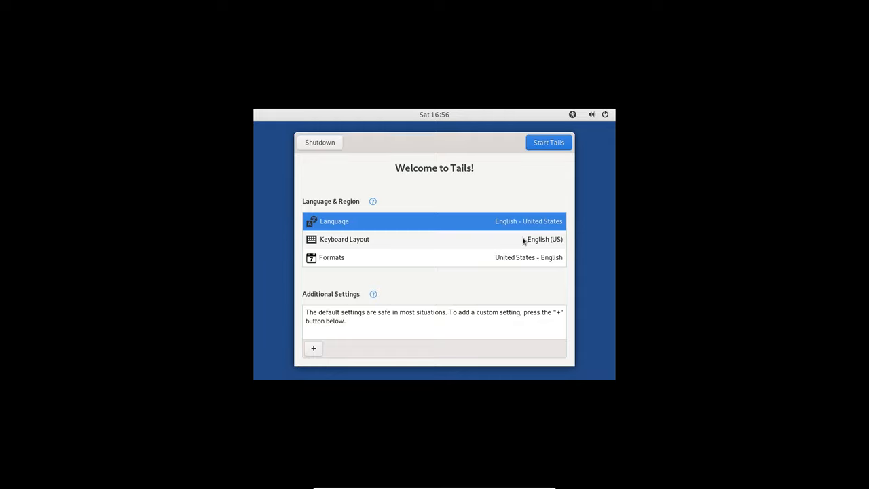
mouse_move(538, 244)
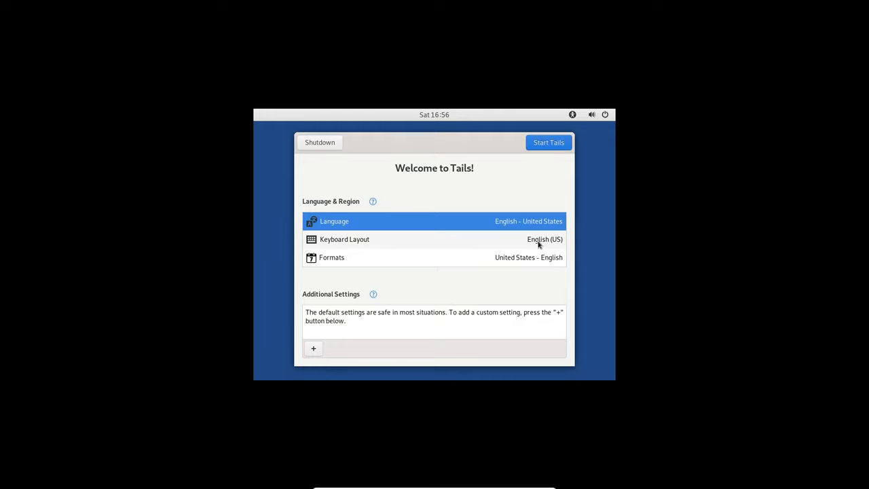
mouse_move(248, 327)
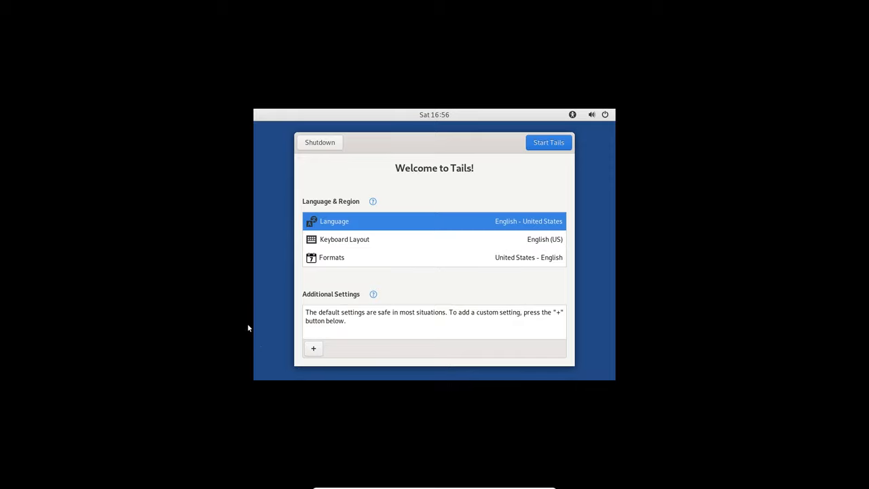
mouse_move(537, 166)
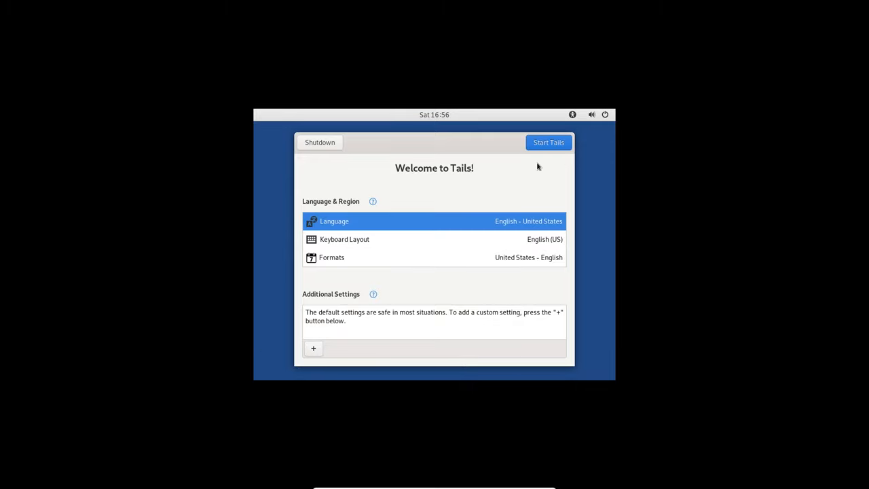
mouse_move(536, 143)
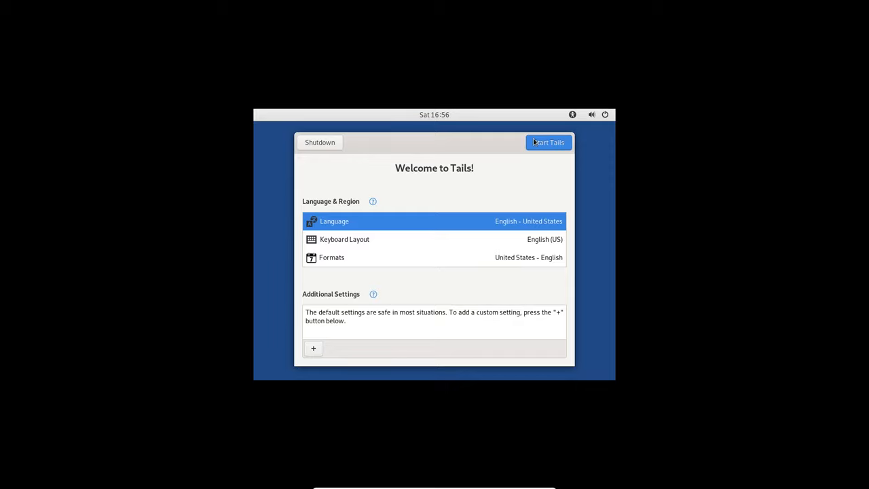
Start Tails from the greeter with English language, keyboard and formats unchanged.
click(549, 143)
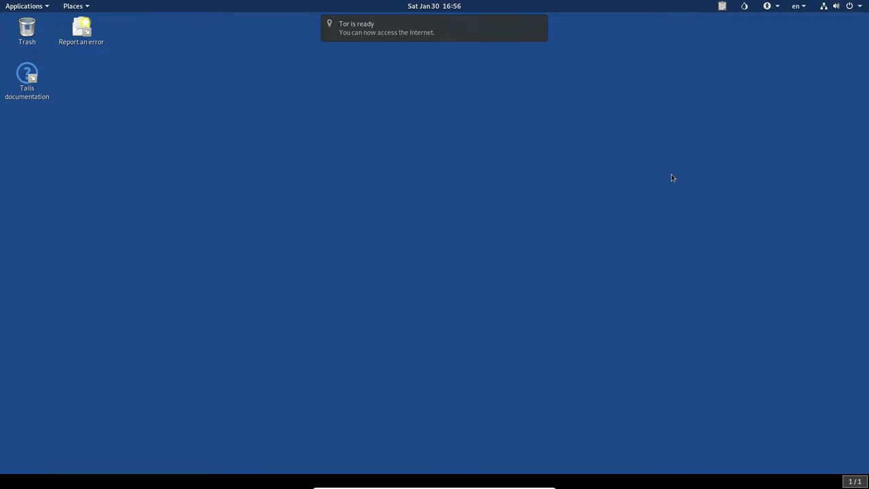
mouse_move(548, 114)
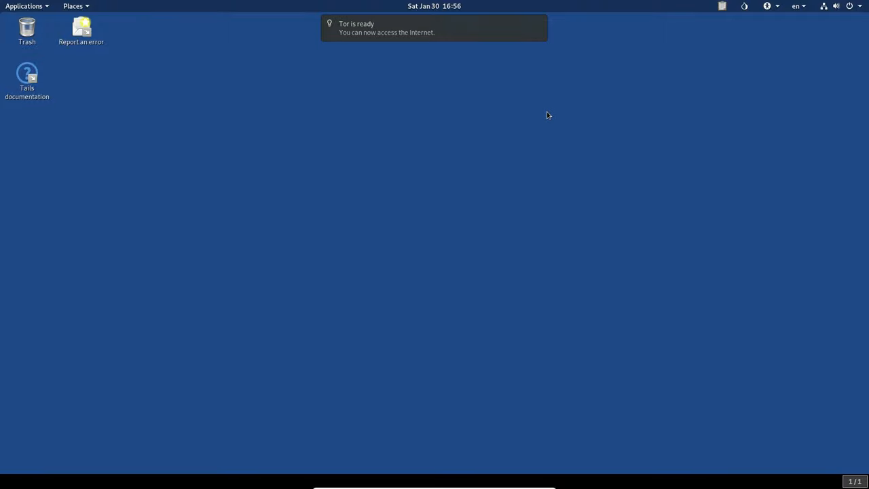
mouse_move(464, 4)
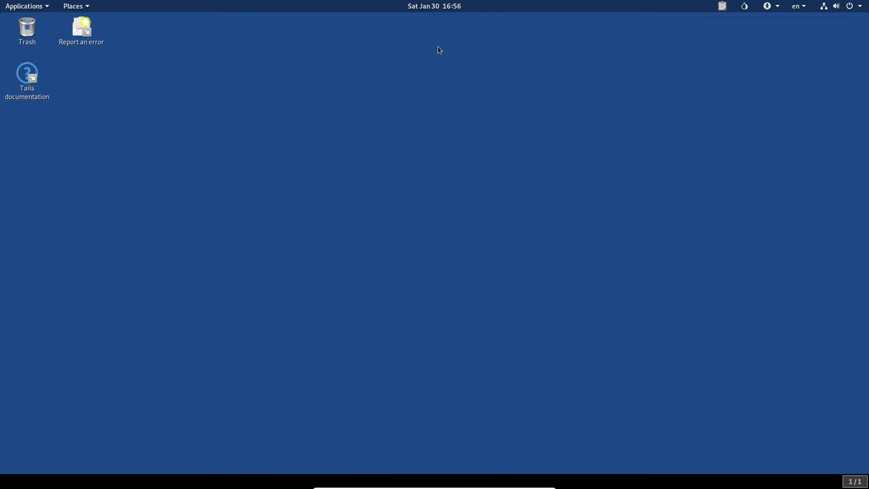
mouse_move(441, 49)
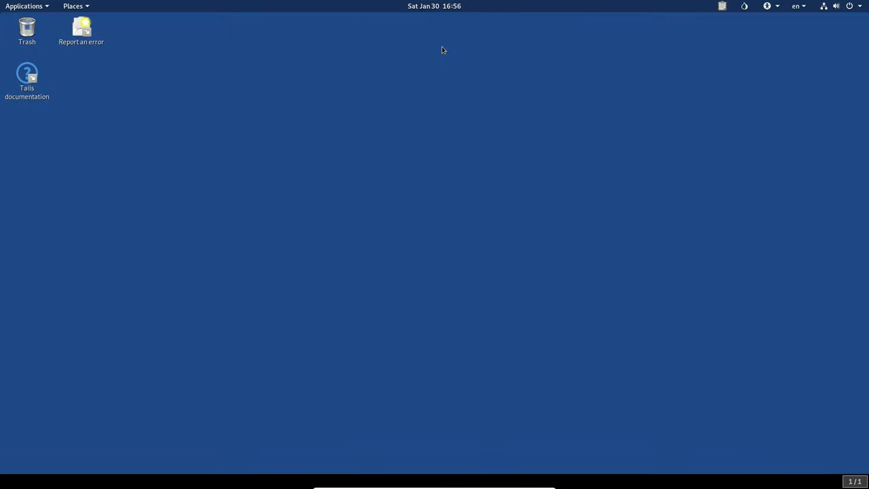
mouse_move(467, 25)
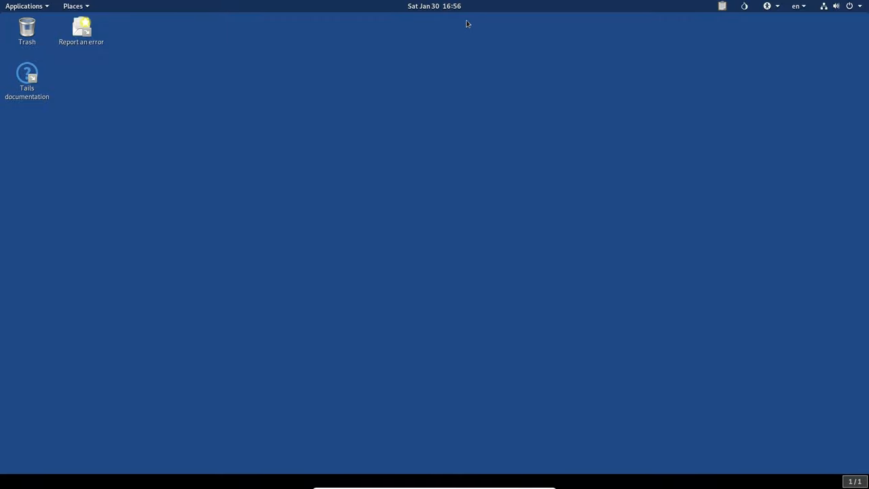
mouse_move(616, 135)
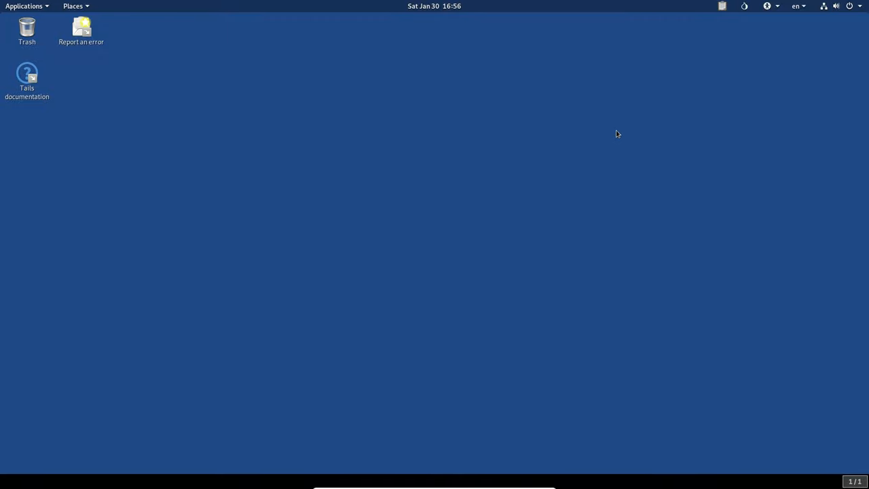
mouse_move(604, 152)
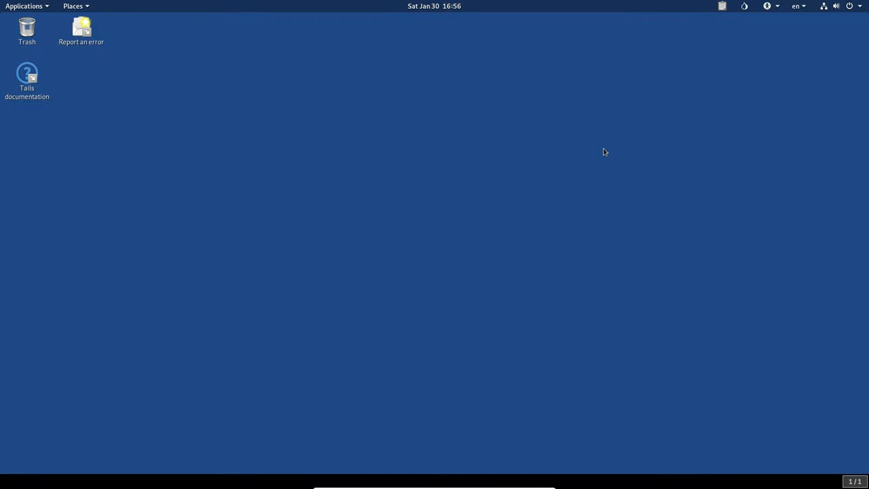
mouse_move(596, 148)
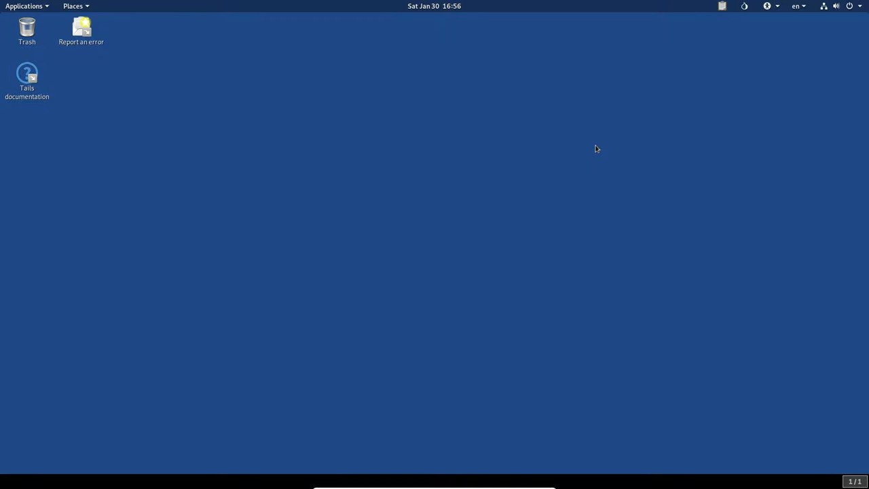
mouse_move(546, 60)
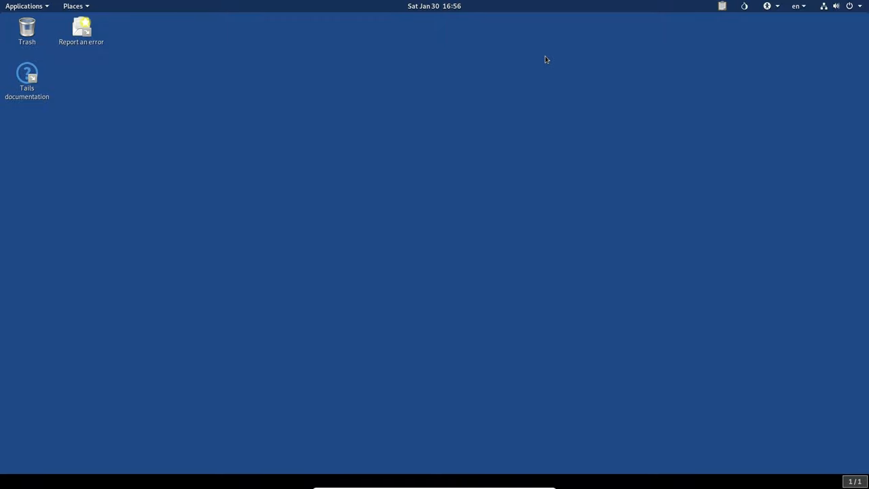
Check the clock's notifications after 'Tor is ready' appears, then dismiss them.
click(435, 5)
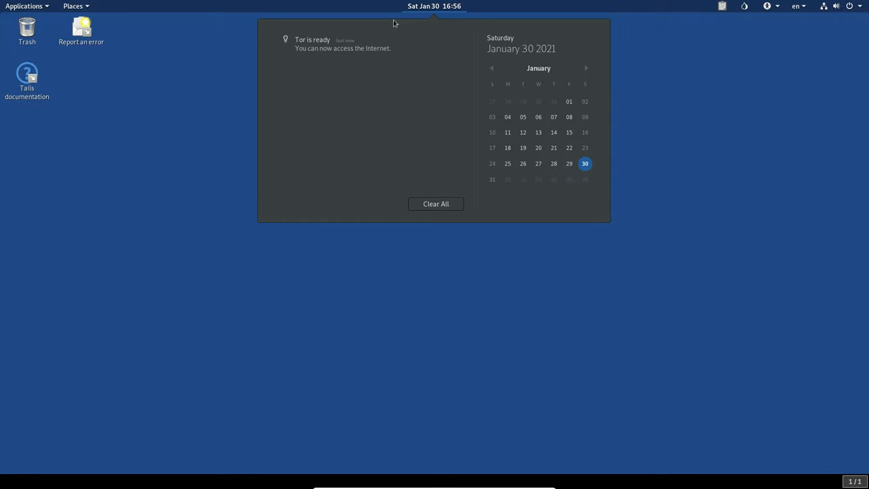
mouse_move(333, 63)
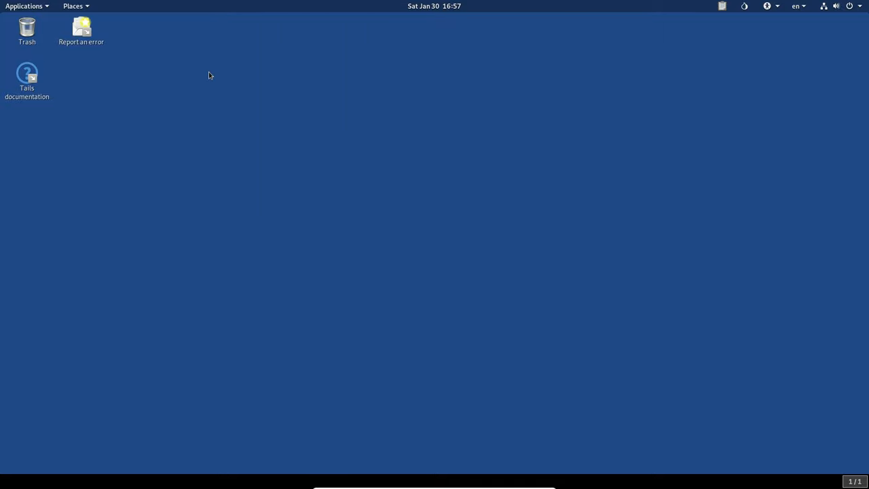
mouse_move(110, 274)
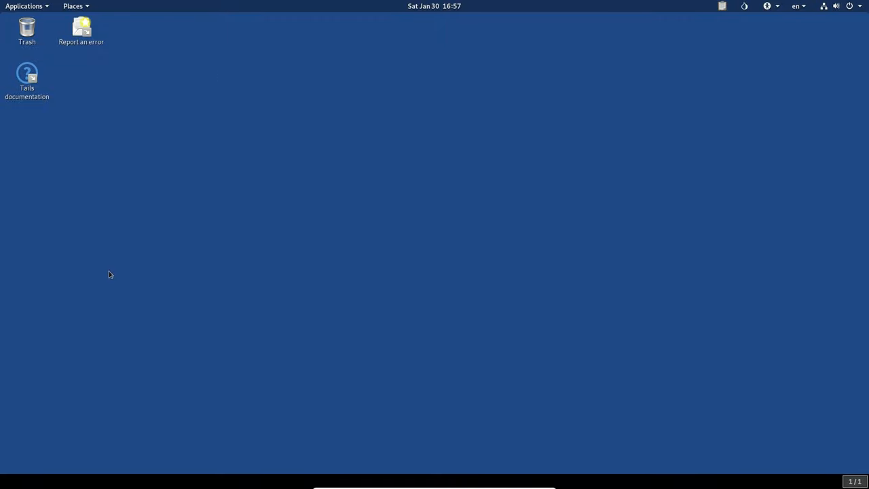
mouse_move(222, 391)
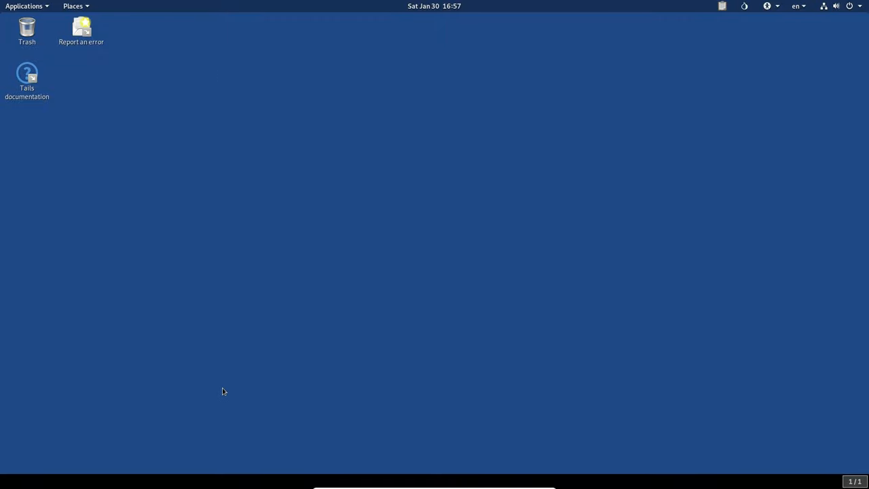
click(27, 30)
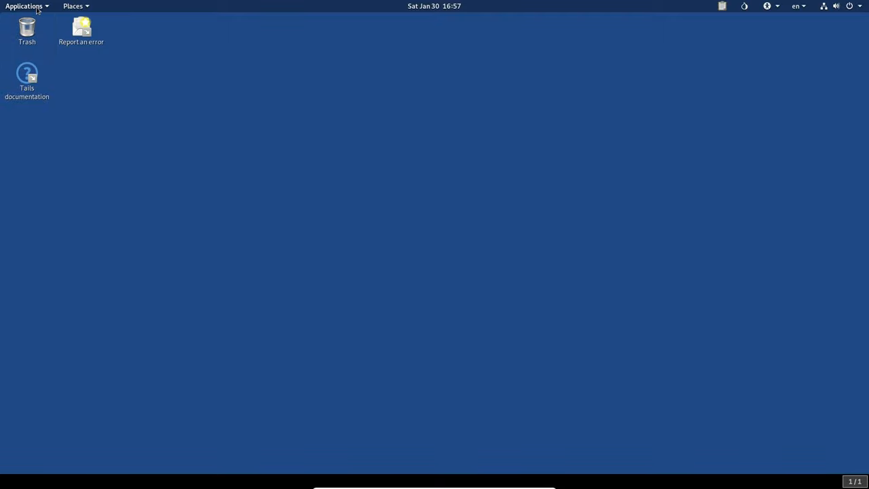
click(25, 5)
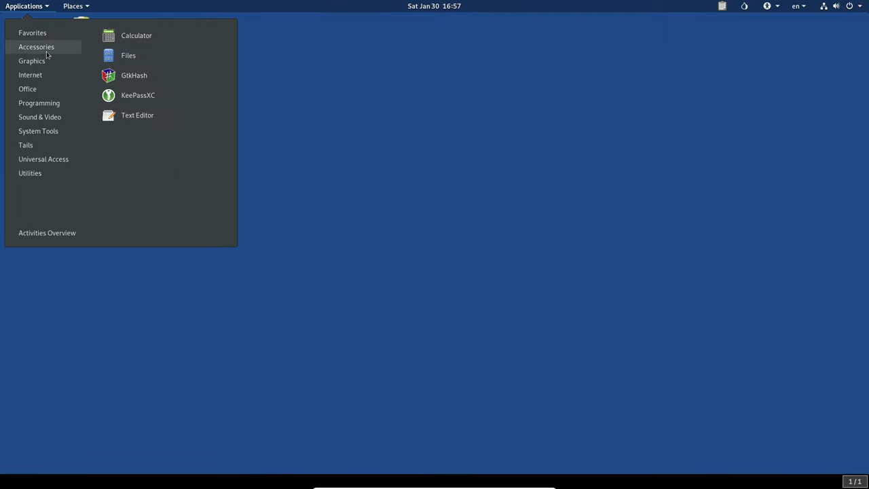
mouse_move(136, 35)
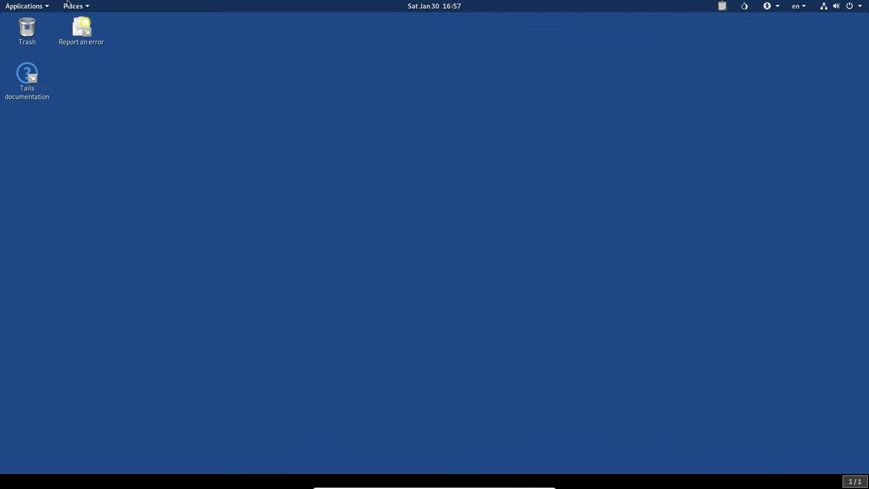
click(27, 6)
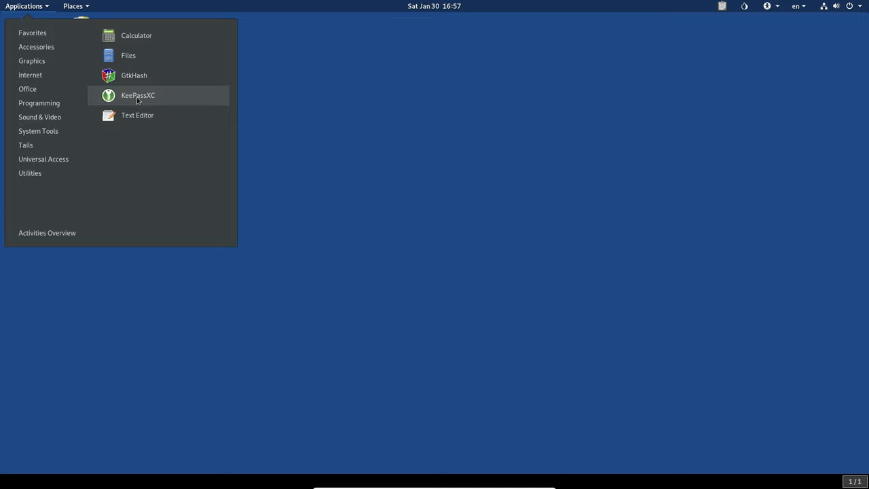
mouse_move(137, 114)
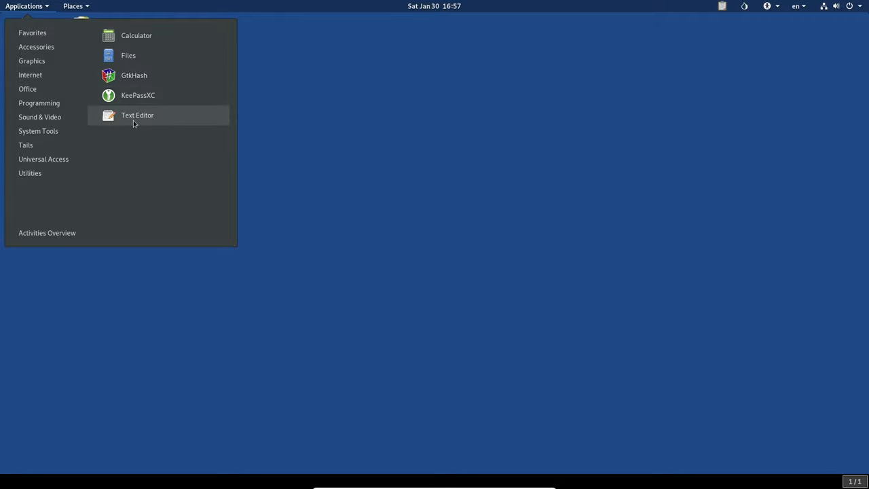
click(137, 114)
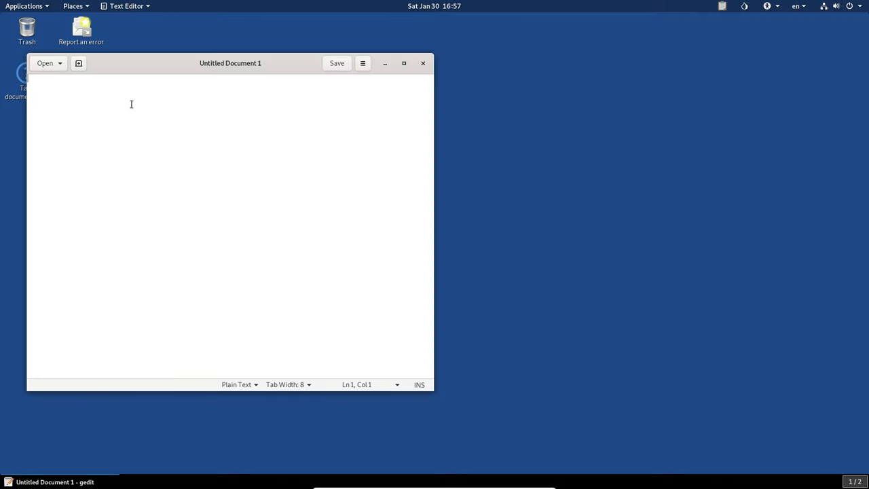
click(423, 64)
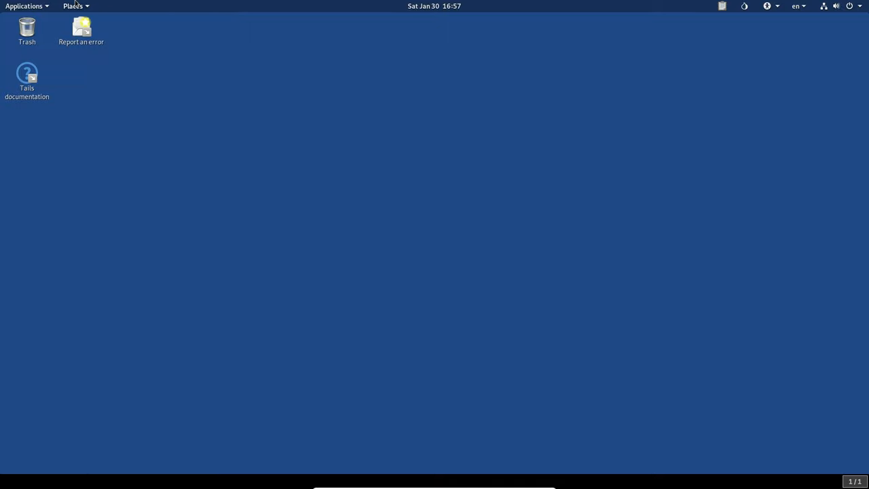
Browse the Applications menu's Graphics and then Internet categories.
click(25, 6)
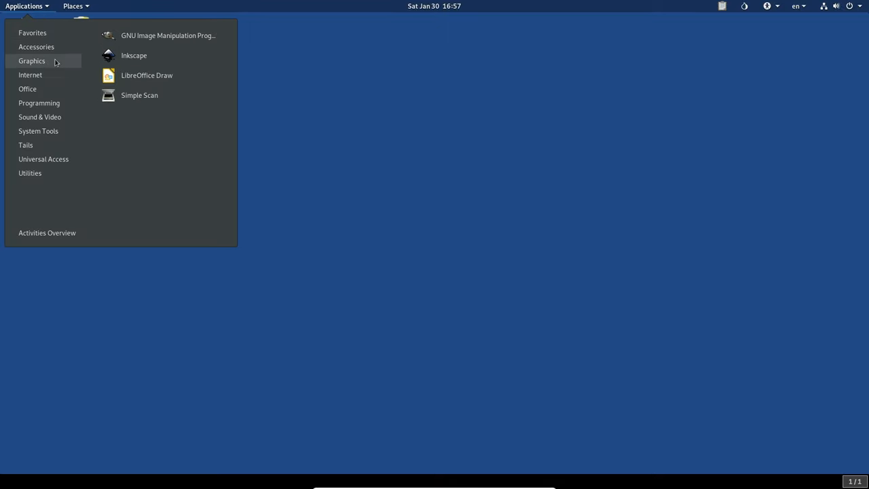
mouse_move(168, 35)
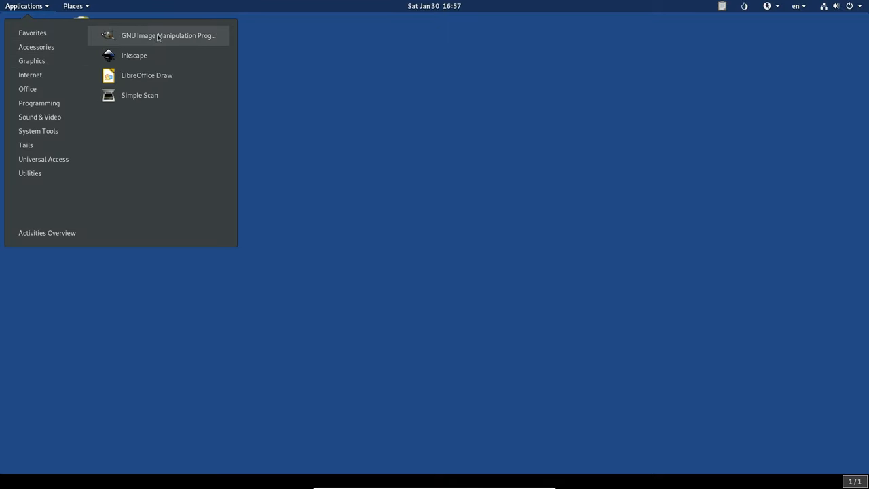
mouse_move(133, 54)
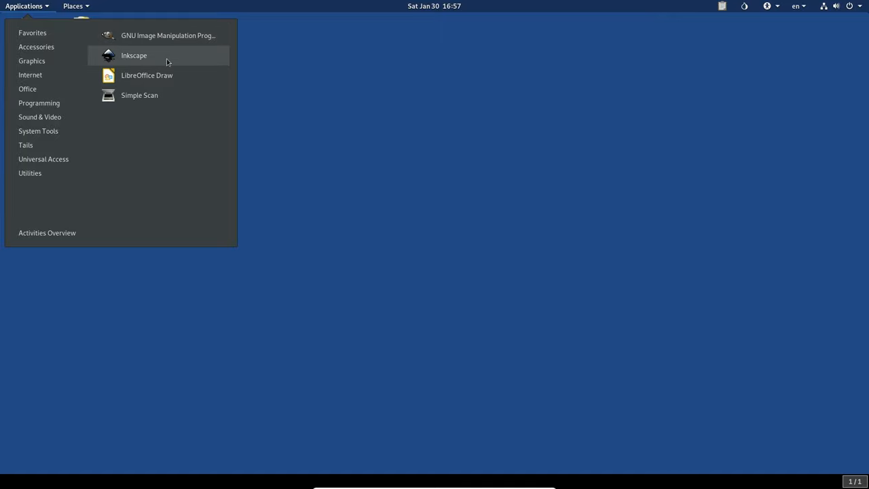
mouse_move(155, 81)
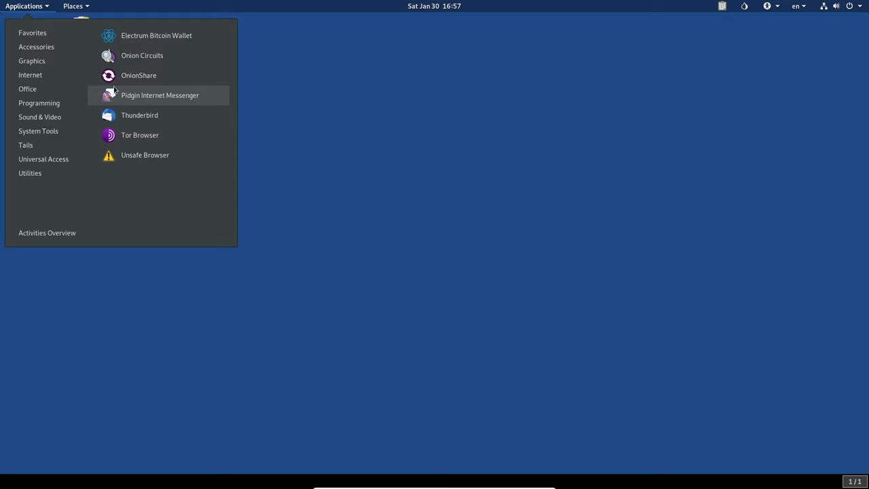
mouse_move(156, 35)
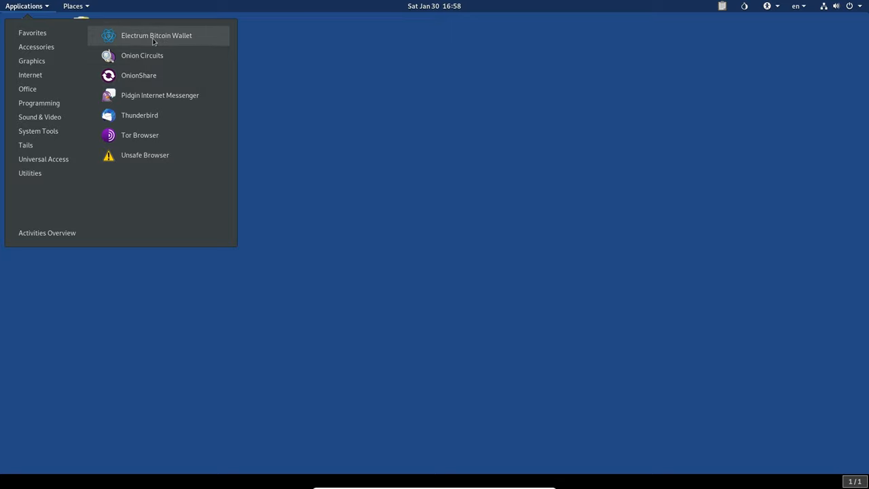
mouse_move(130, 39)
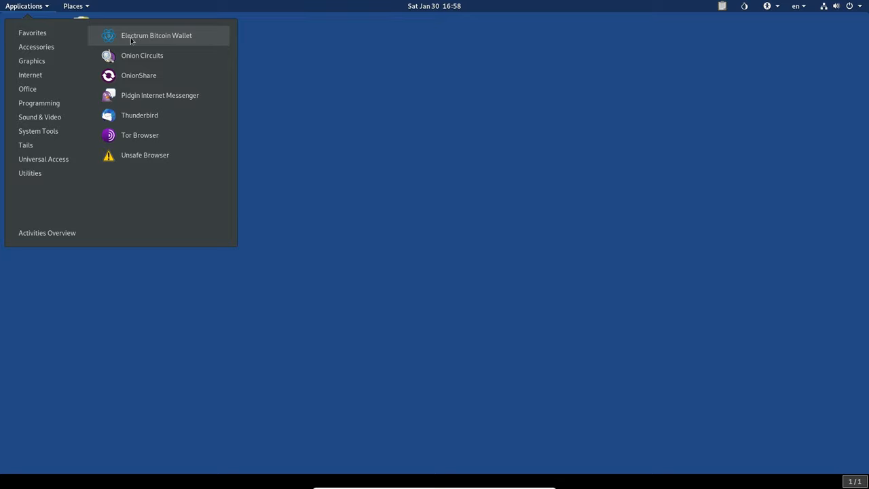
mouse_move(141, 55)
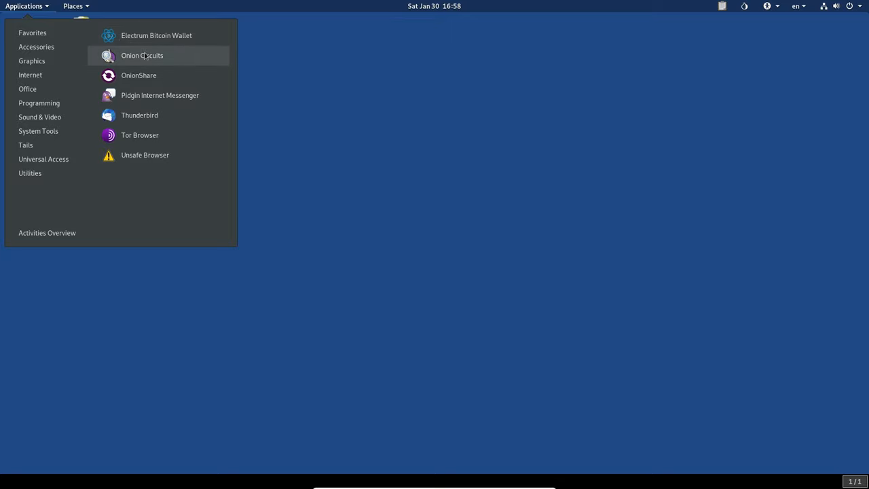
mouse_move(128, 57)
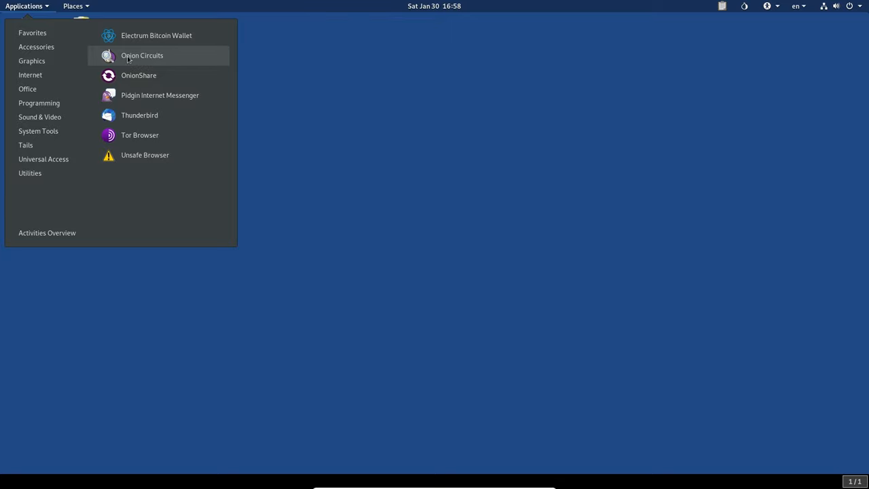
mouse_move(149, 76)
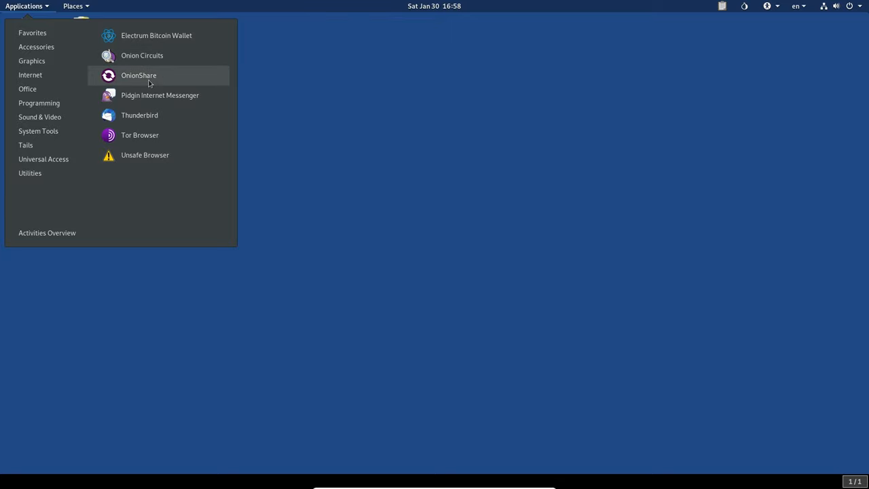
mouse_move(165, 95)
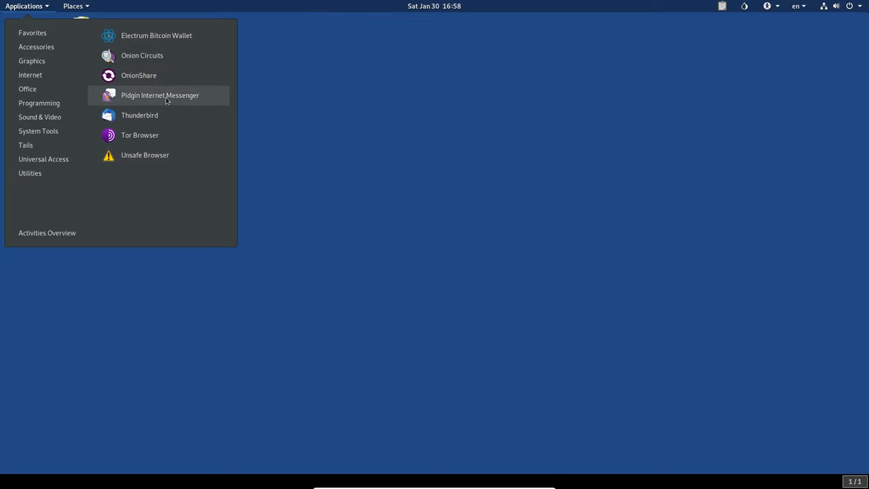
mouse_move(151, 125)
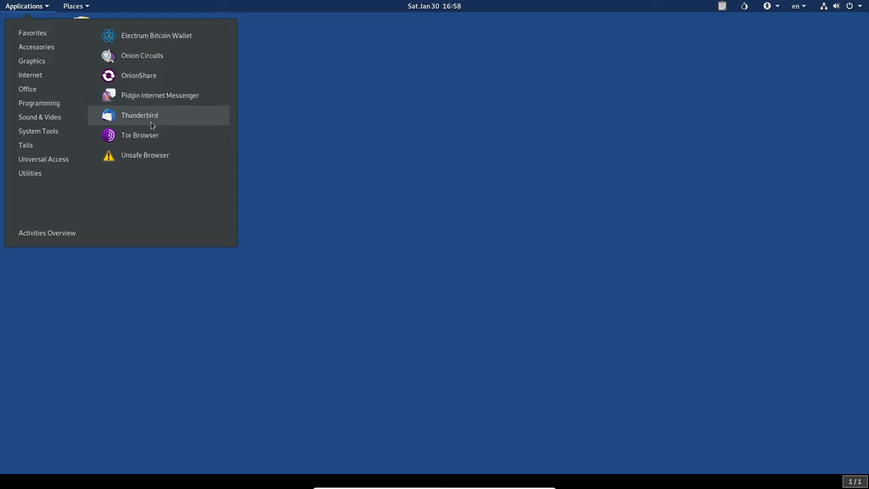
mouse_move(140, 135)
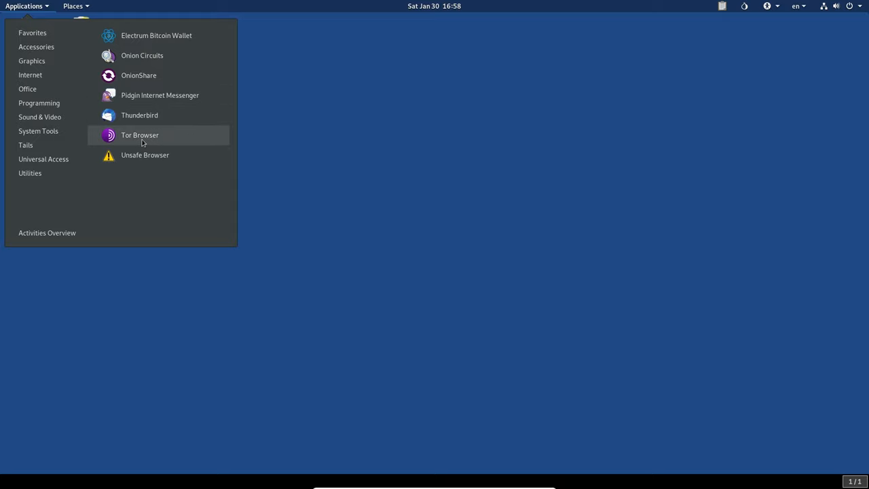
mouse_move(142, 154)
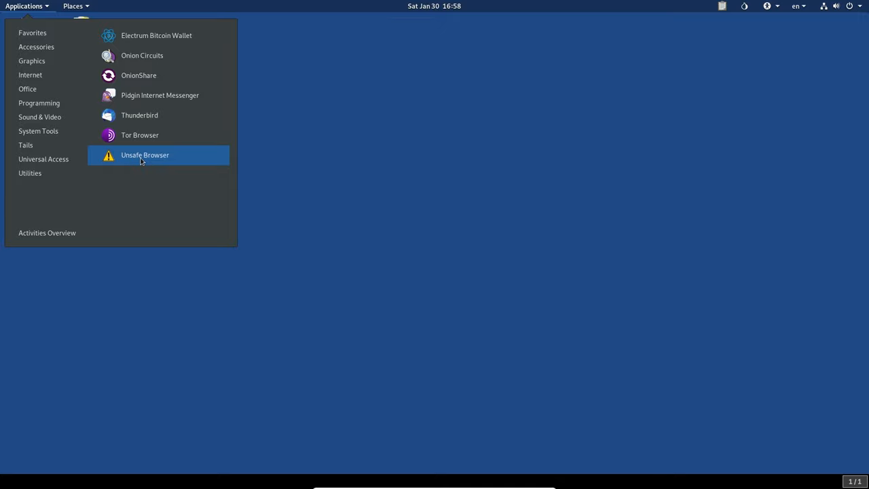
Launch the Unsafe Browser and acknowledge the error that it wasn't enabled at the Welcome Screen.
click(144, 155)
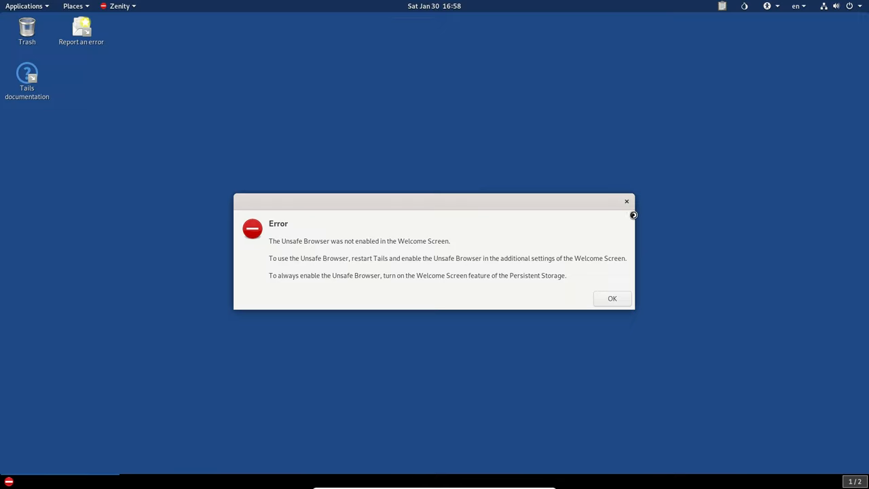
click(611, 299)
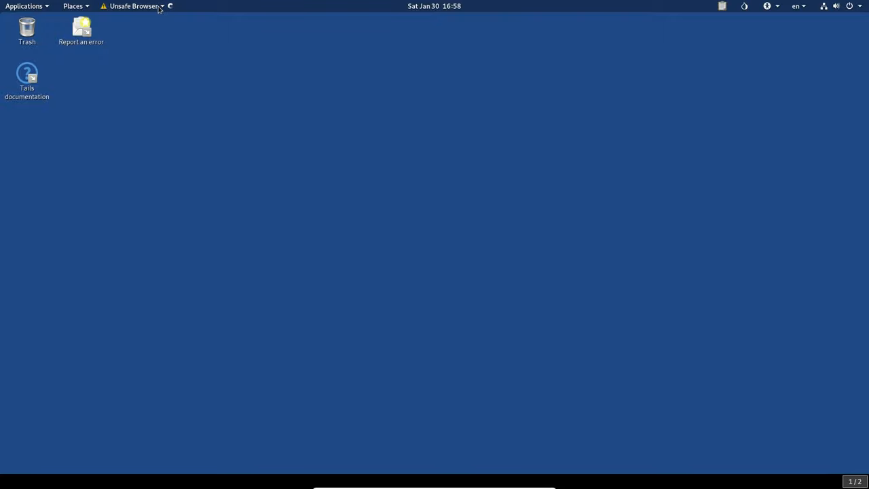
mouse_move(160, 10)
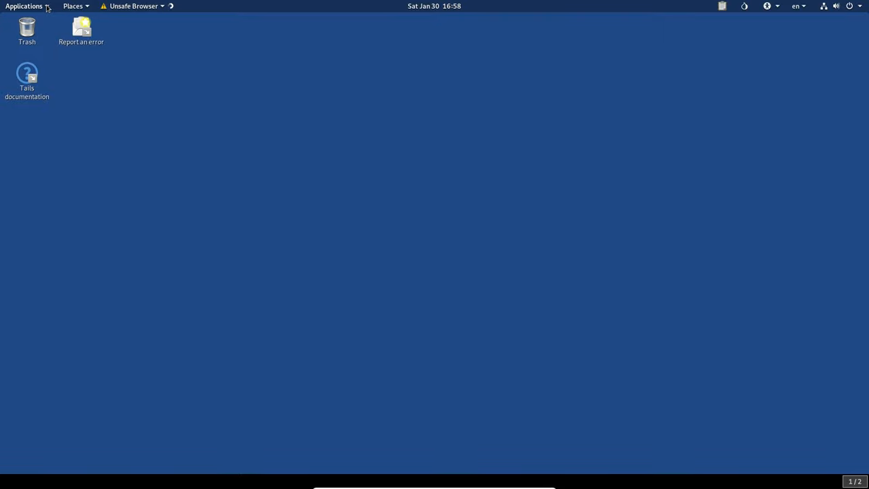
click(24, 5)
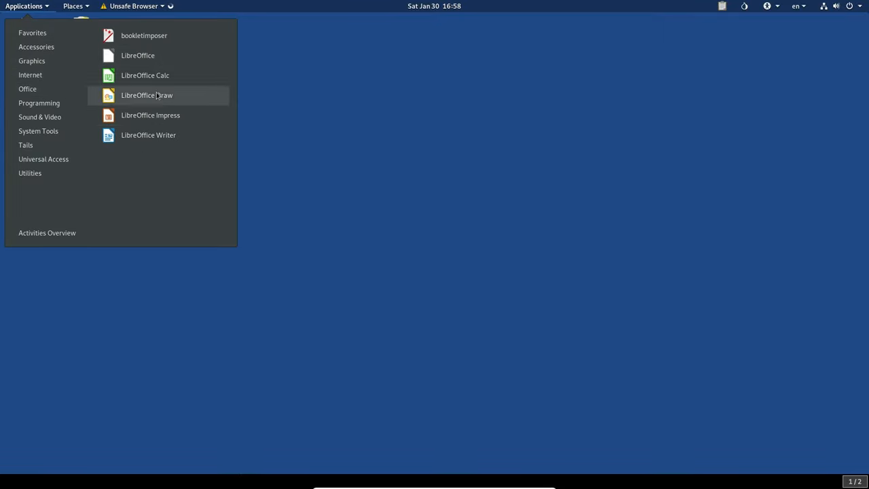
mouse_move(149, 114)
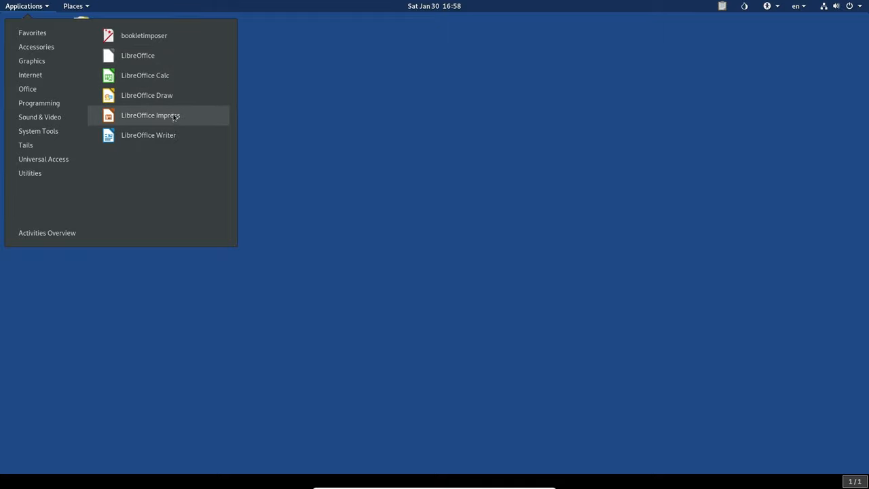
mouse_move(27, 89)
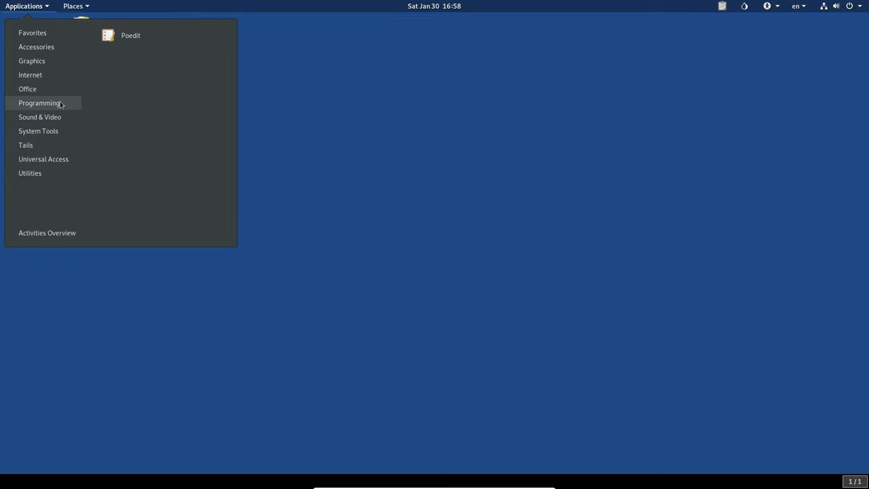
click(131, 35)
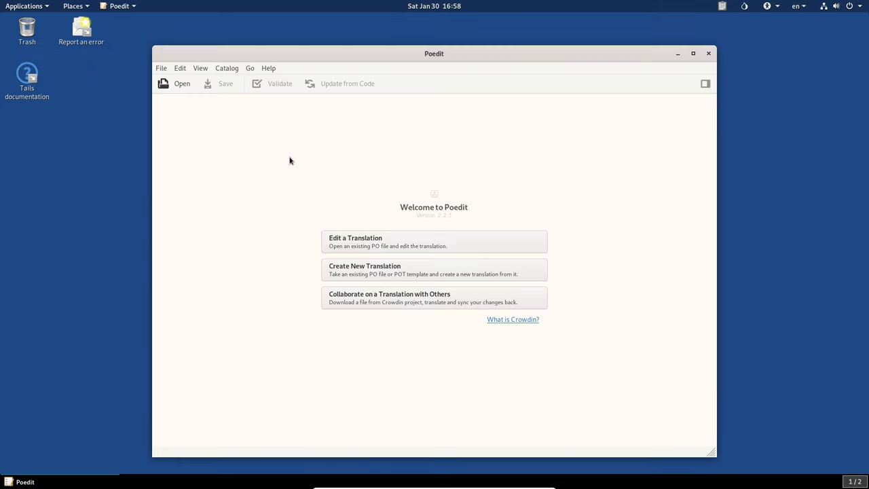
mouse_move(730, 64)
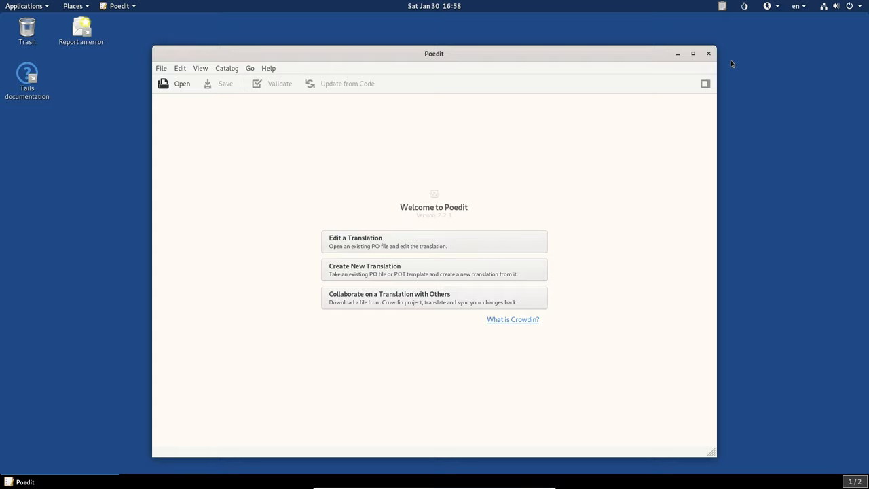
click(709, 53)
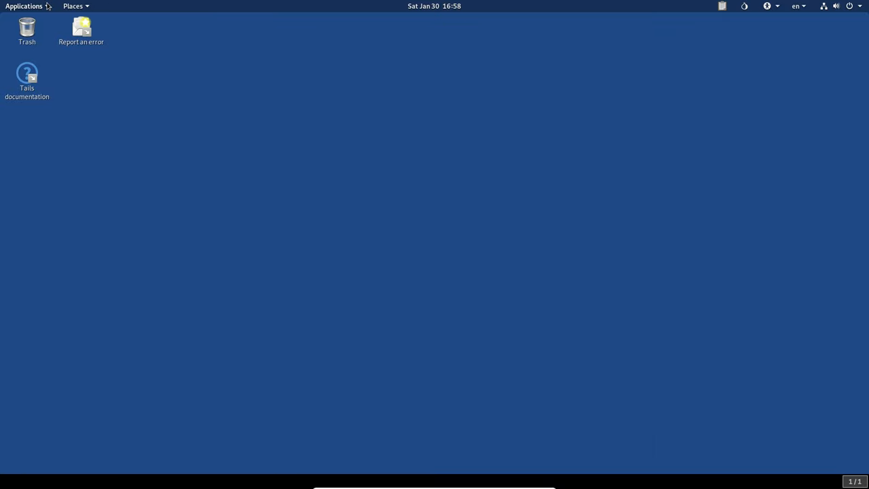
Run Configure persistent volume from Applications and acknowledge the non-USB/non-SDIO device error.
click(24, 6)
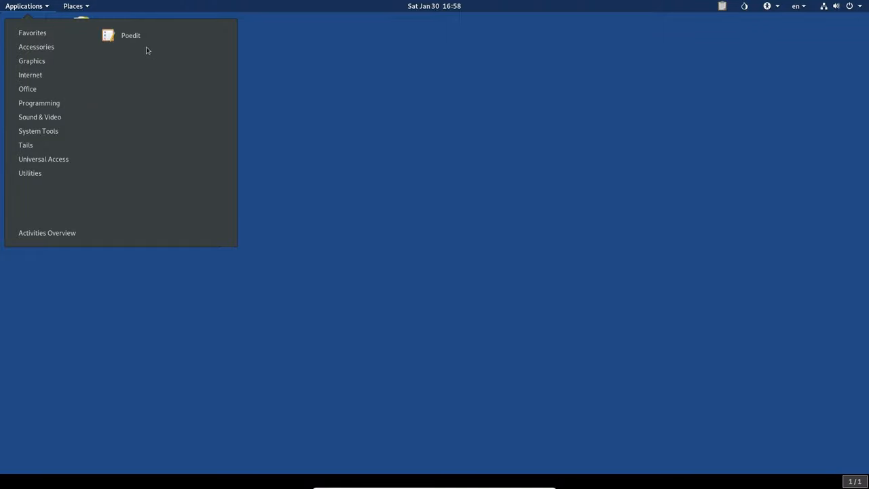
mouse_move(84, 110)
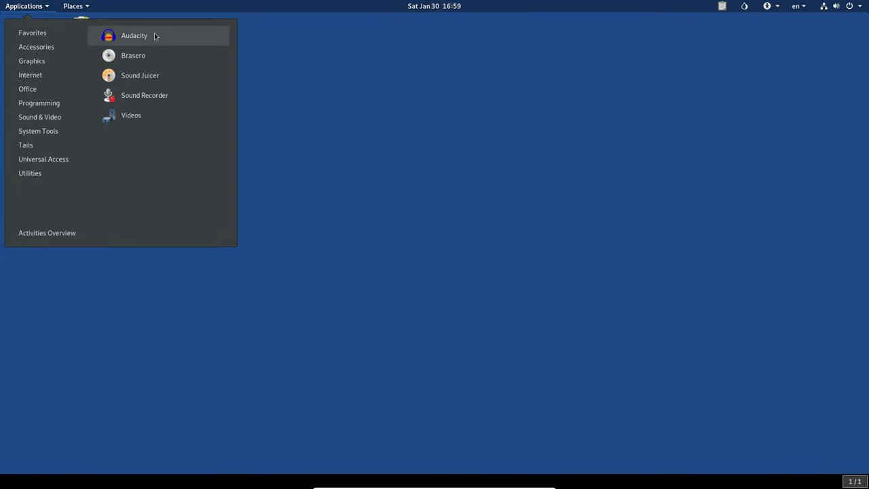
mouse_move(162, 55)
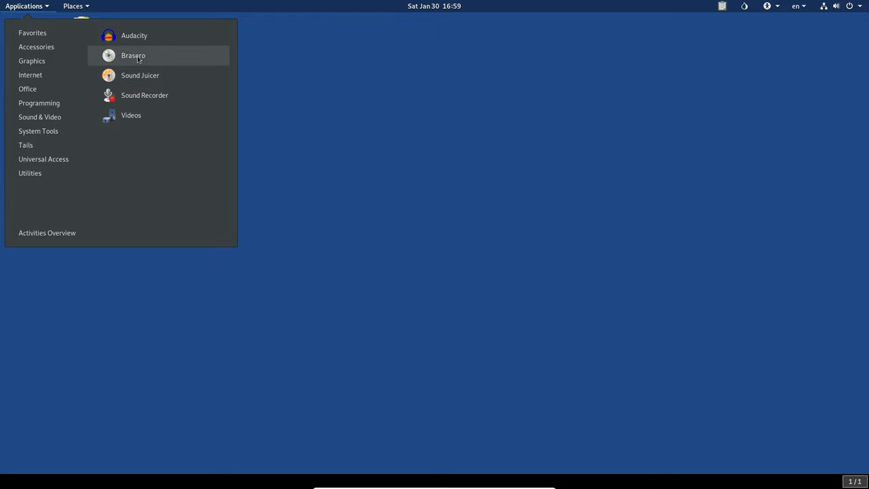
mouse_move(149, 58)
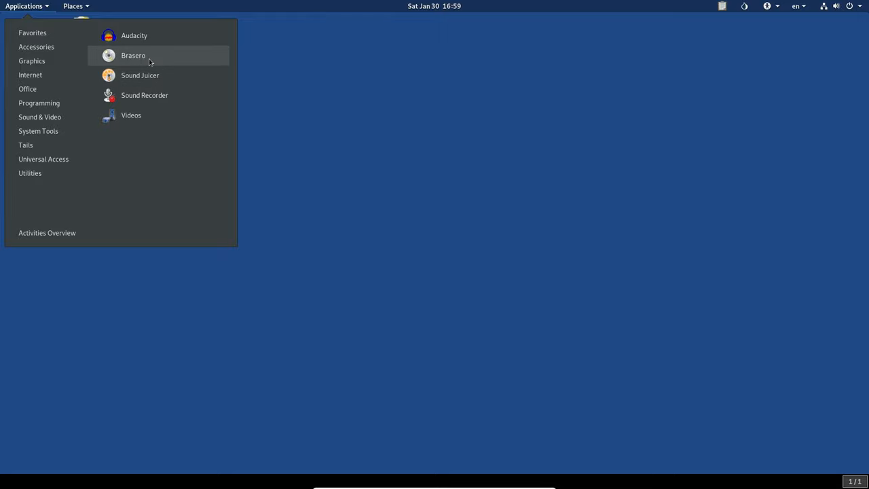
mouse_move(145, 95)
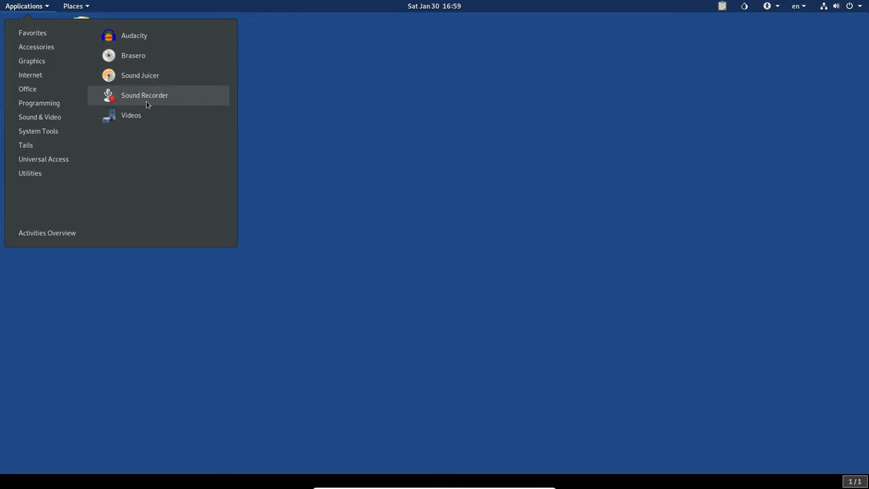
mouse_move(143, 100)
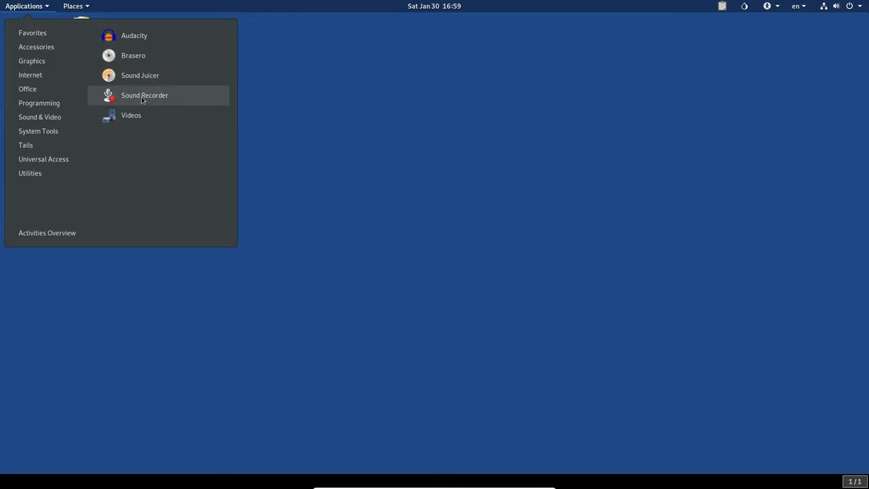
mouse_move(163, 76)
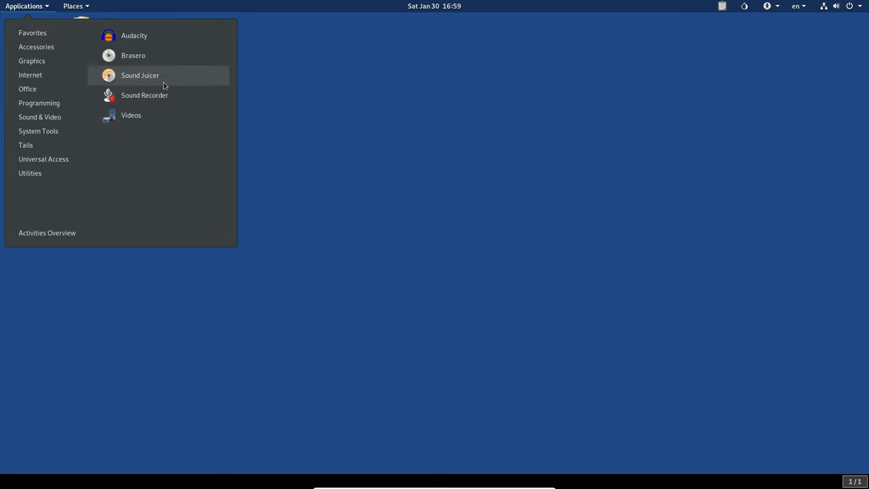
mouse_move(39, 117)
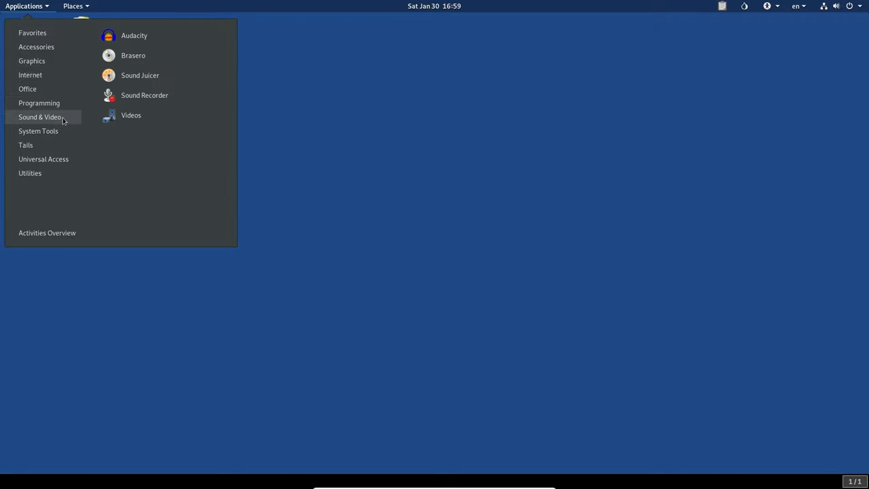
mouse_move(78, 128)
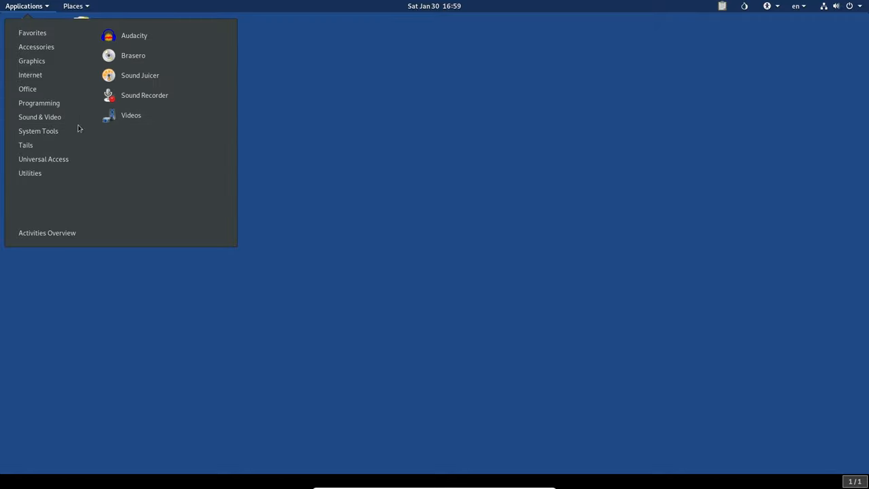
mouse_move(38, 130)
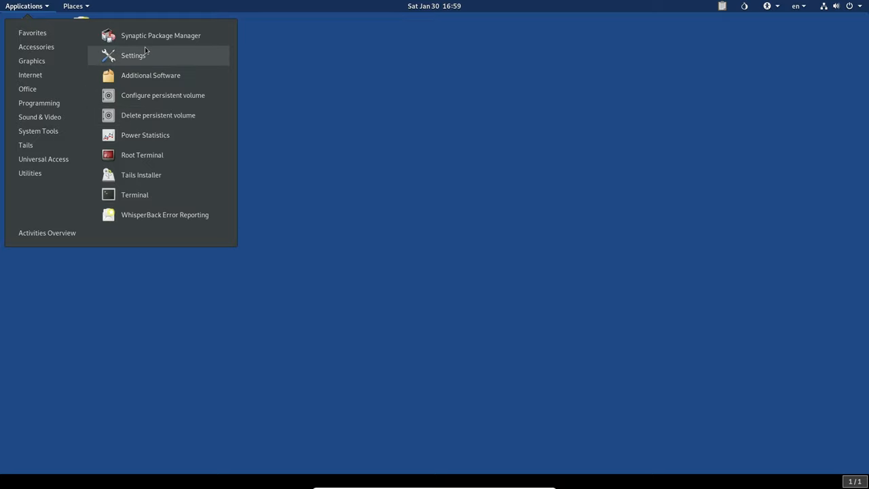
mouse_move(160, 35)
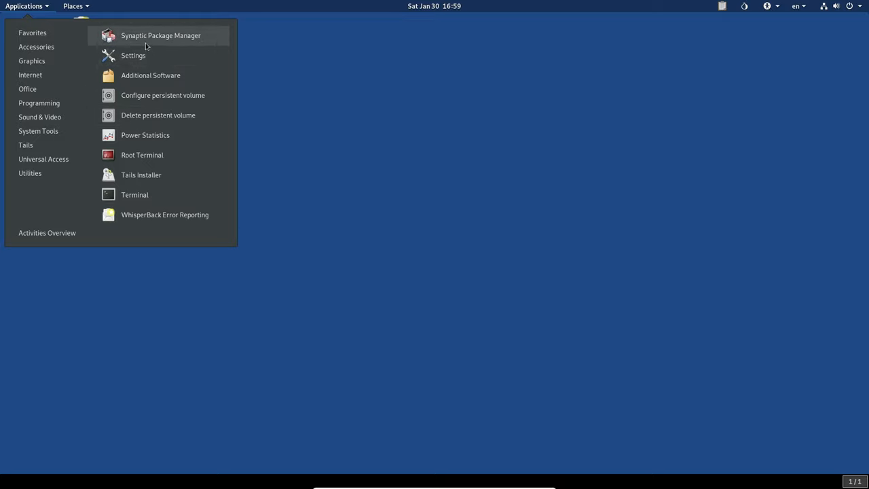
mouse_move(133, 55)
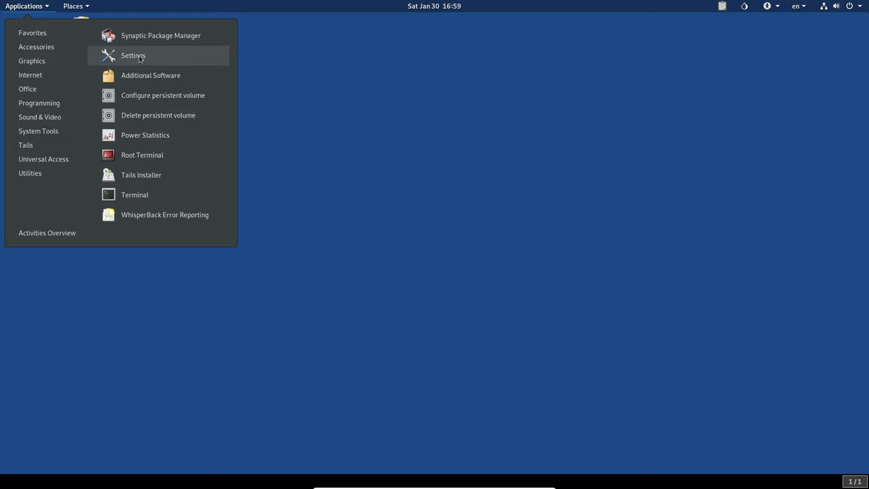
mouse_move(141, 155)
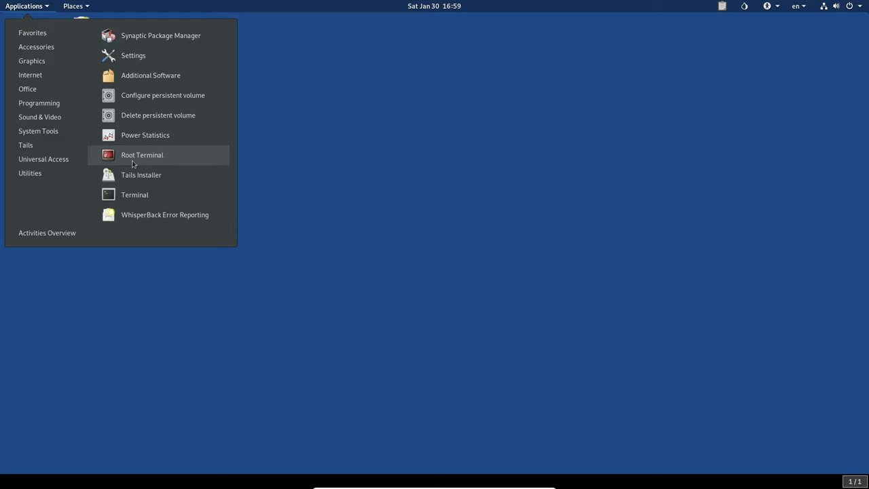
mouse_move(143, 135)
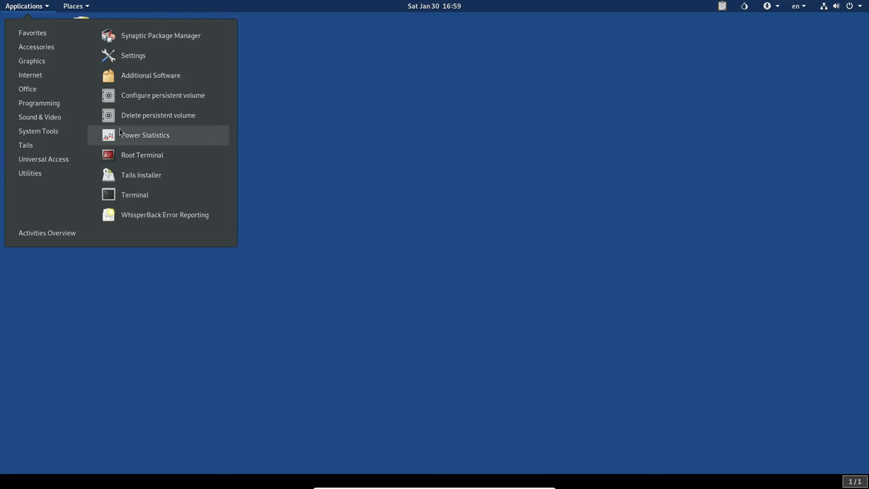
mouse_move(137, 104)
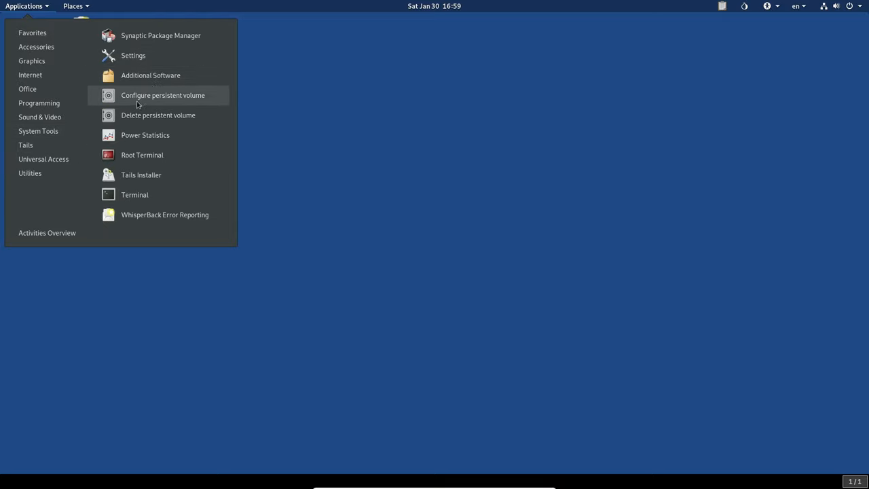
mouse_move(163, 100)
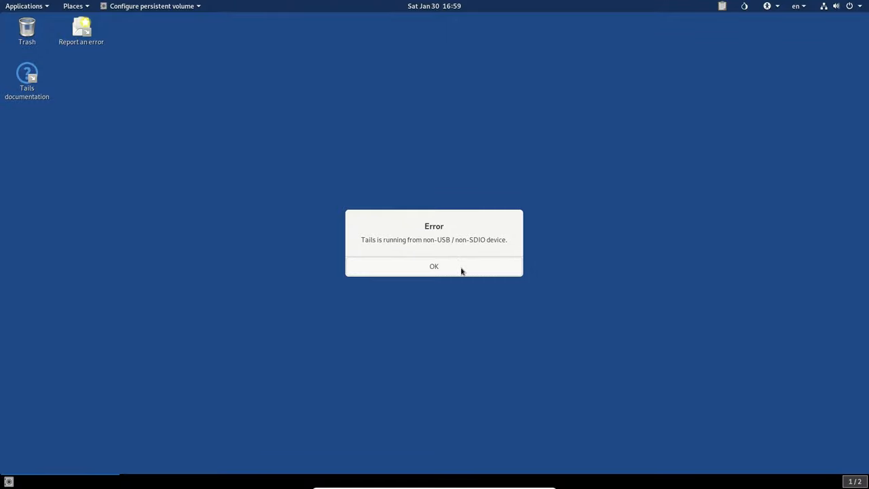
click(434, 265)
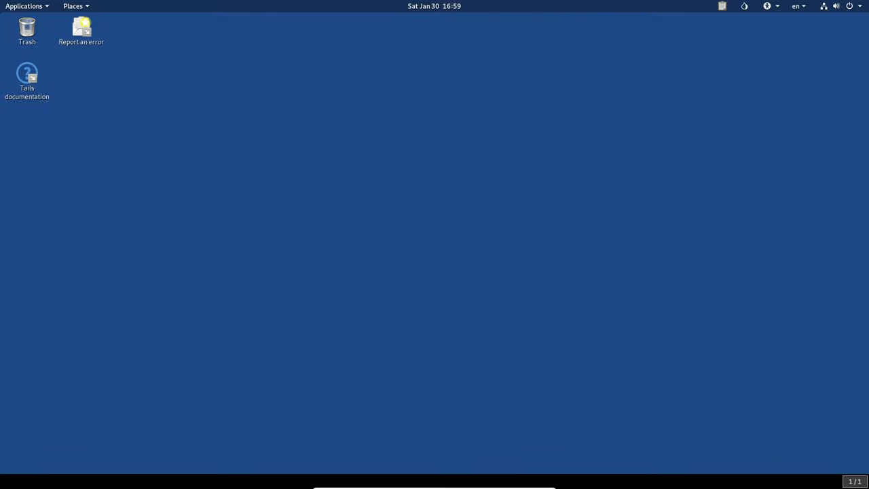
click(25, 6)
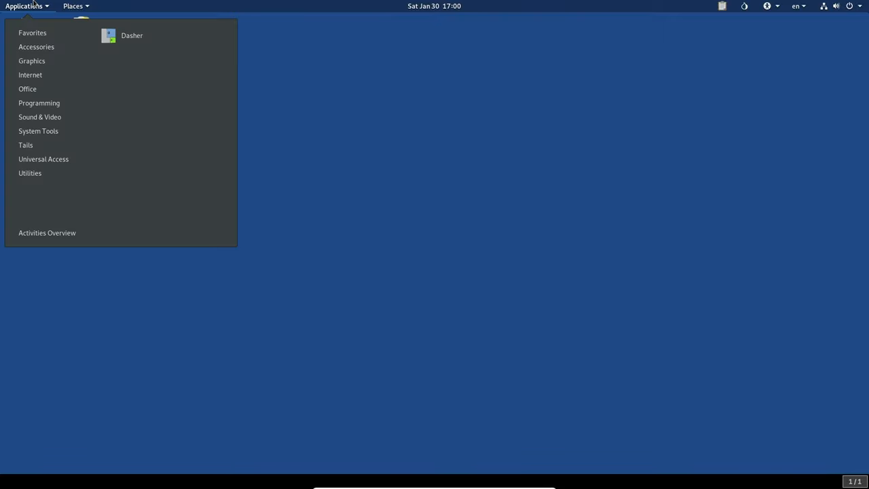
mouse_move(43, 159)
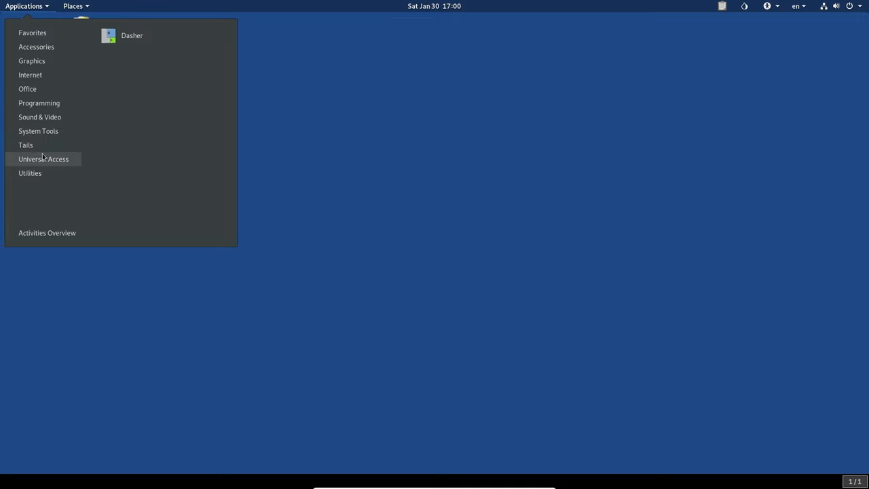
mouse_move(40, 168)
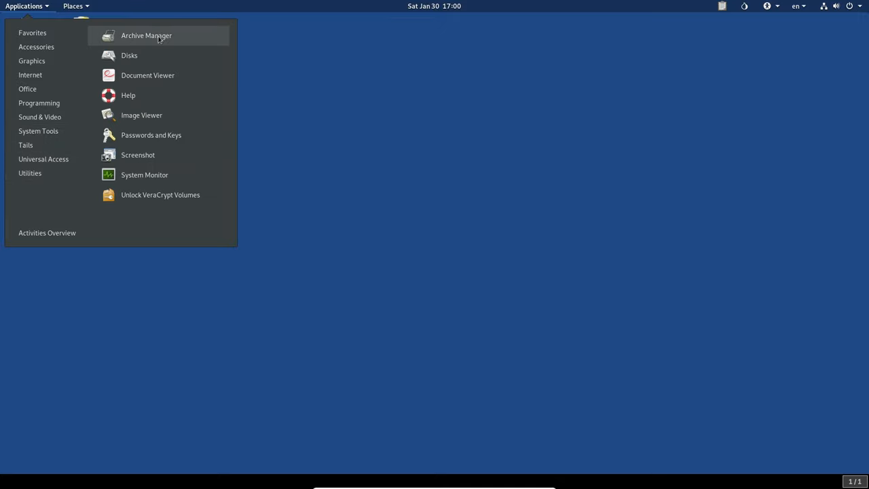
mouse_move(144, 174)
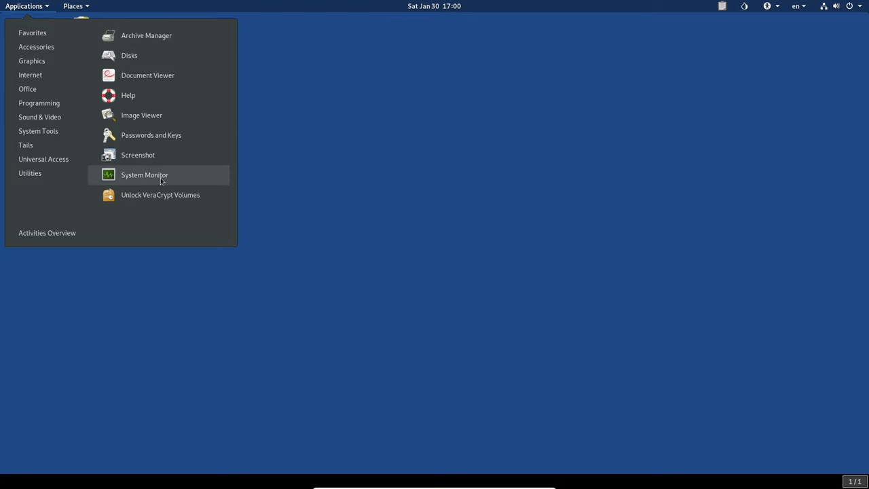
click(307, 132)
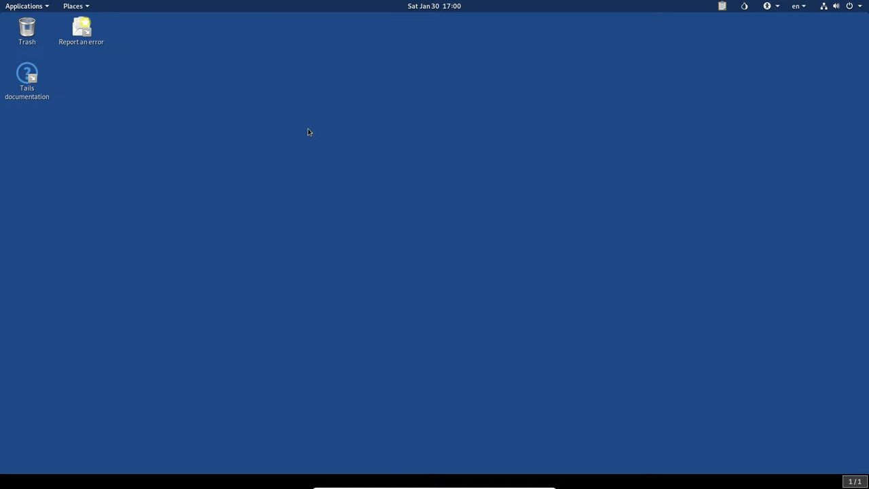
mouse_move(295, 122)
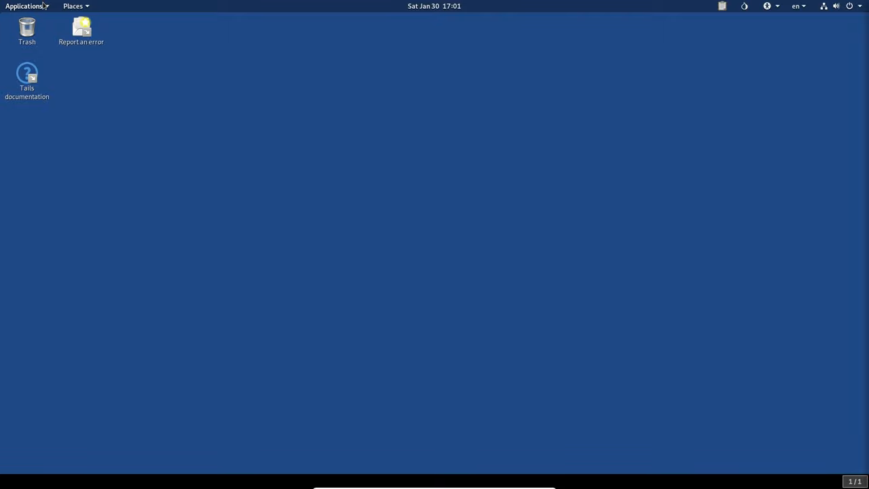
Launch Tor Browser from the Applications > Internet menu.
click(28, 5)
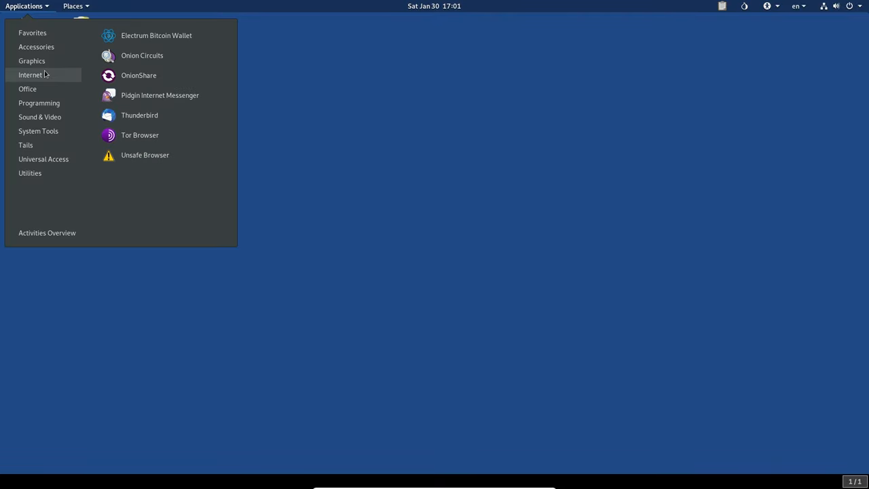
mouse_move(84, 76)
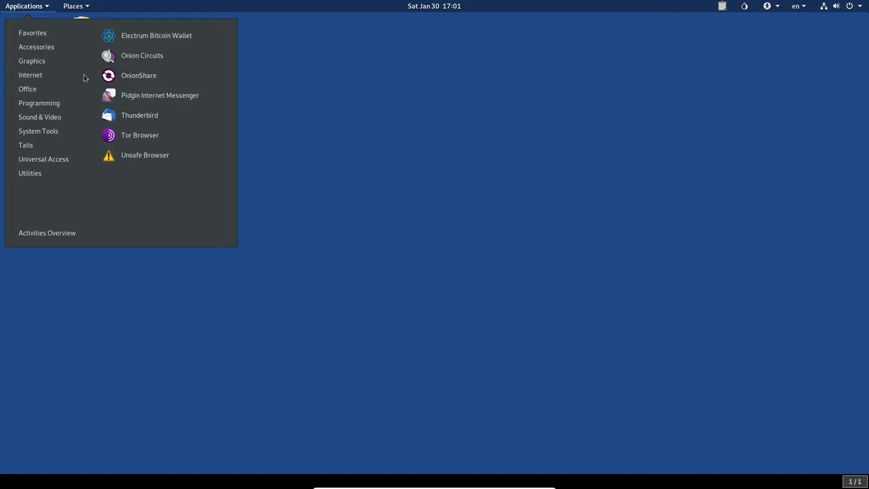
mouse_move(140, 136)
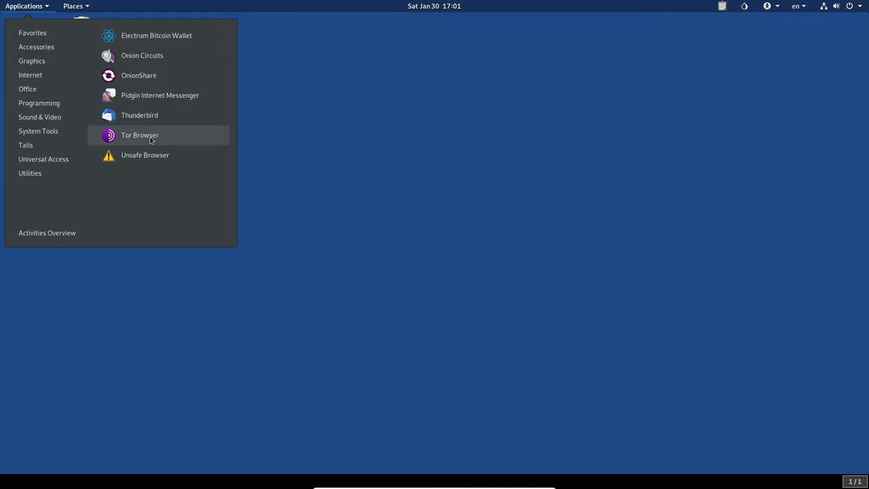
click(140, 134)
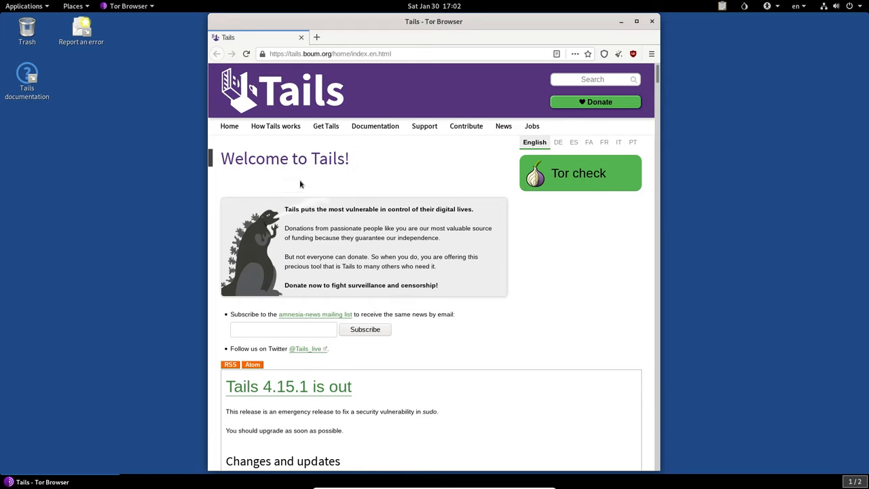
Scroll through the Tails 4.15.1 release news on tails.boum.org and back to the top.
scroll(down, 3)
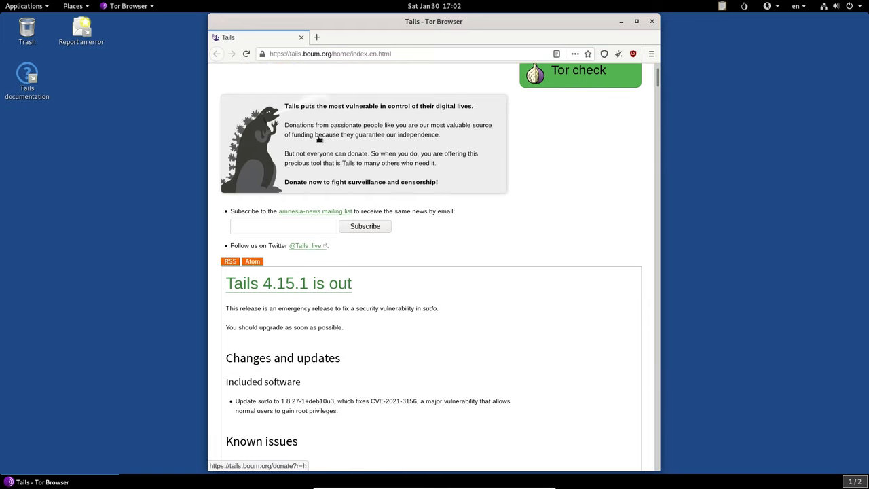
scroll(down, 3)
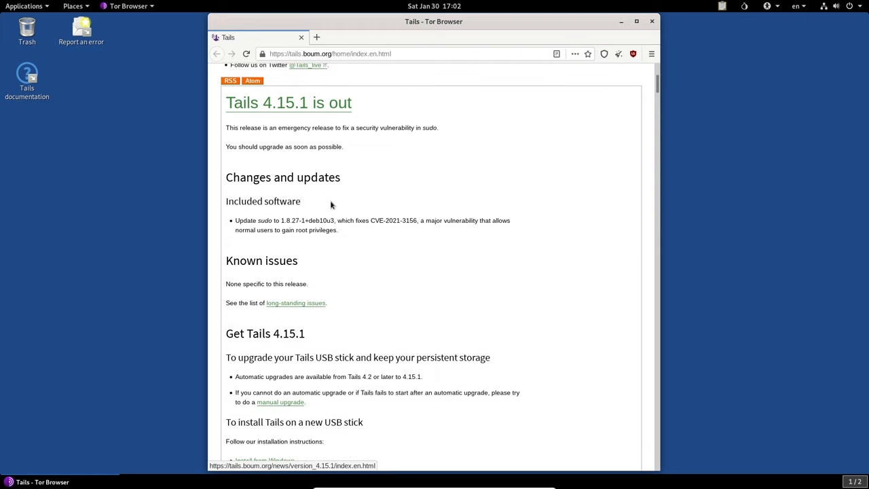
scroll(down, 3)
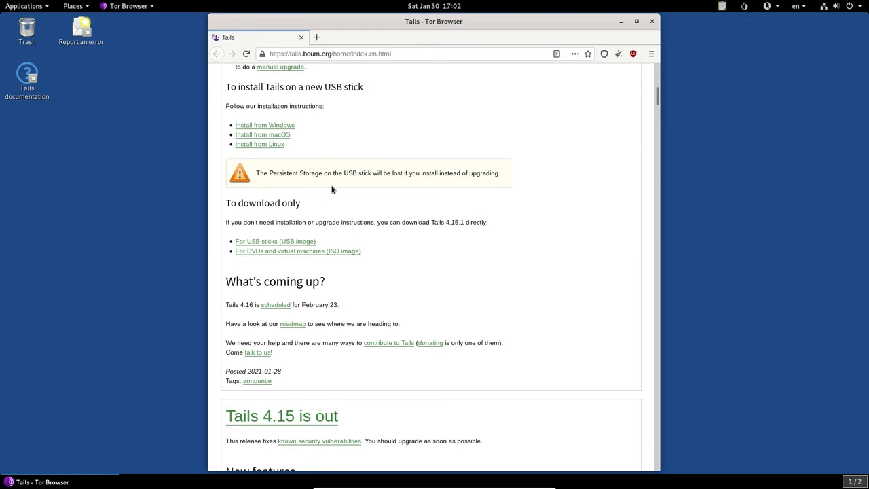
scroll(down, 3)
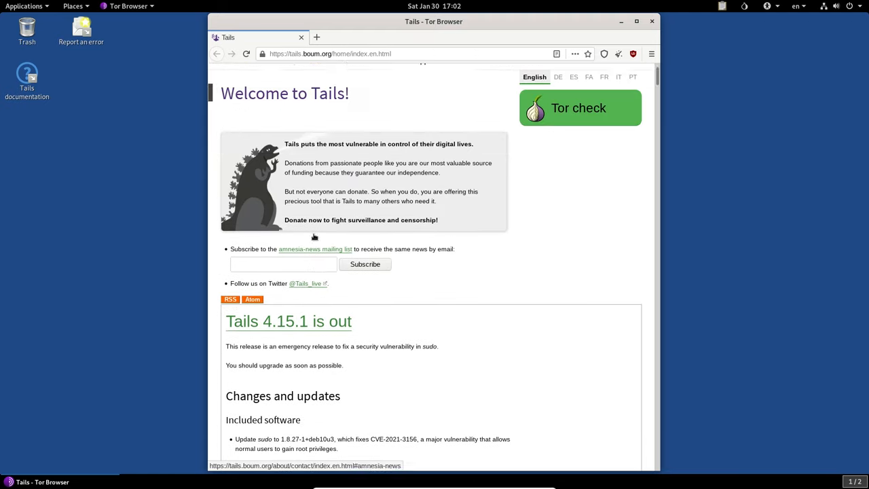
scroll(up, 3)
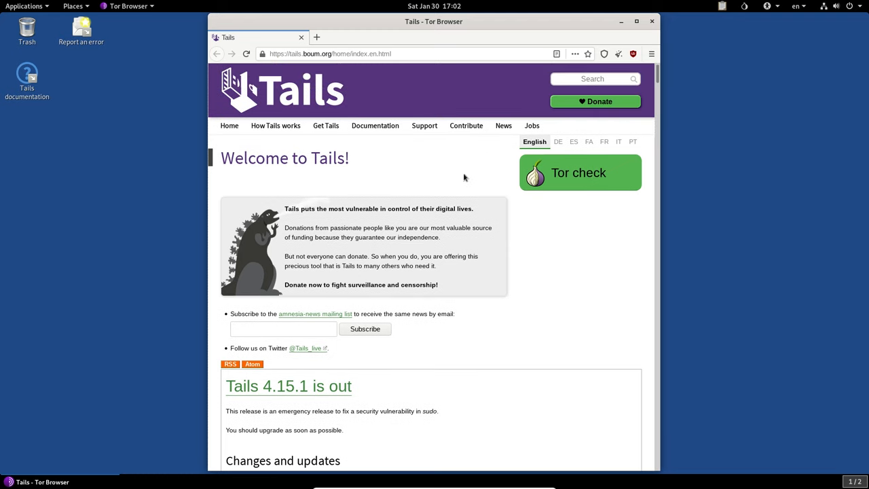
mouse_move(610, 143)
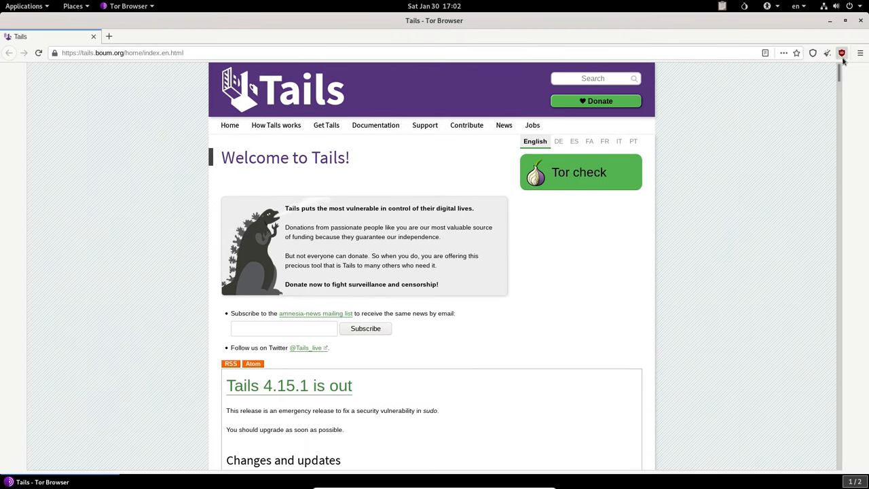
click(841, 53)
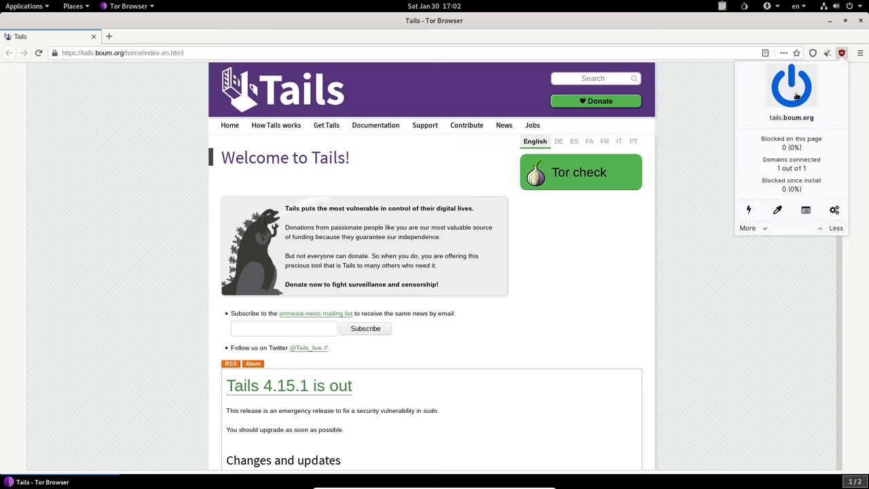
mouse_move(730, 287)
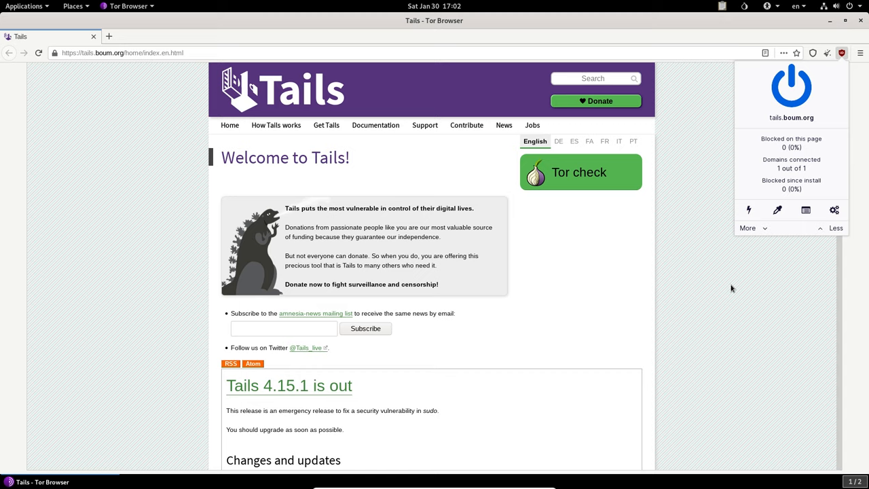
click(841, 51)
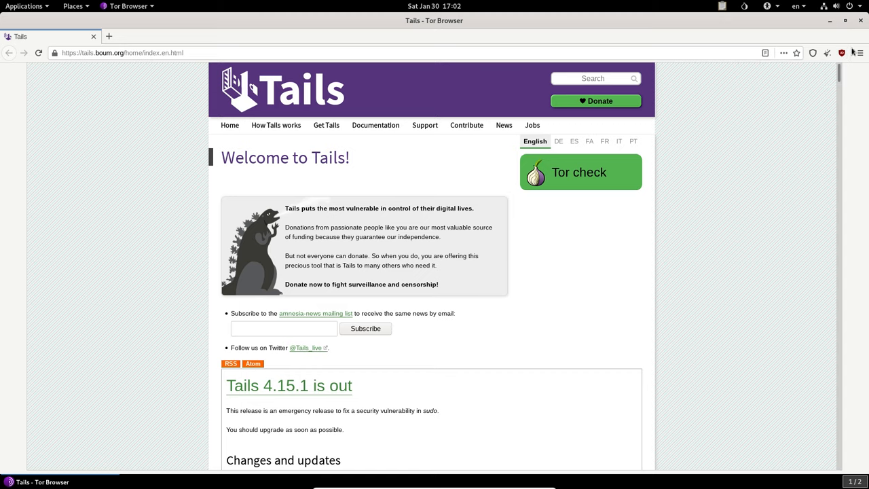
click(841, 53)
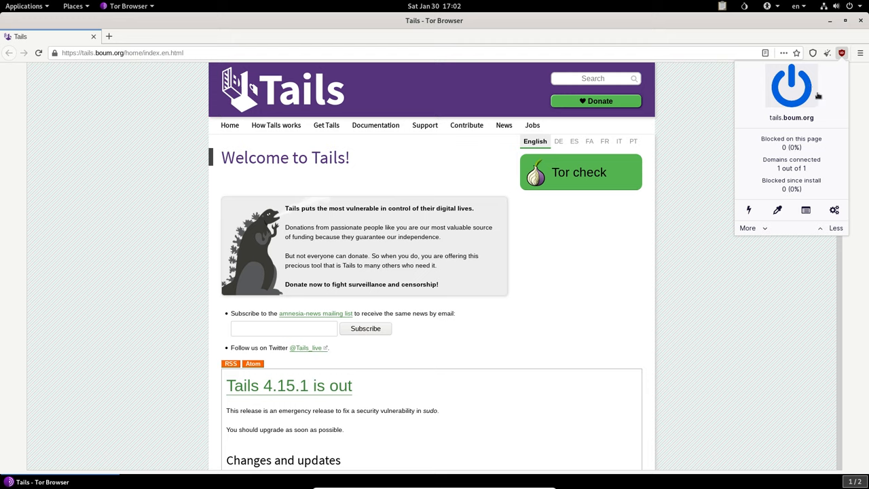
mouse_move(793, 95)
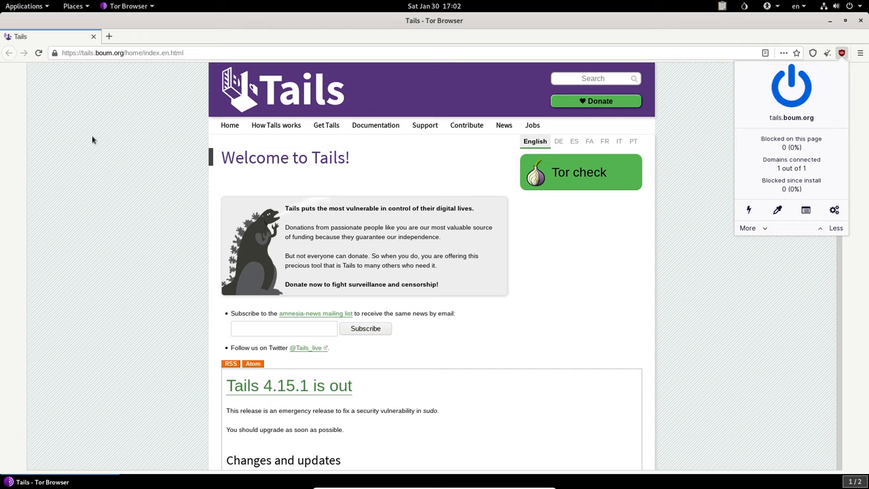
mouse_move(726, 304)
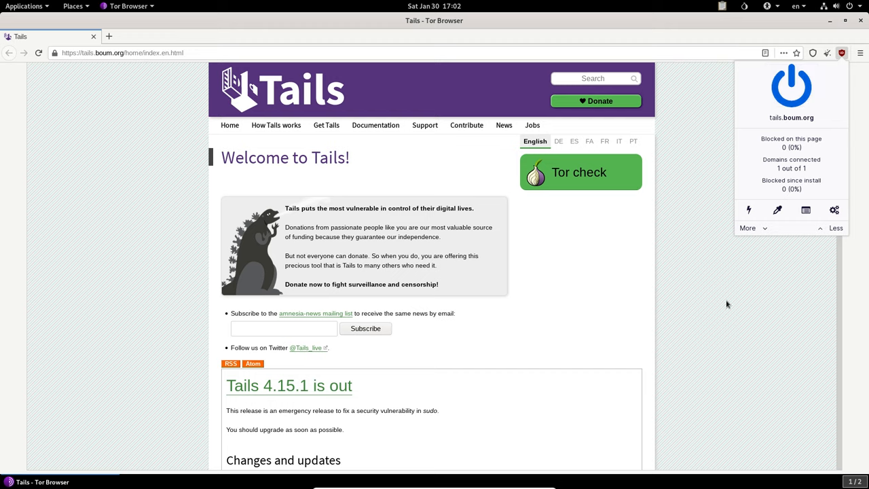
mouse_move(733, 306)
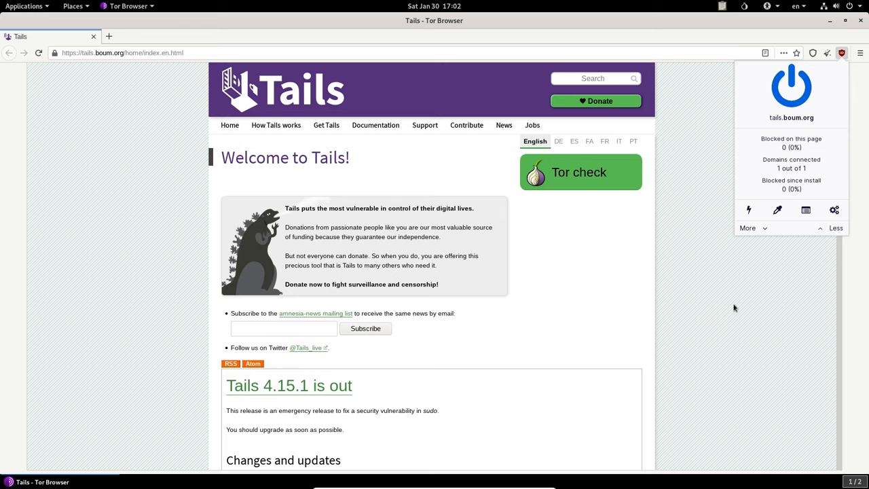
mouse_move(728, 307)
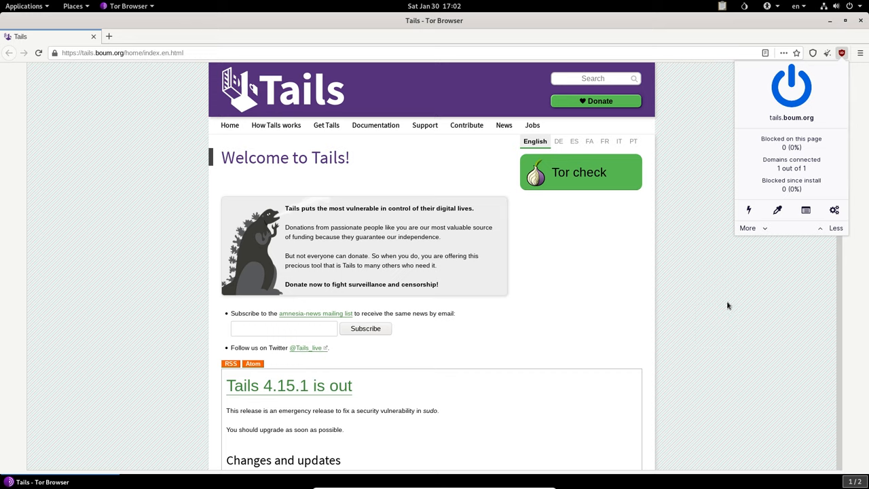
mouse_move(790, 88)
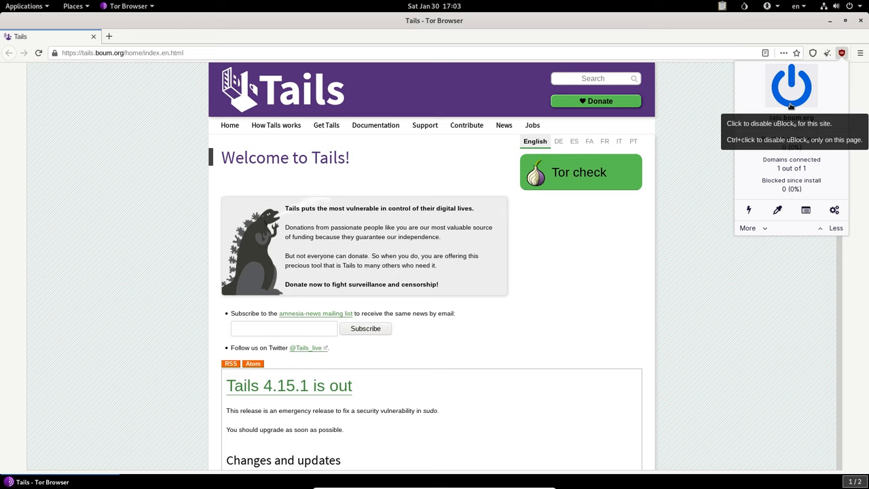
mouse_move(815, 112)
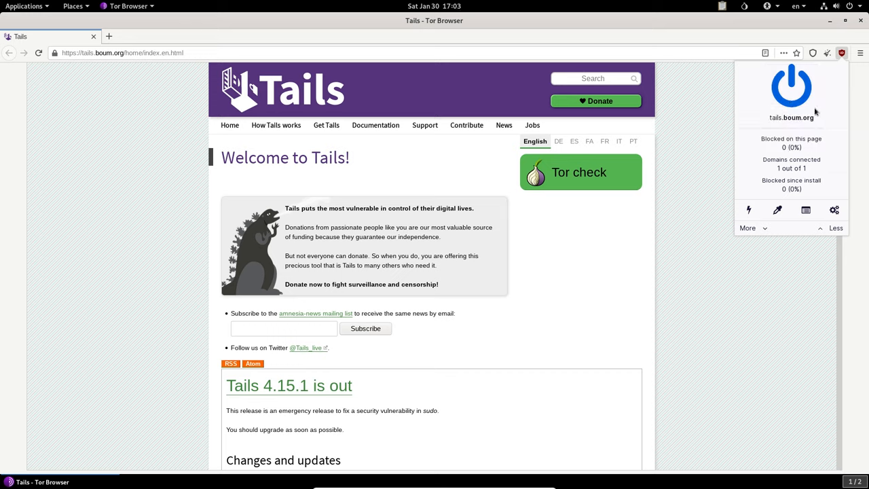
click(841, 53)
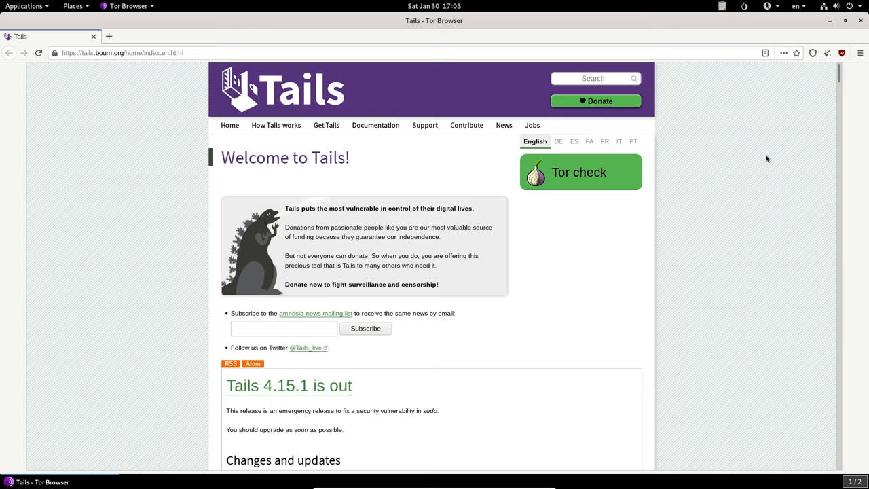
mouse_move(339, 188)
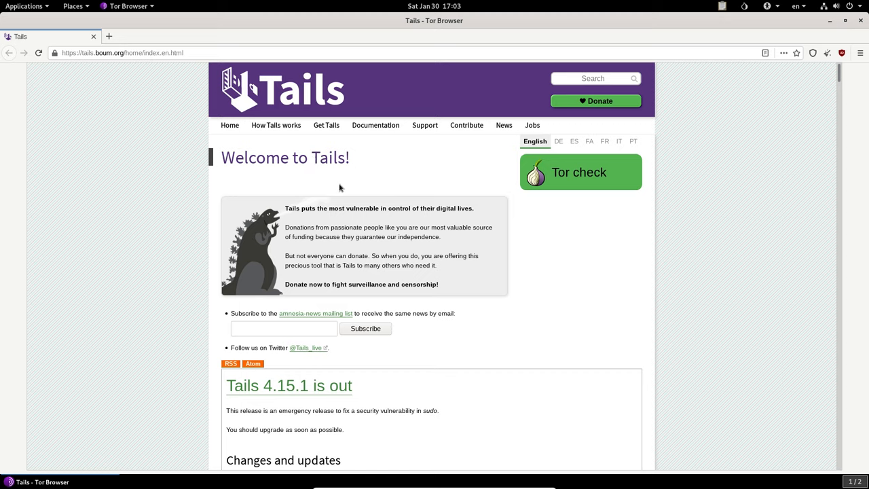
mouse_move(334, 199)
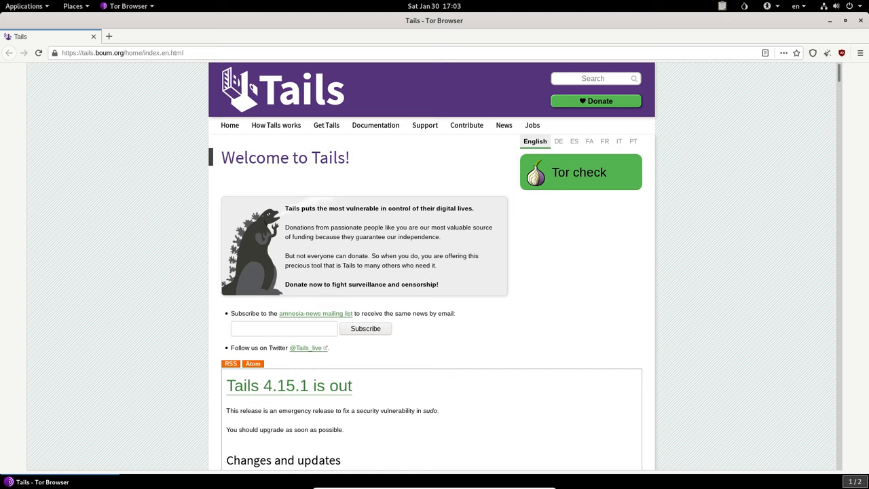
click(811, 53)
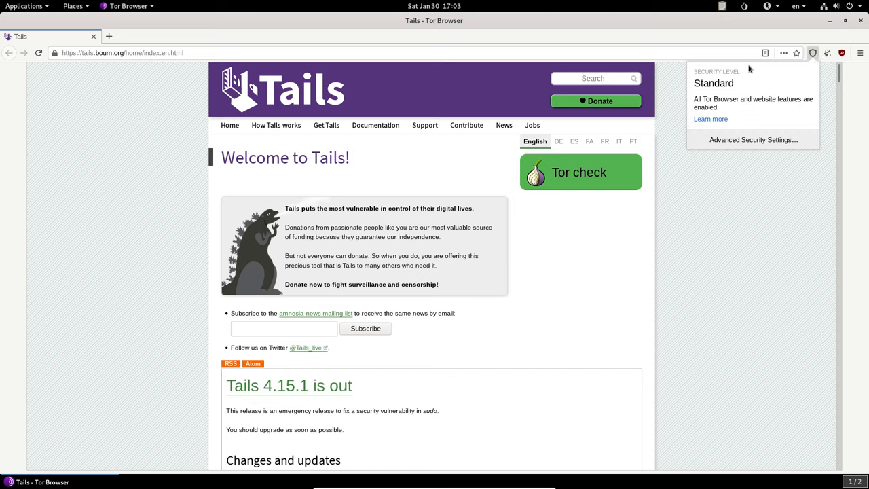
mouse_move(714, 177)
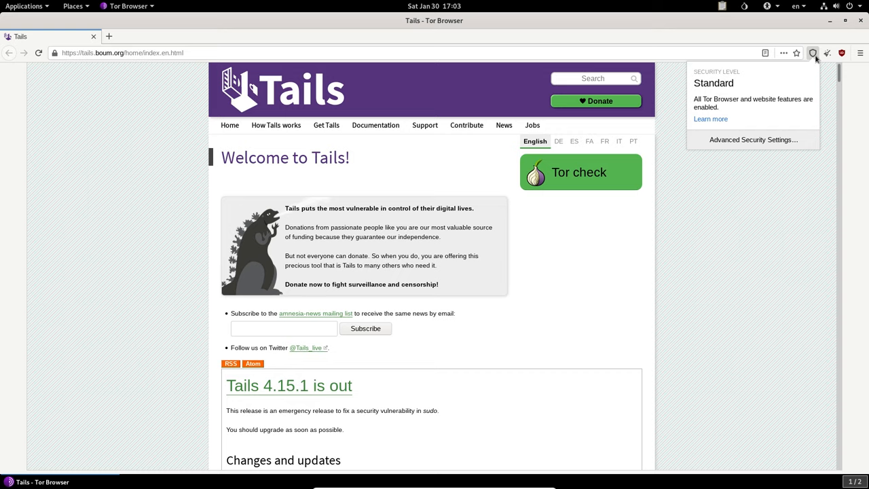
click(752, 138)
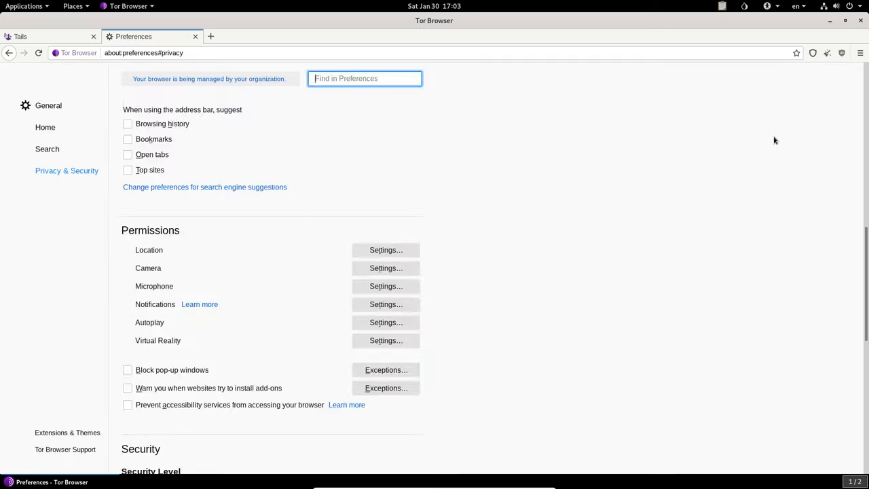
scroll(down, 3)
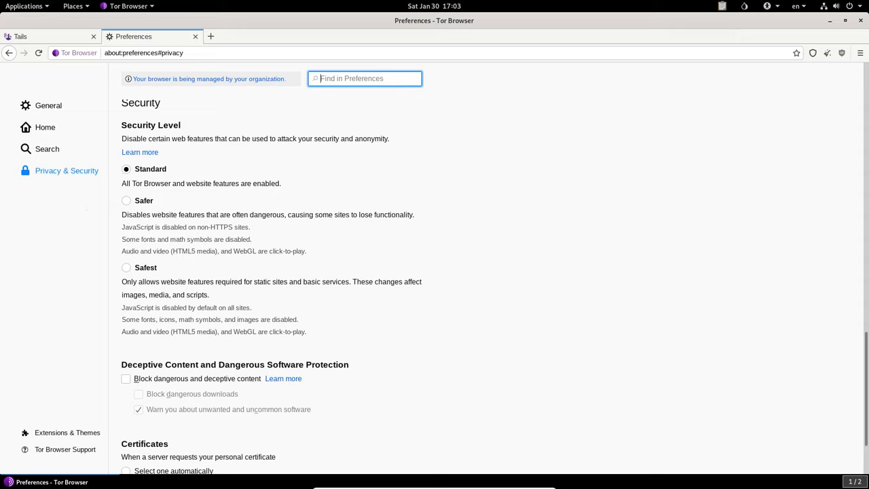
mouse_move(234, 267)
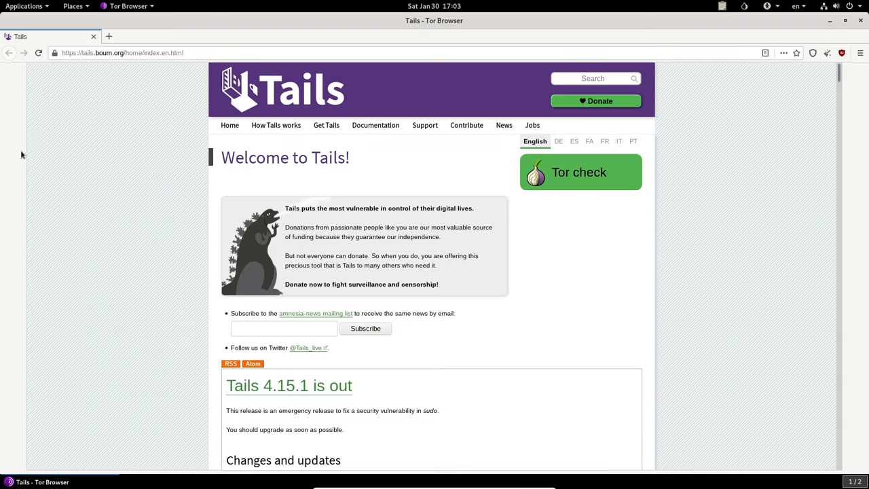
mouse_move(712, 29)
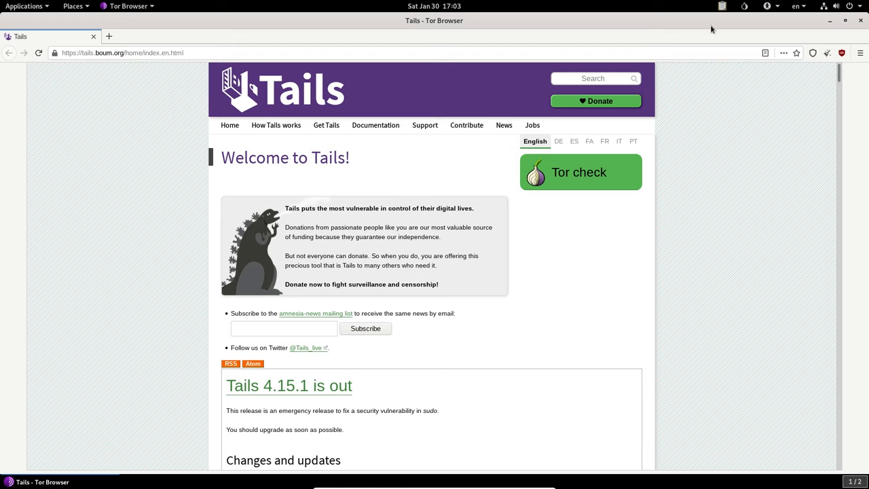
mouse_move(812, 74)
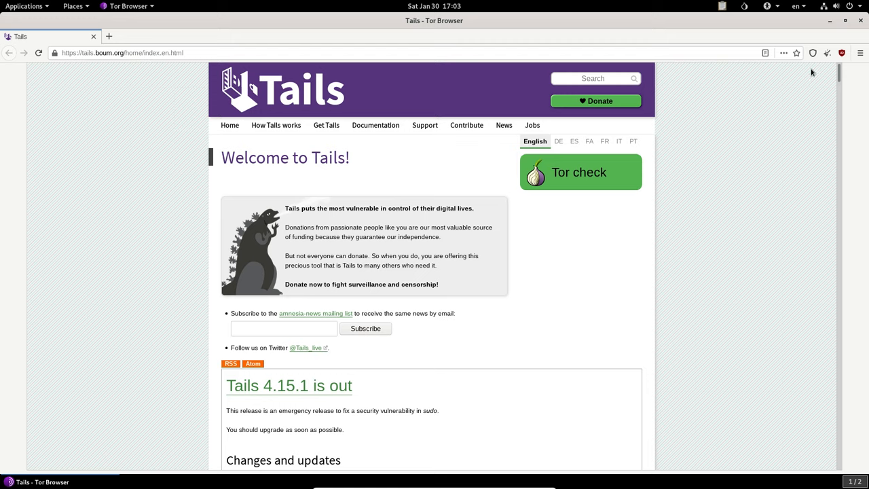
mouse_move(813, 73)
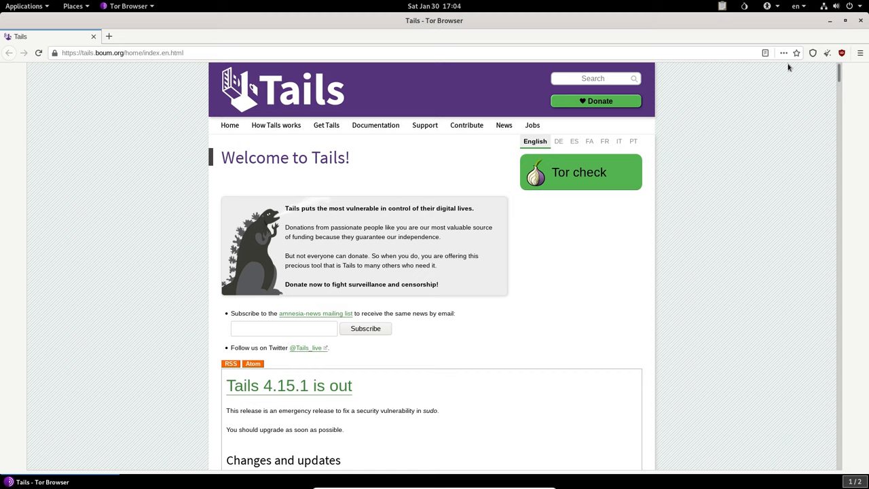
click(812, 53)
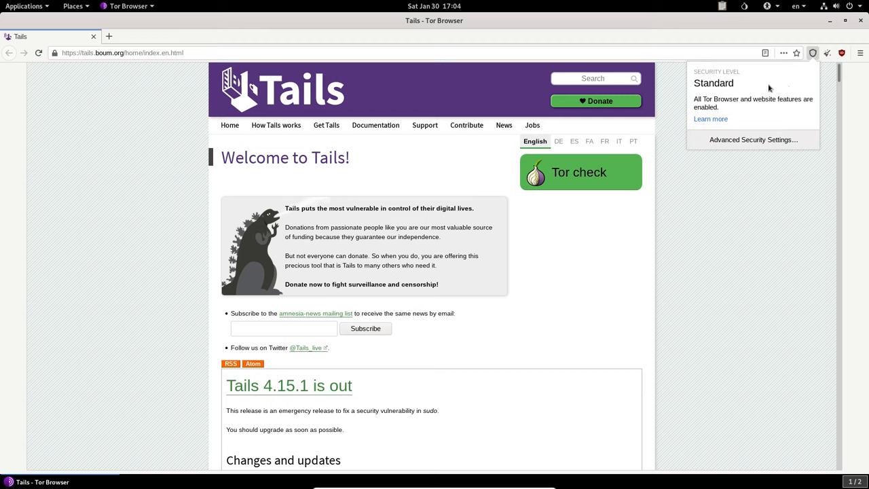
mouse_move(788, 112)
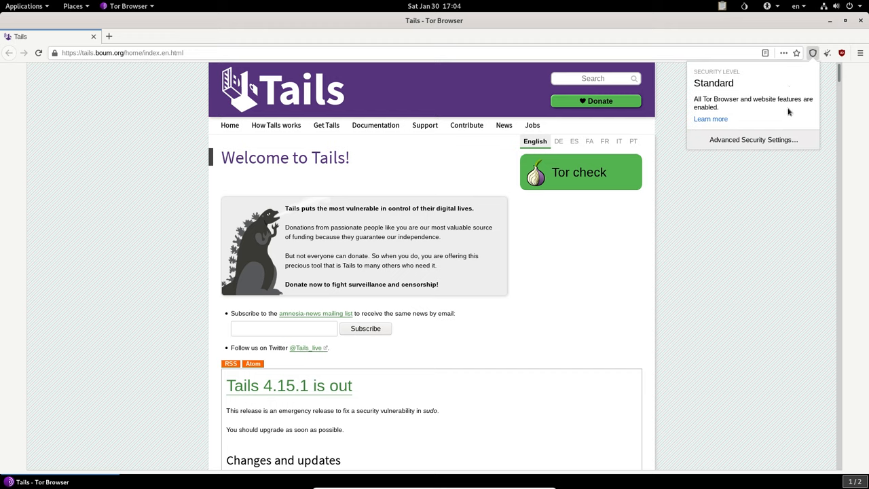
mouse_move(762, 186)
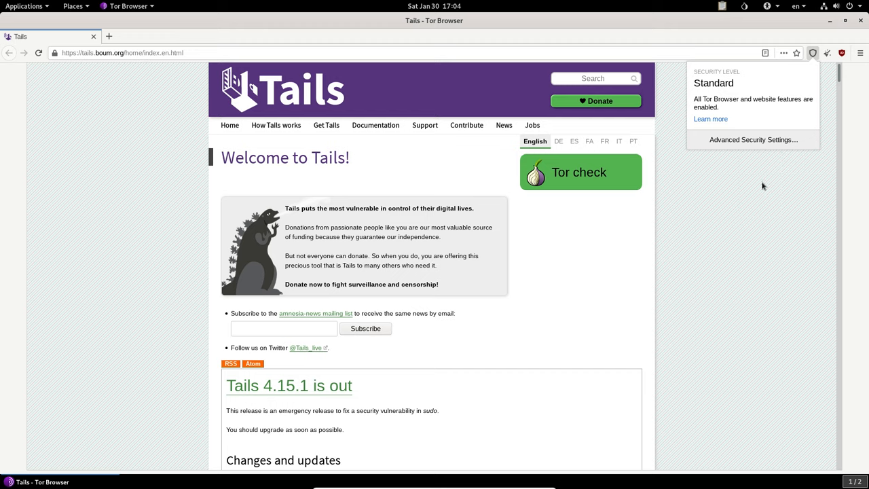
click(841, 53)
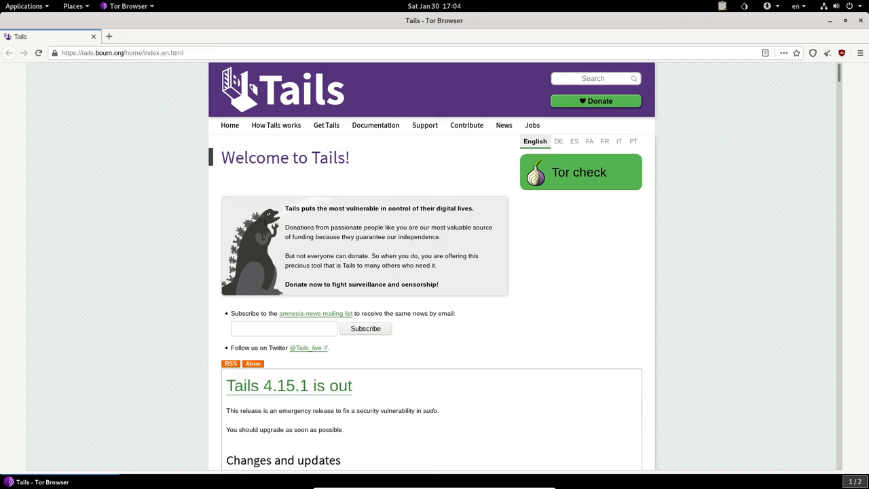
Start GNOME Terminal, minimize Tor Browser and bring up the terminal's profile preferences.
click(25, 6)
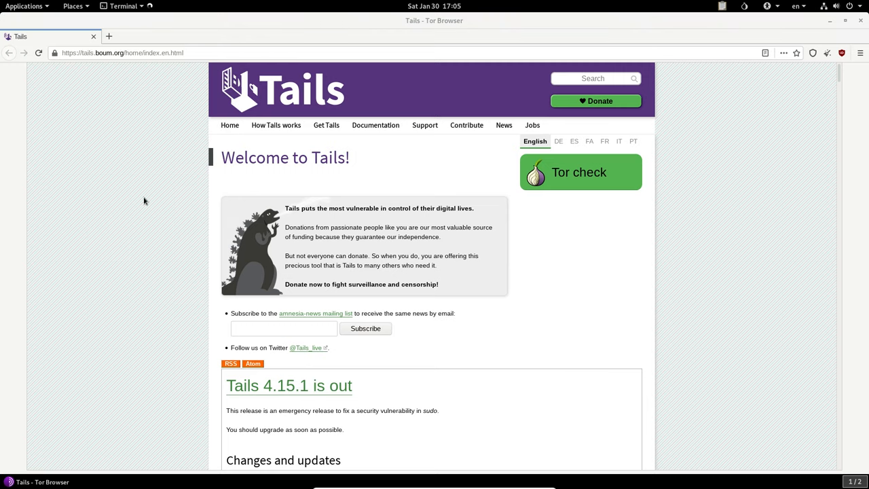
click(122, 5)
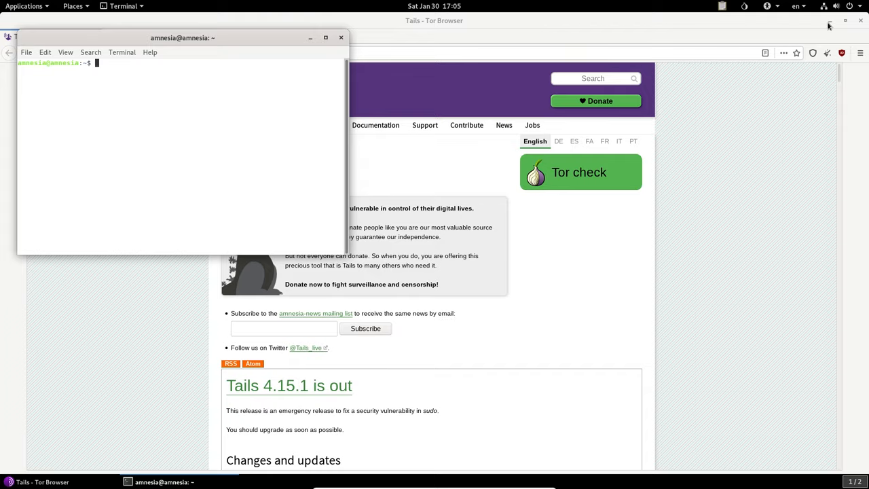
click(65, 51)
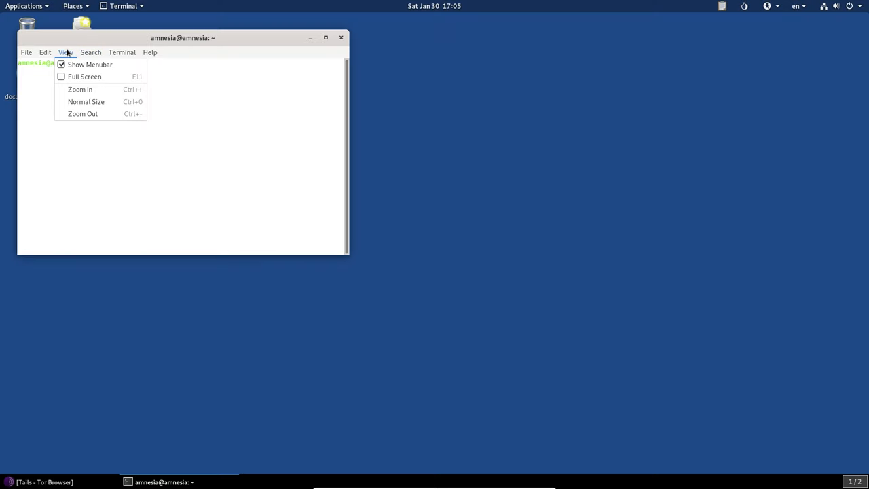
click(122, 51)
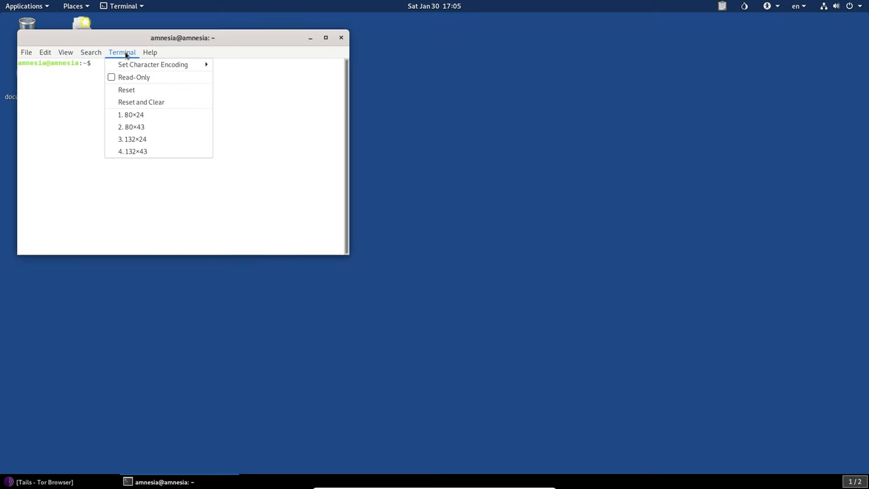
click(91, 51)
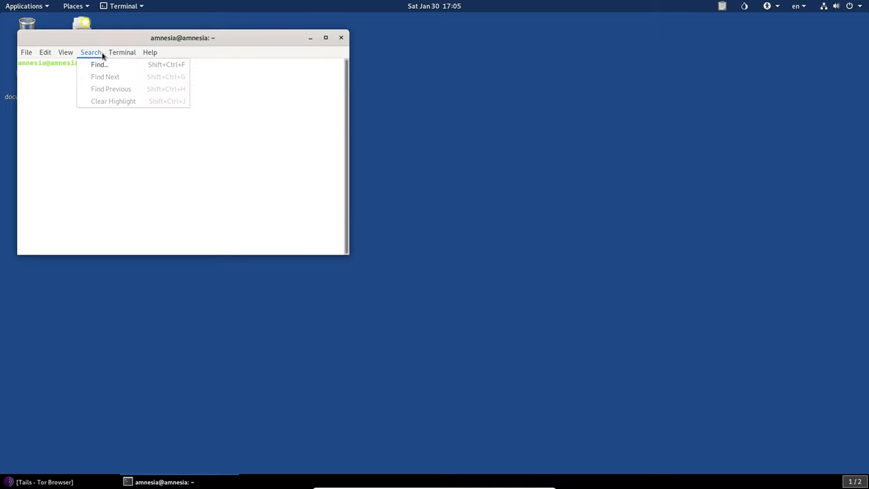
click(66, 52)
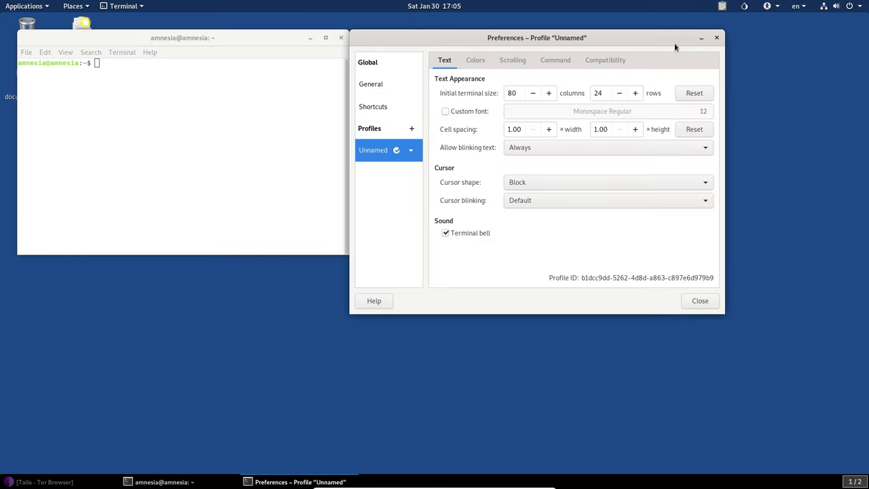
drag(536, 38, 278, 93)
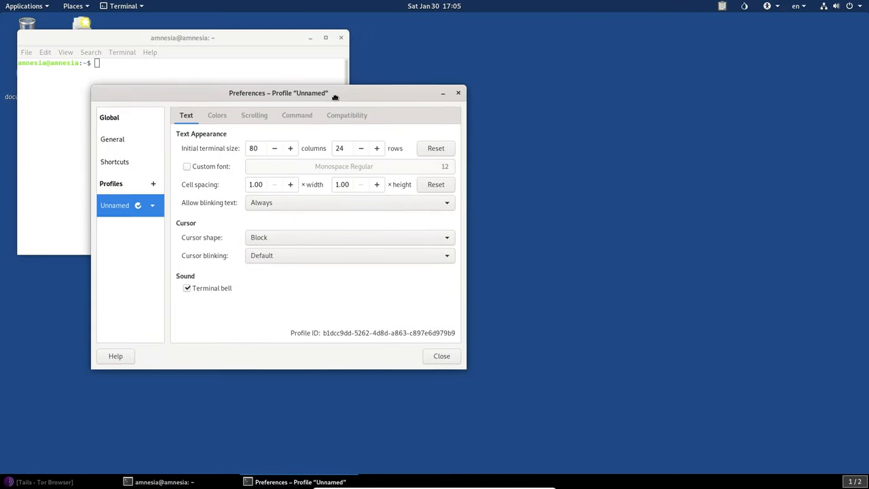
Disable 'Use colors from system theme' for a dark terminal and centre the window.
click(218, 114)
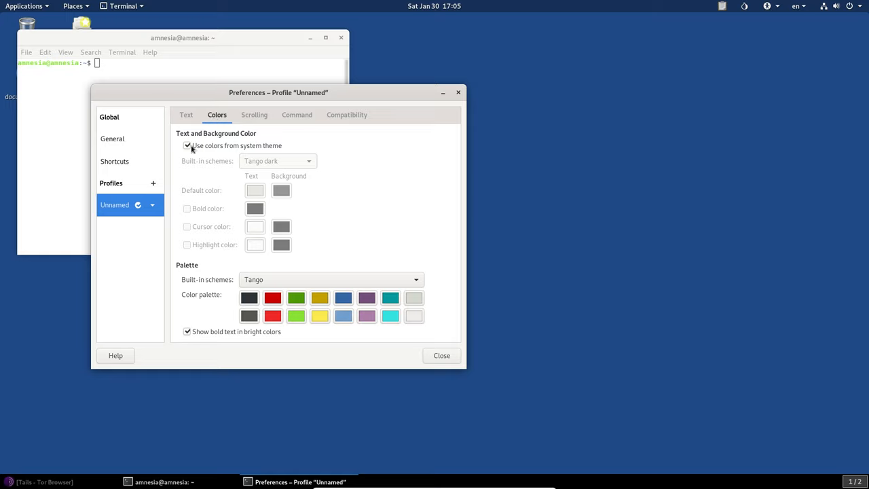
click(188, 145)
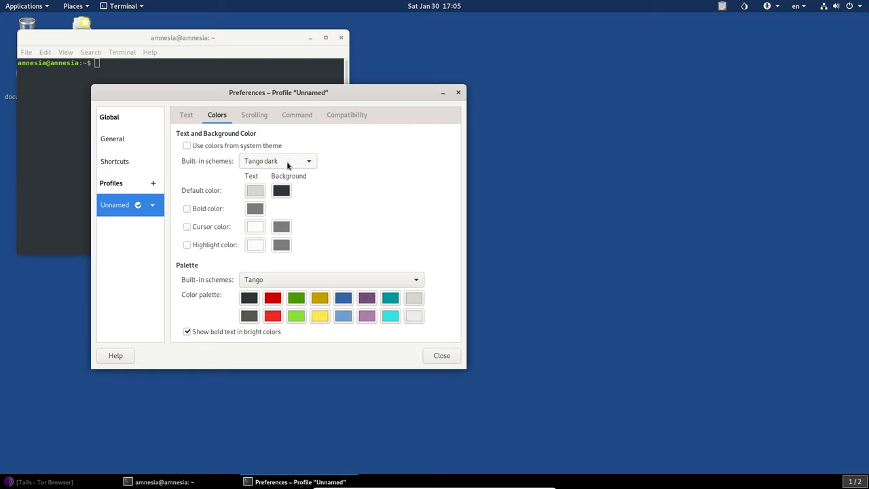
click(441, 356)
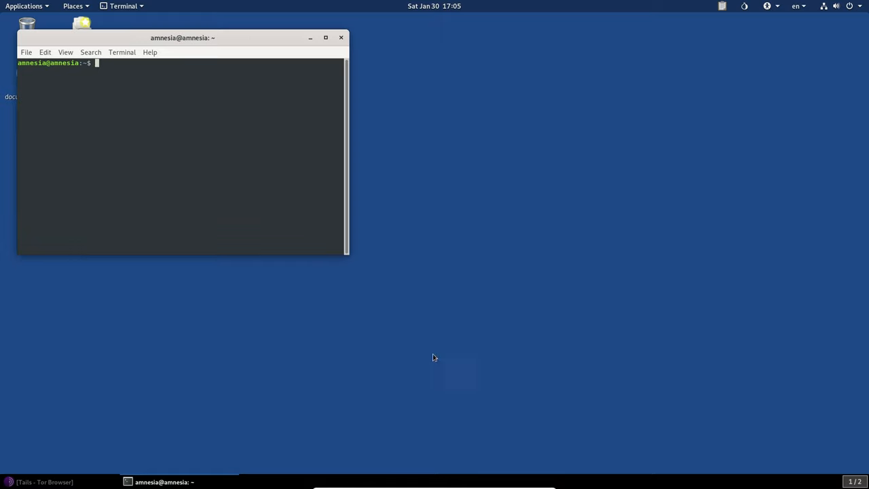
drag(182, 38, 536, 65)
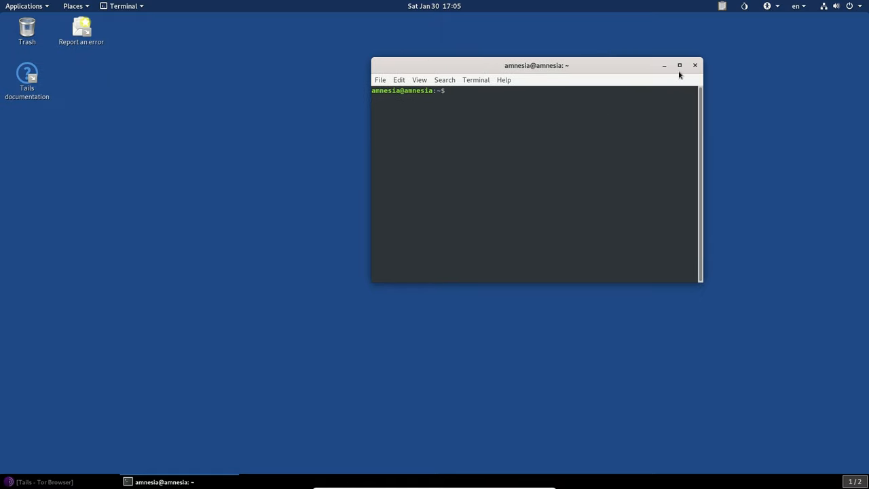
Run ping gnu.org (stopped with Ctrl+C) and curl ip.me, both blocked from connecting directly.
drag(536, 65, 415, 128)
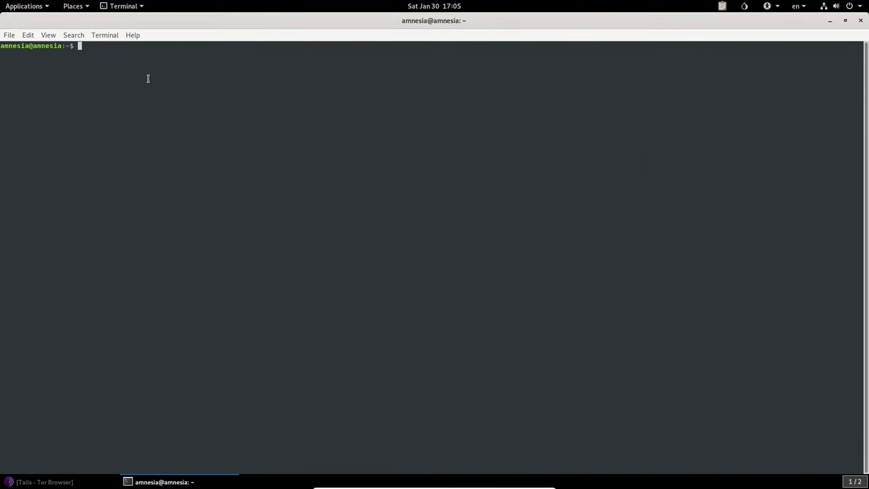
mouse_move(293, 111)
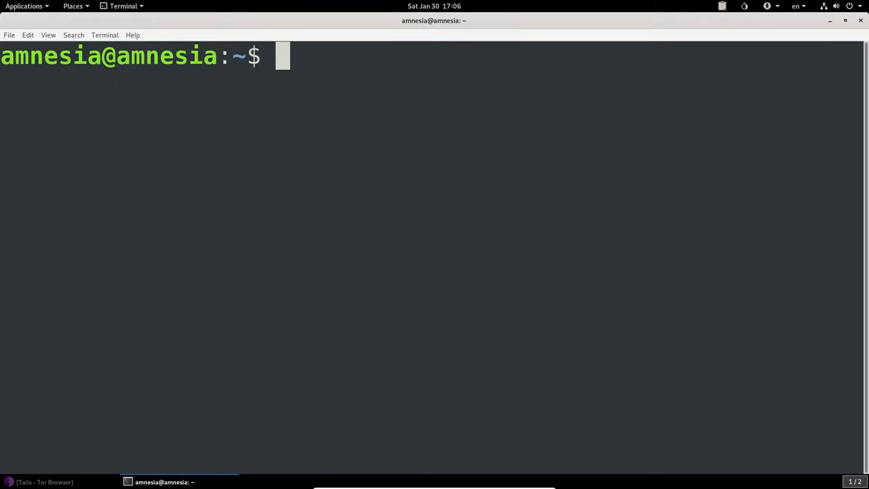
text(ping gnu.org)
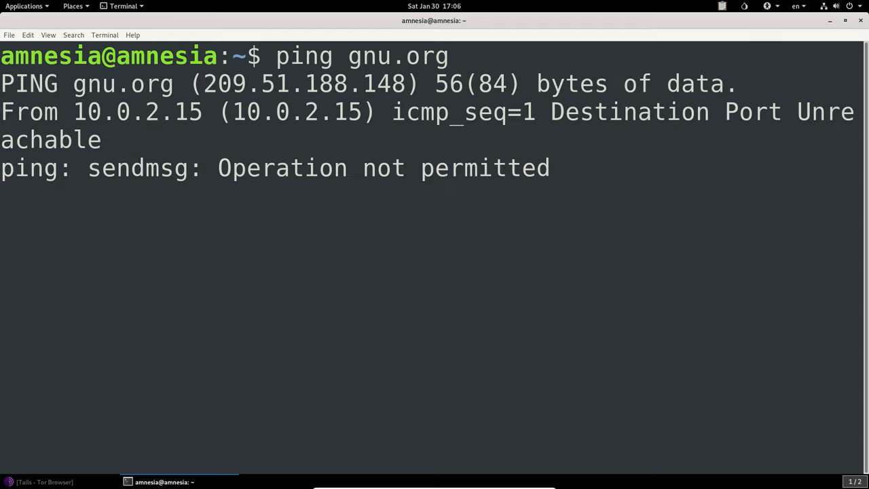
key(ctrl+c)
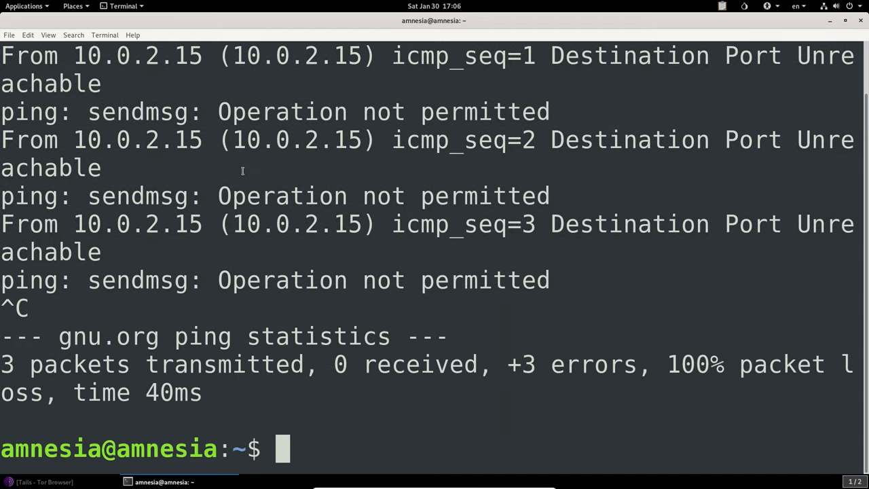
double_click(282, 111)
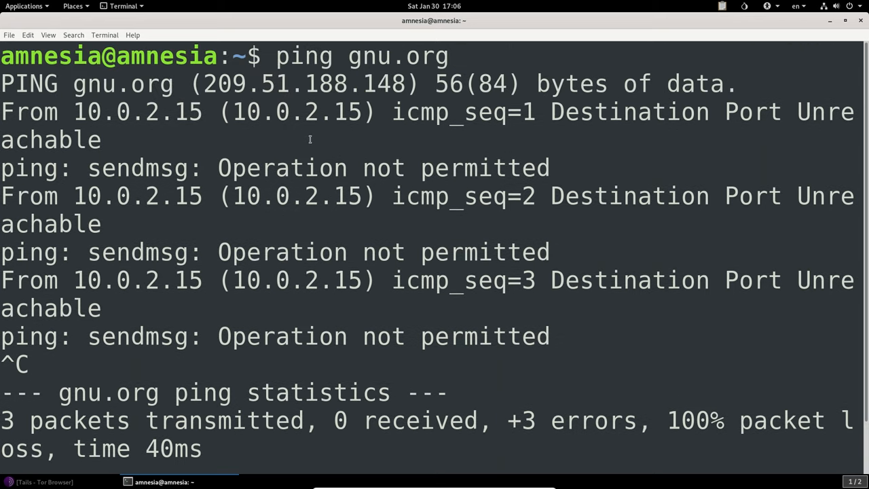
mouse_move(380, 119)
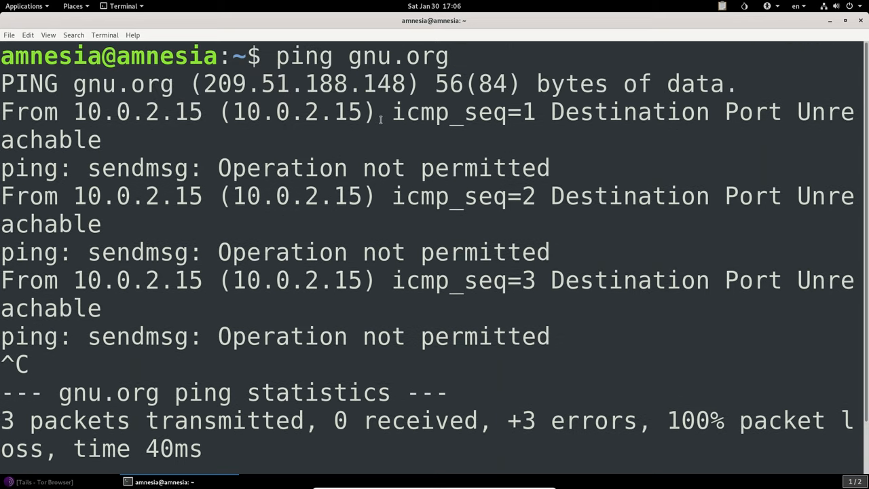
text(curl ip.)
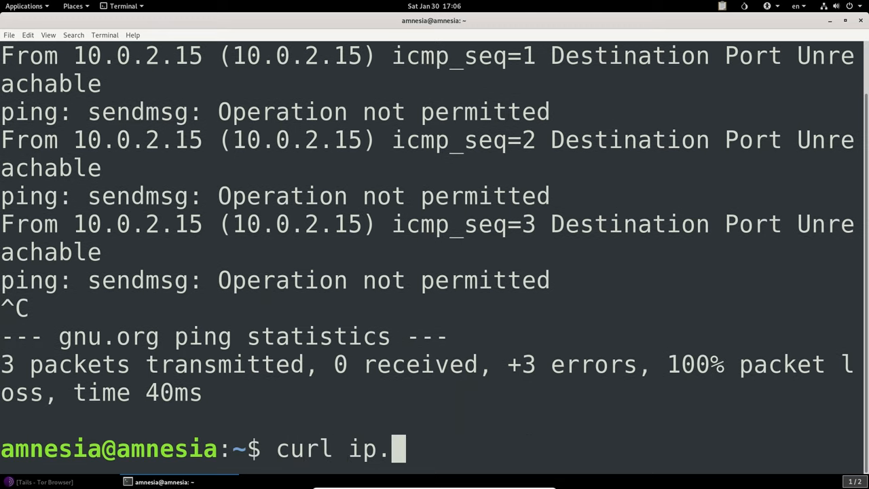
key(Return)
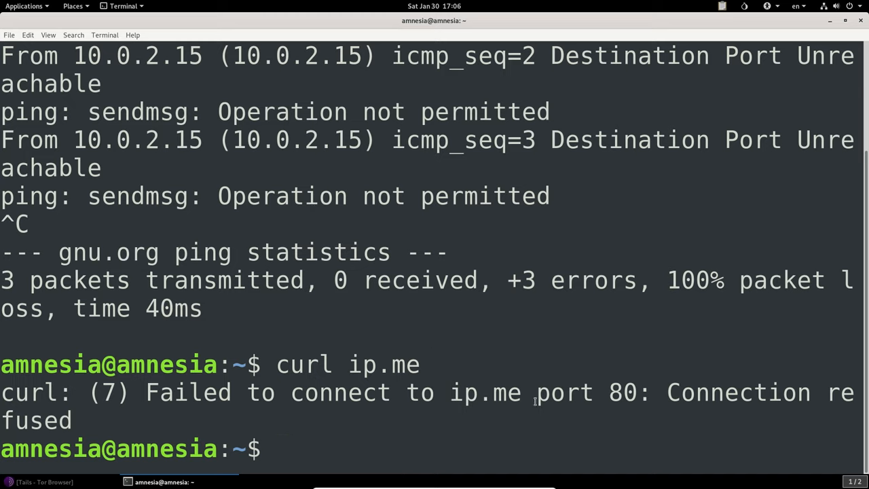
Run traceroute gnu.org, which also fails, and enter curl ip.me again.
drag(145, 390, 445, 391)
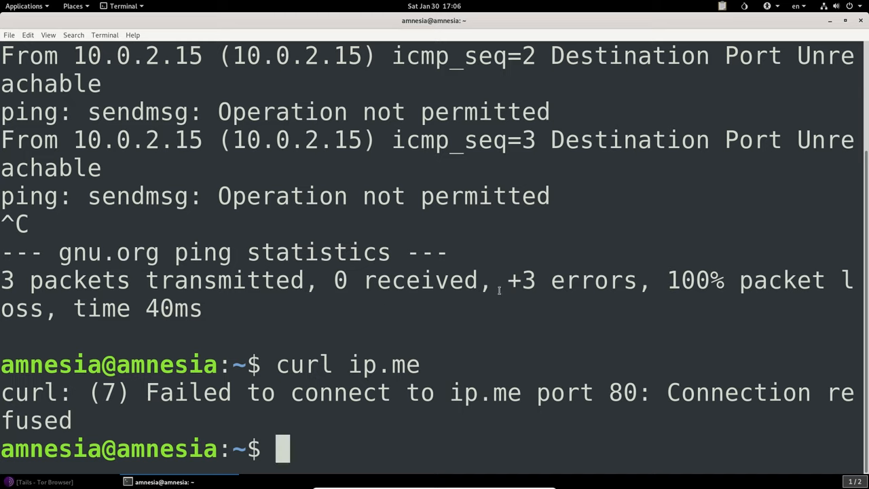
text(trace)
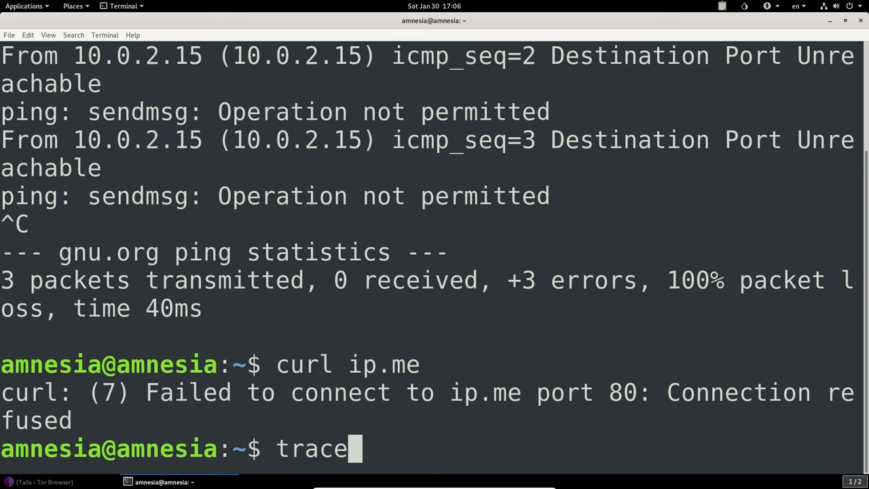
text(route gnu.org)
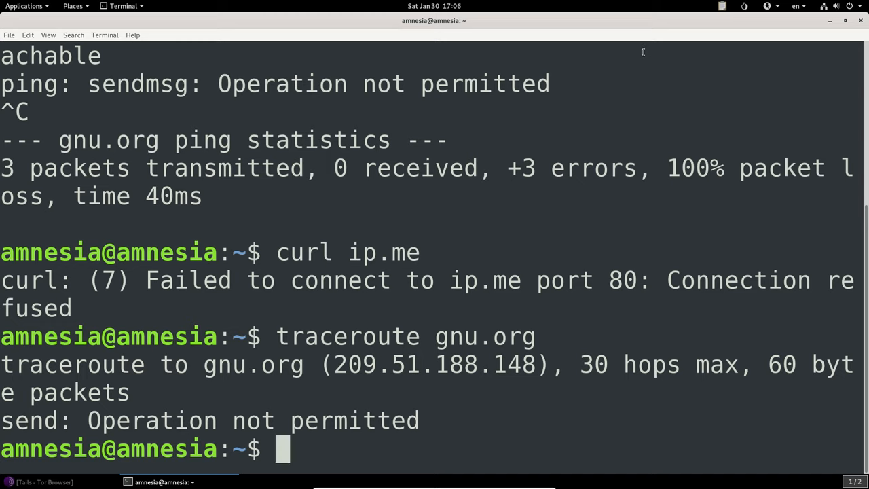
text(curl ip.me)
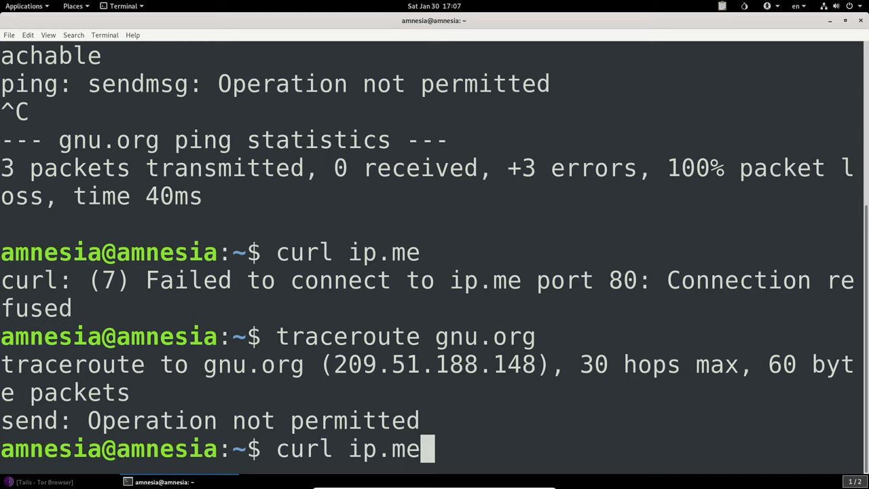
mouse_move(416, 391)
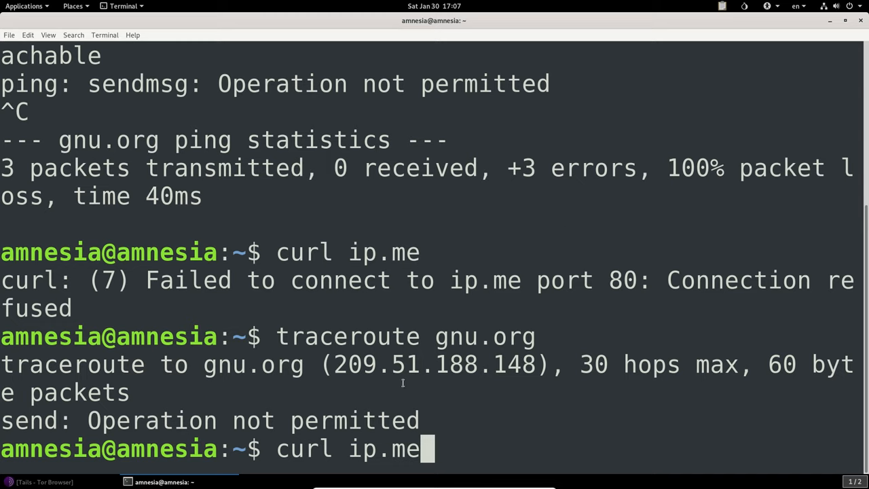
mouse_move(537, 239)
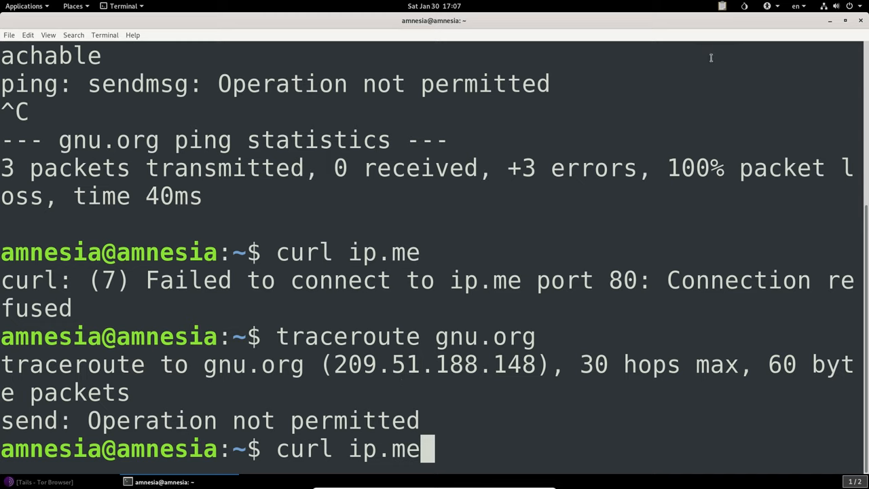
mouse_move(622, 156)
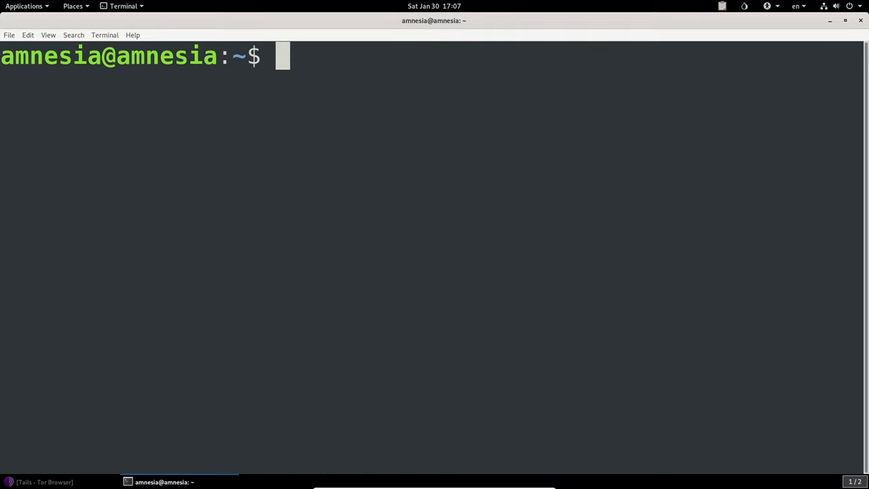
mouse_move(429, 187)
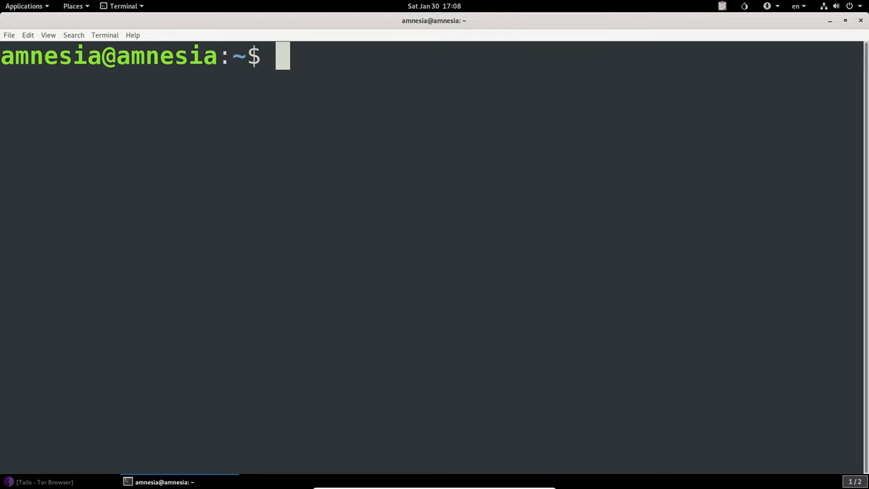
mouse_move(285, 175)
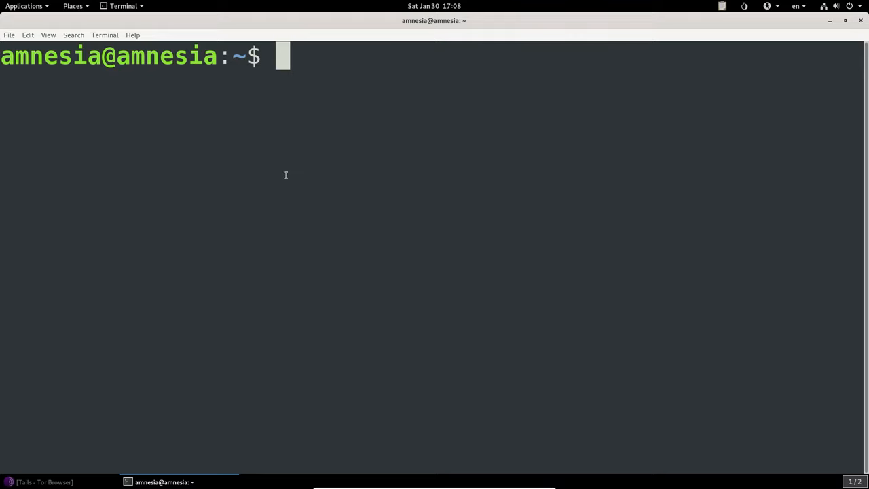
mouse_move(406, 117)
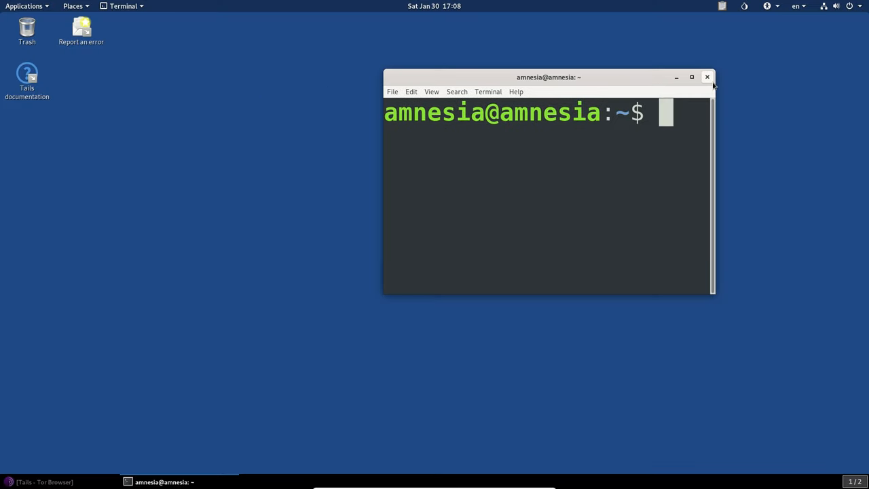
Close the terminal and restart Tails from the top-bar system menu.
click(708, 76)
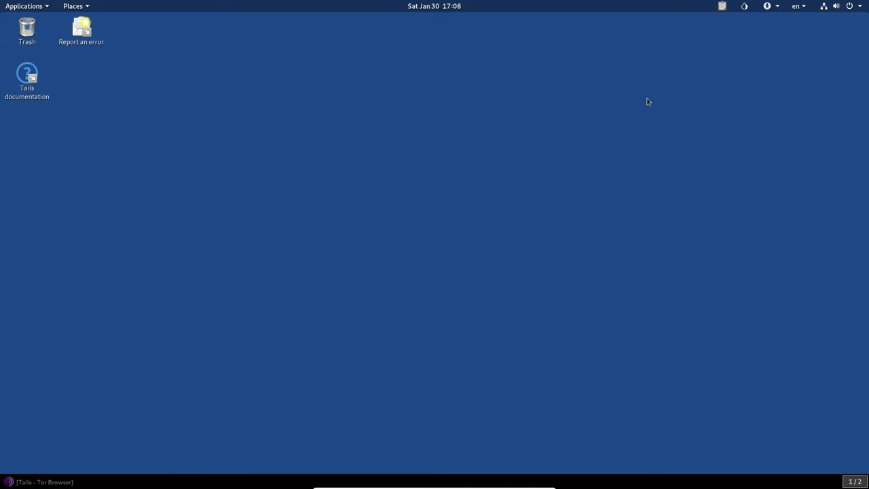
mouse_move(332, 180)
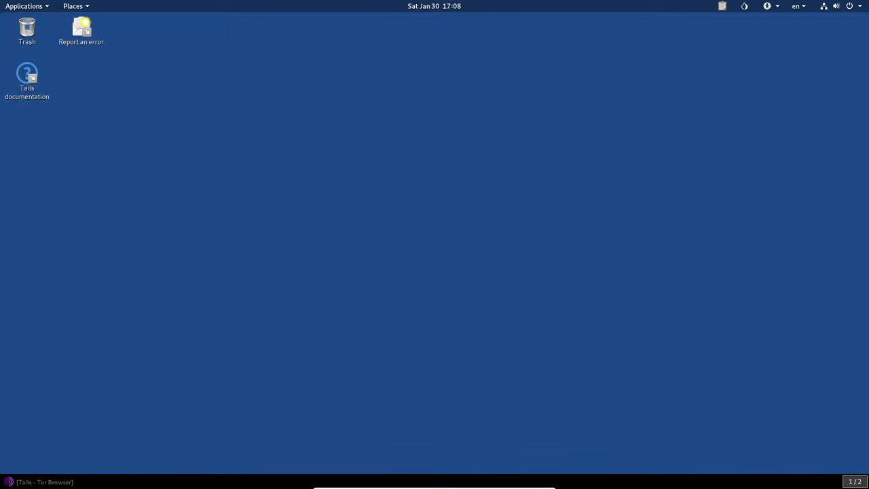
mouse_move(694, 5)
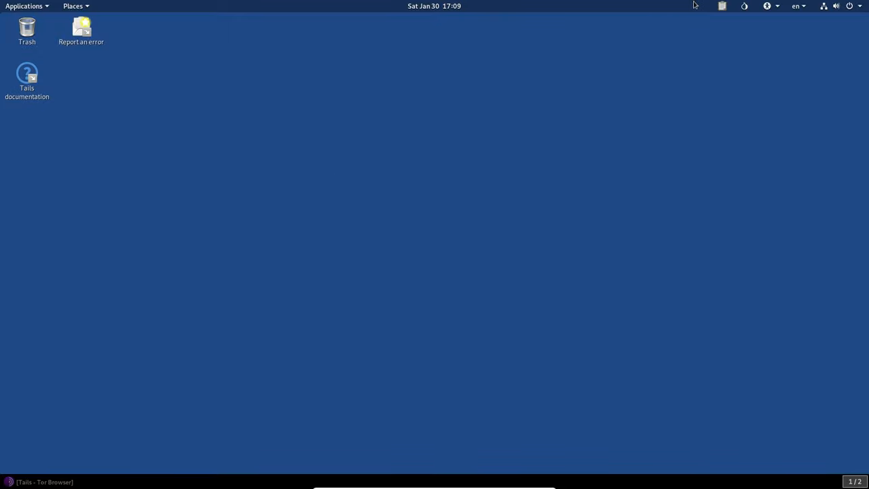
click(849, 6)
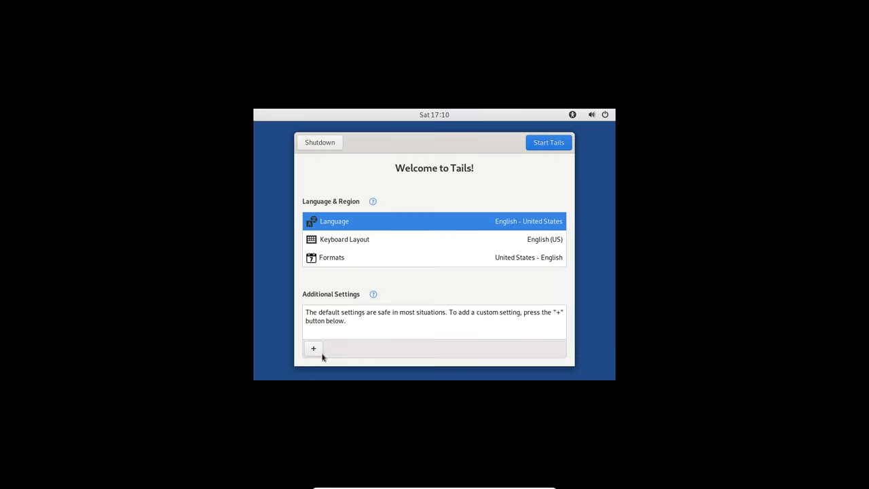
Add an Administration Password in the Welcome screen's additional settings.
click(312, 347)
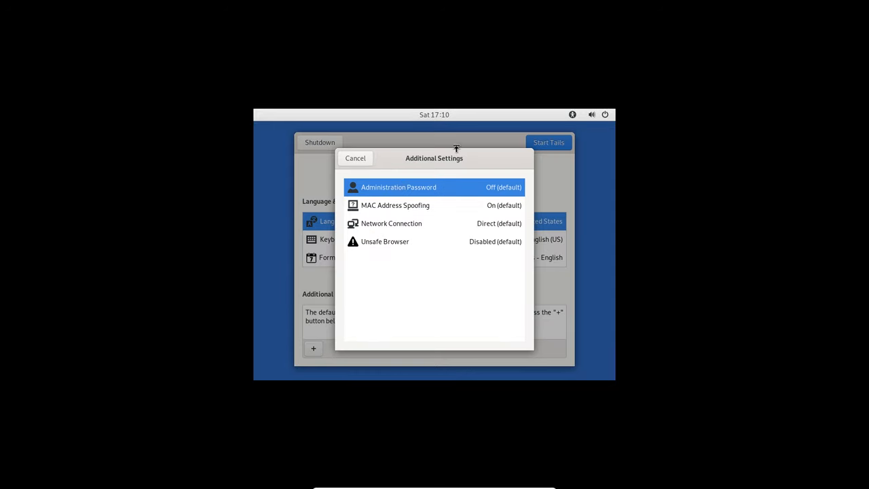
mouse_move(431, 195)
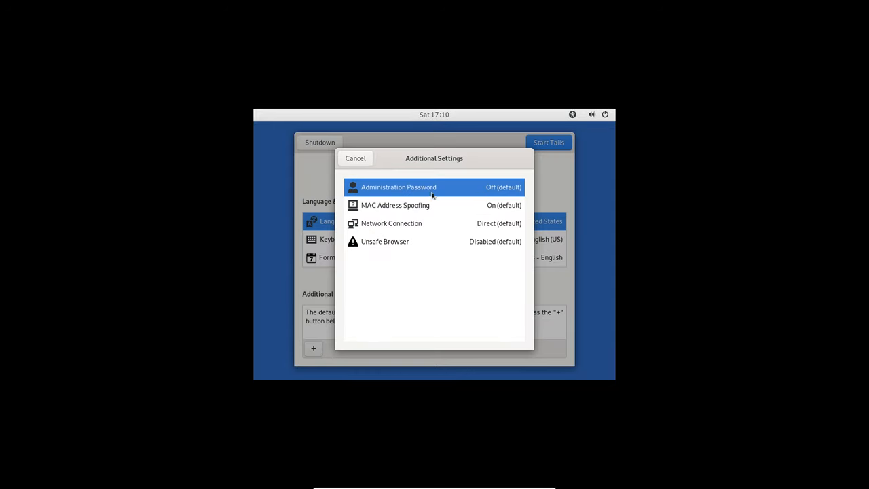
click(399, 187)
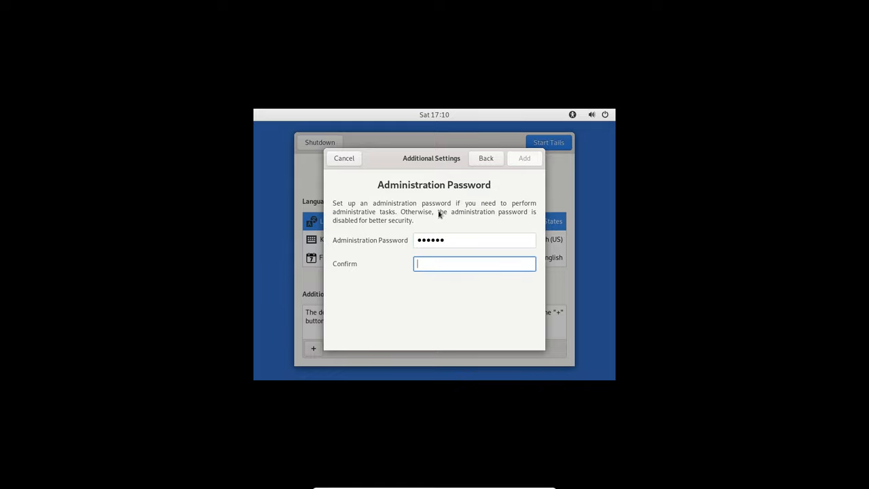
text(••••••)
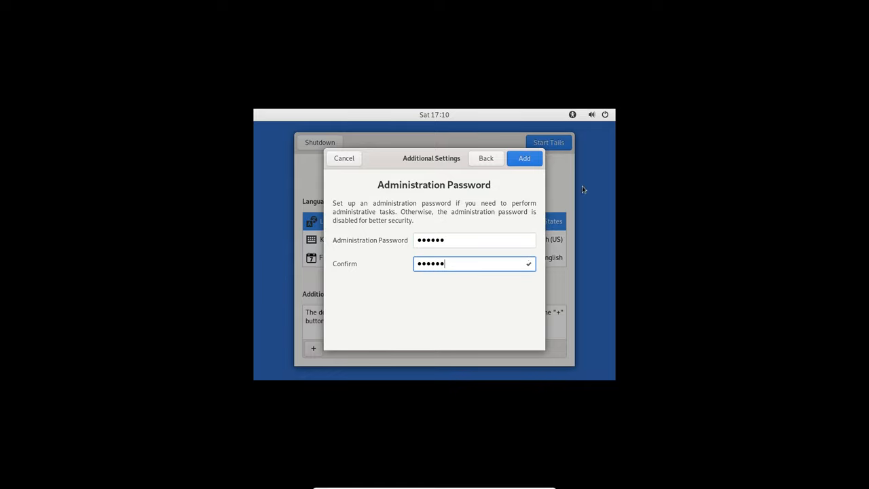
click(524, 157)
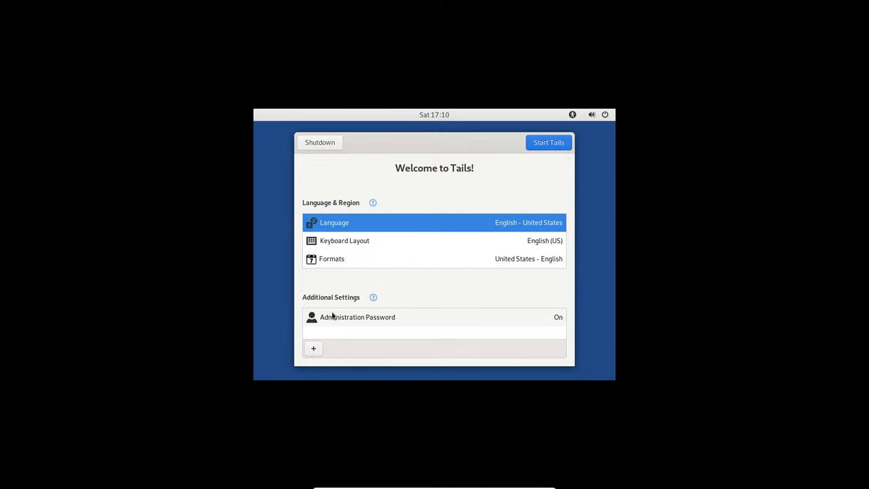
Add the Unsafe Browser setting as enabled and start the Tails session.
click(313, 348)
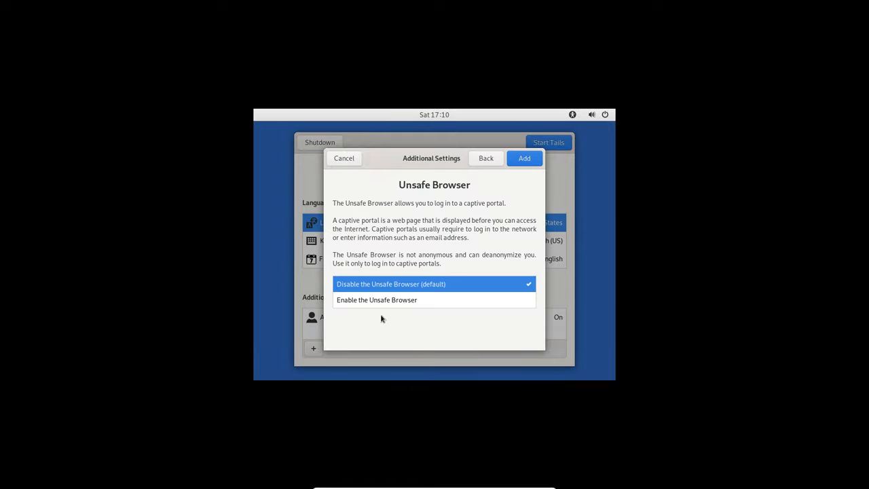
click(377, 300)
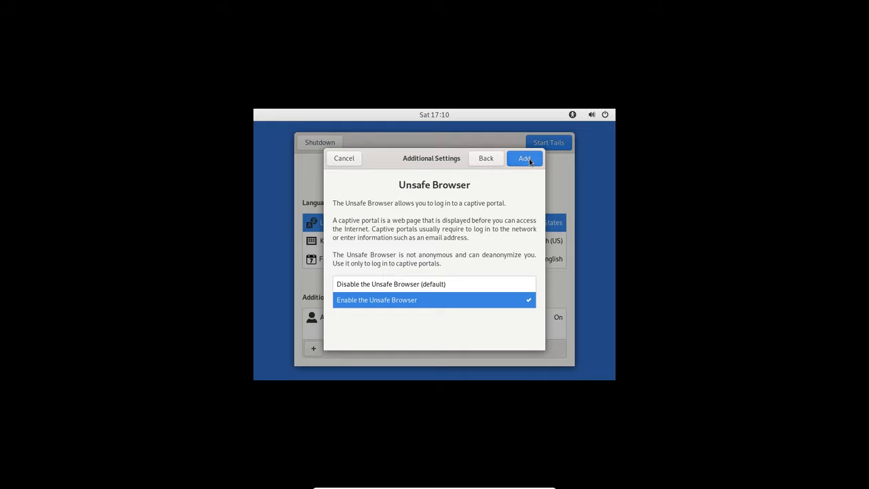
click(524, 157)
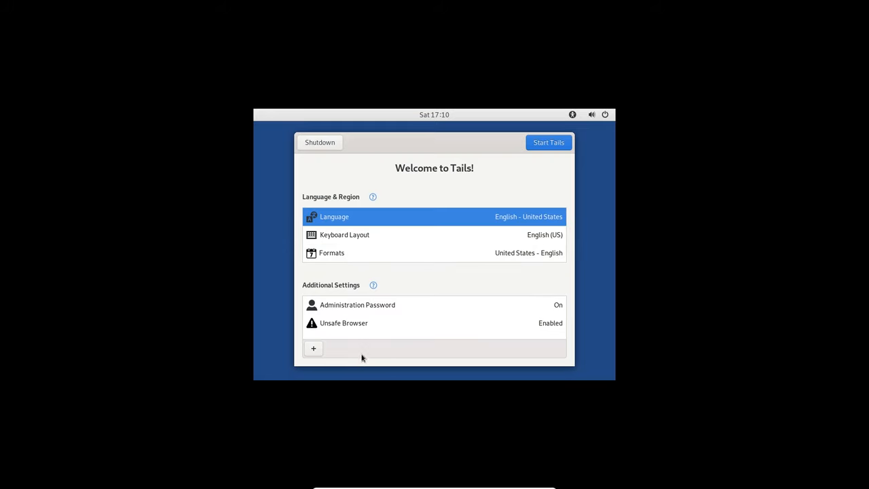
mouse_move(526, 162)
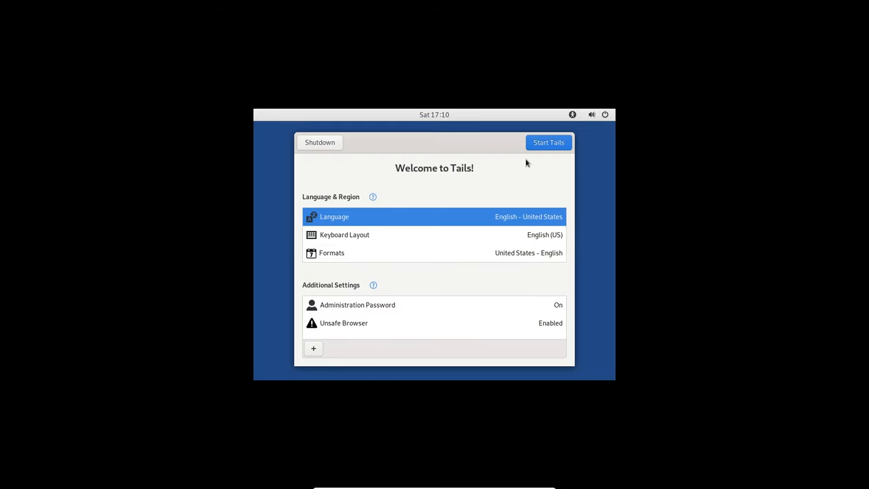
click(548, 143)
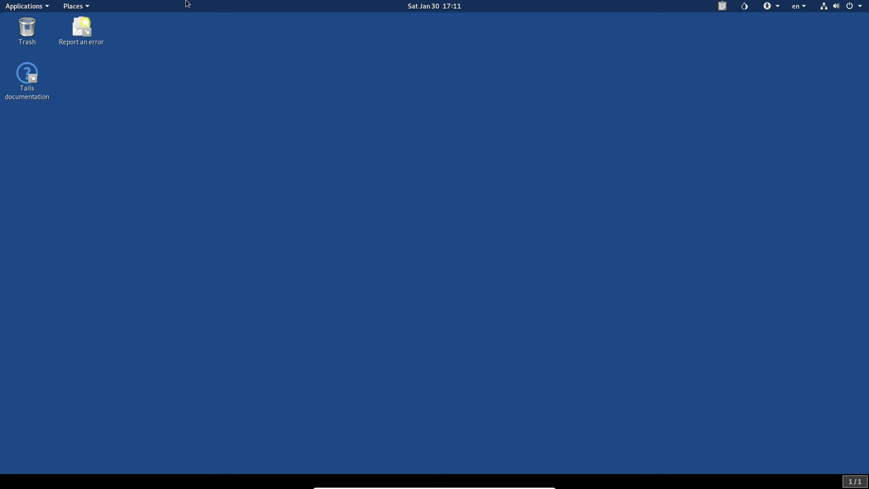
Check the Tor is ready notification, then launch Synaptic Package Manager from System Tools.
click(435, 5)
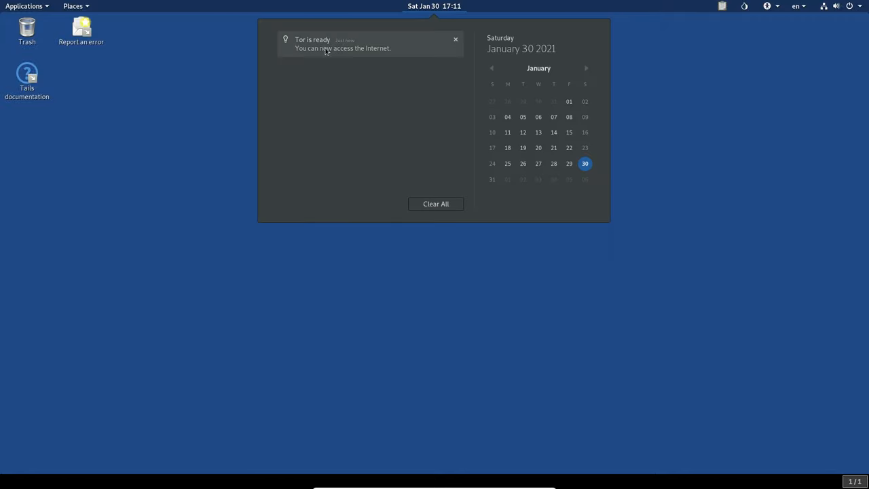
click(434, 6)
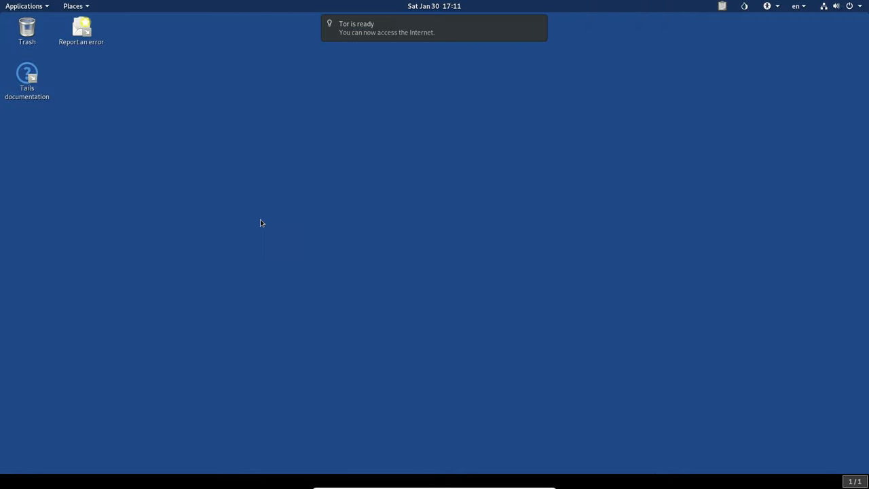
click(25, 5)
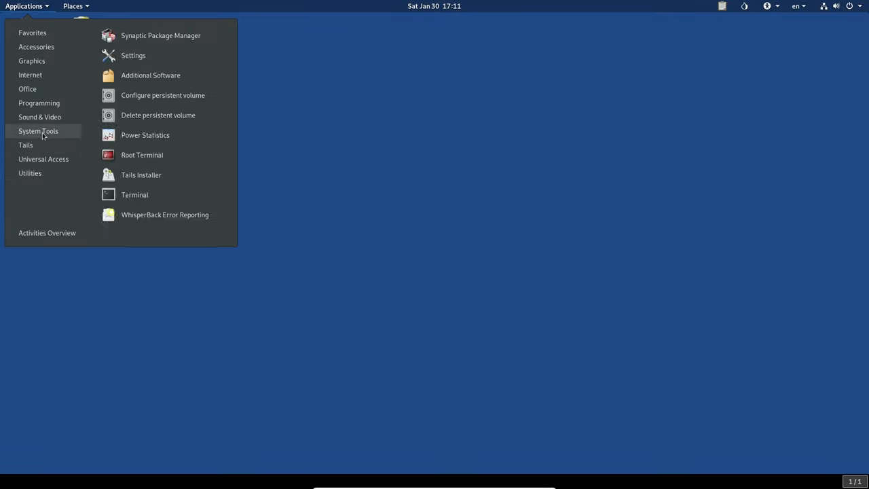
mouse_move(160, 36)
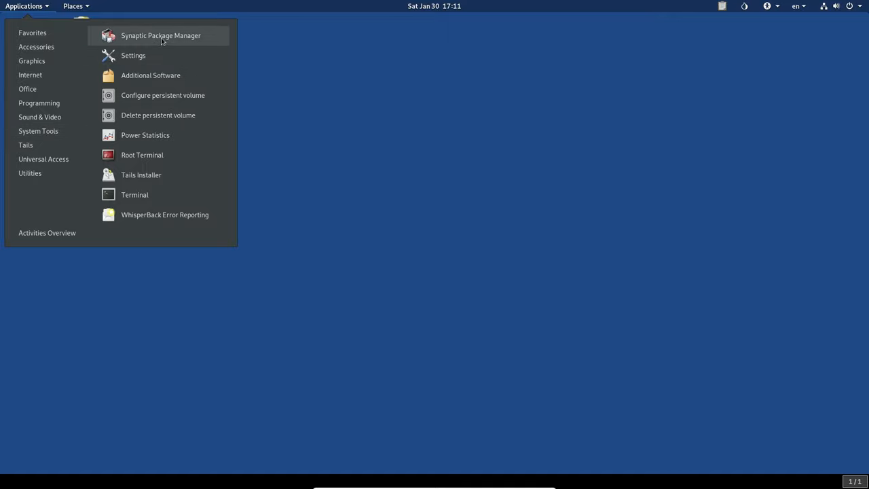
click(161, 35)
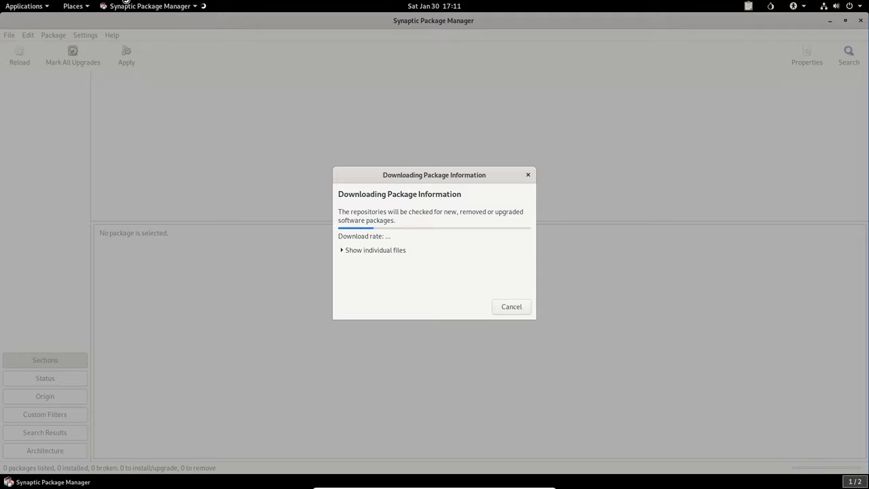
Start a terminal from System Tools and disable system theme colours in its profile's Colors settings.
click(25, 5)
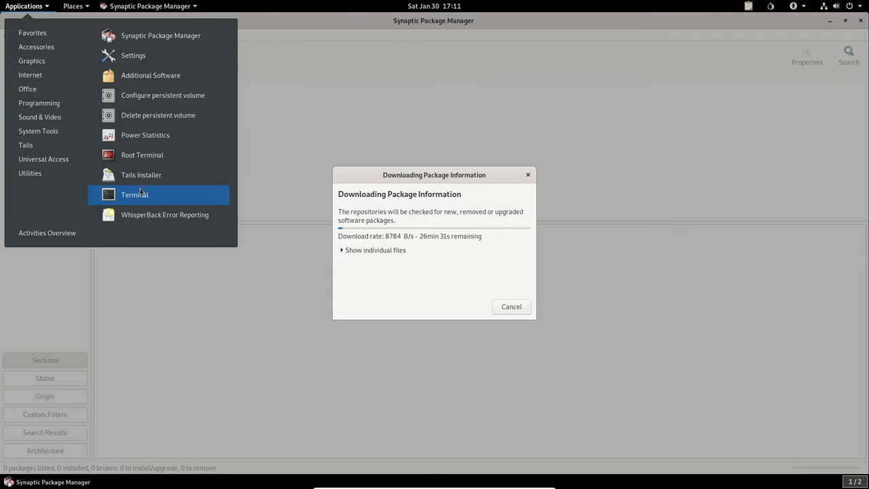
click(134, 196)
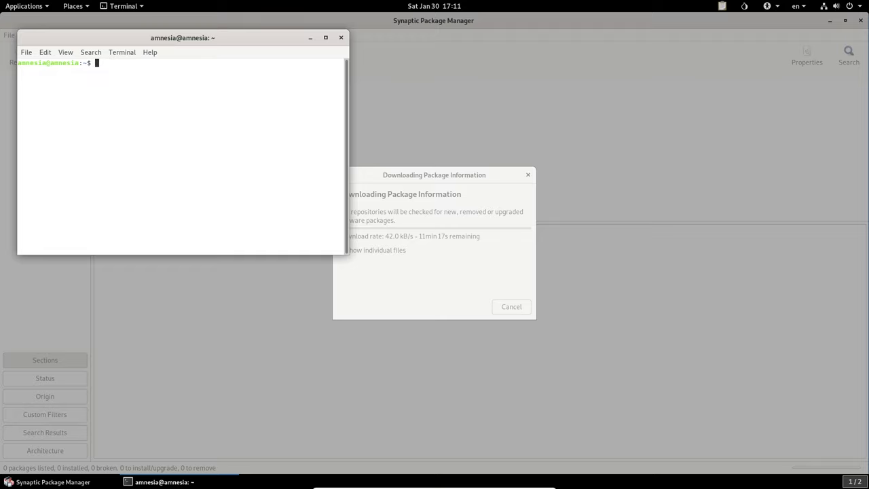
click(28, 52)
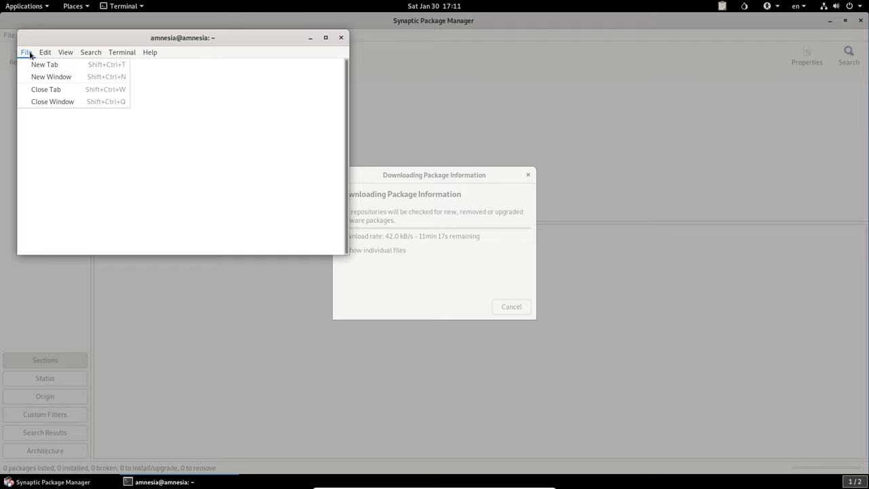
click(44, 52)
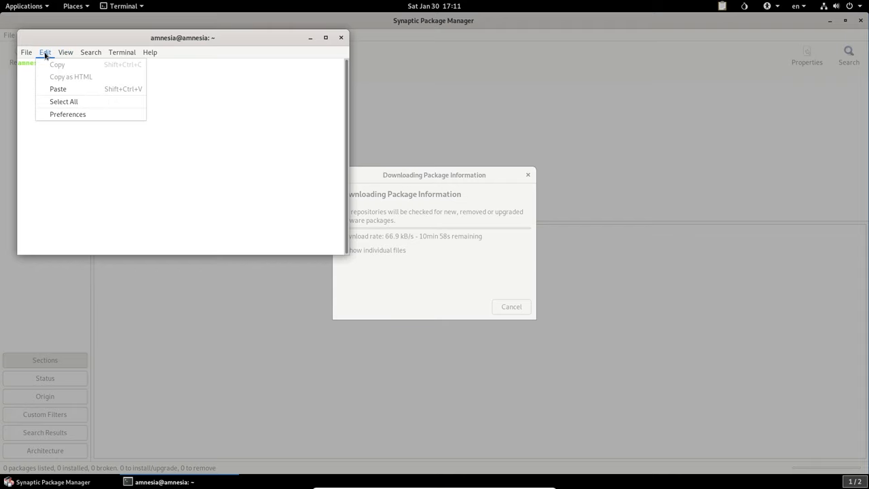
click(68, 115)
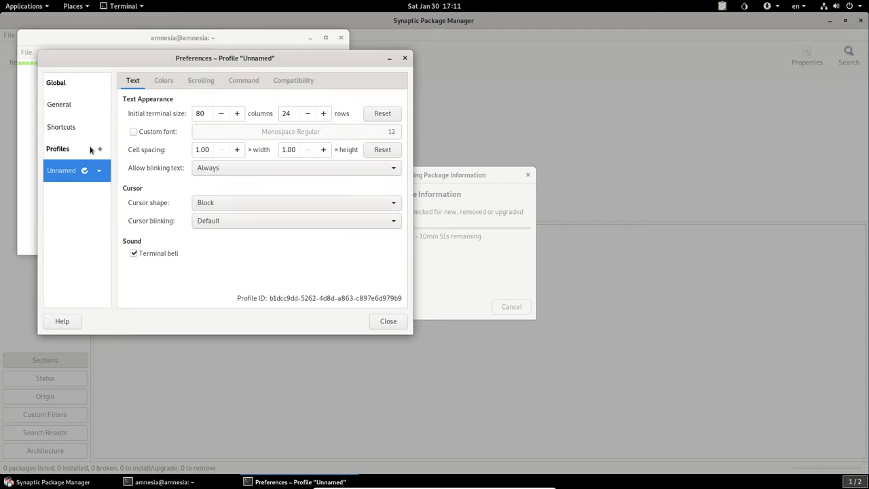
click(163, 80)
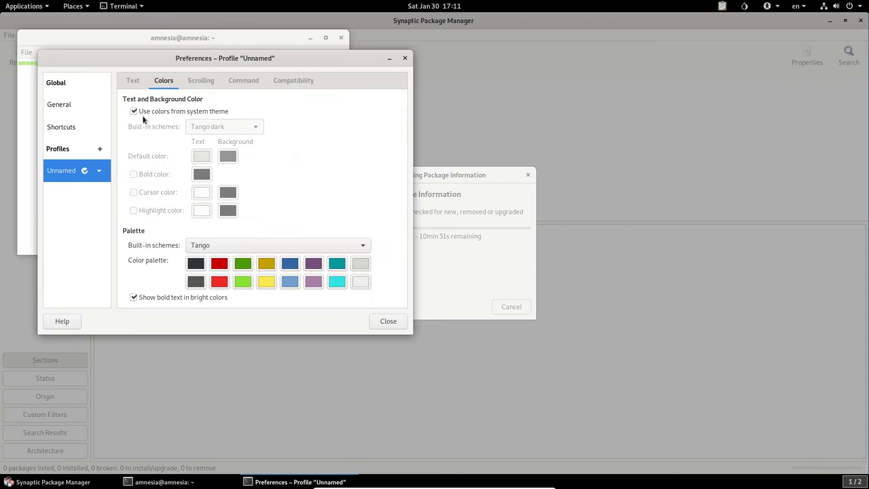
click(388, 320)
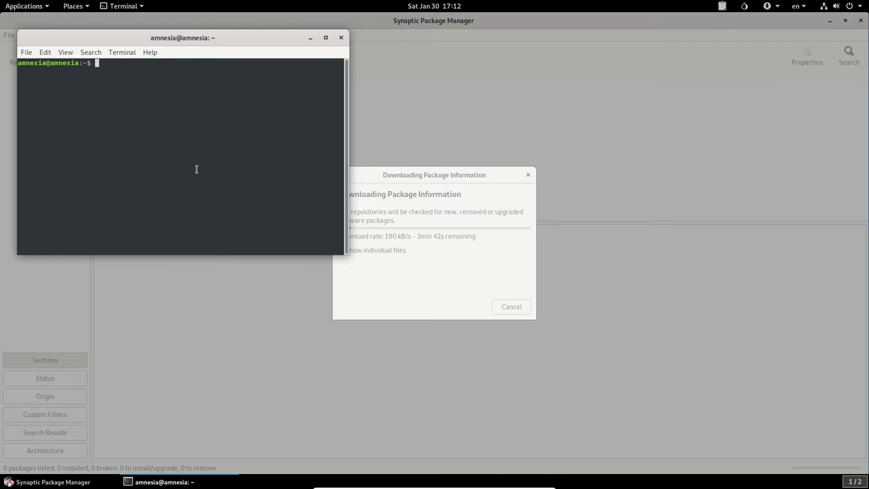
Run neofetch (not found) and top, then close the terminal confirming Close Terminal.
text(neofetch)
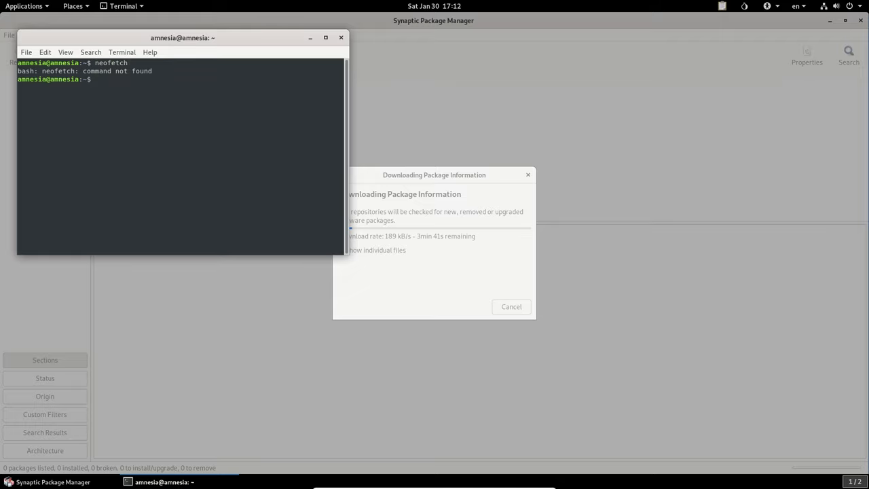
text(top)
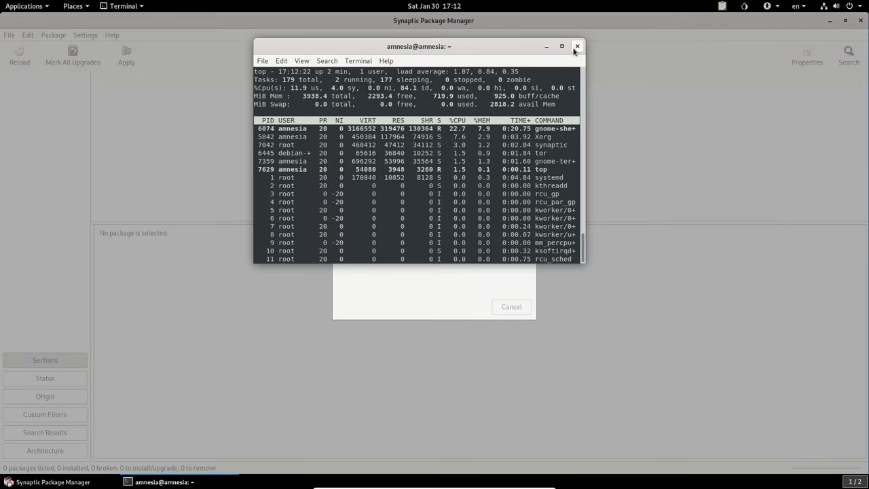
click(575, 46)
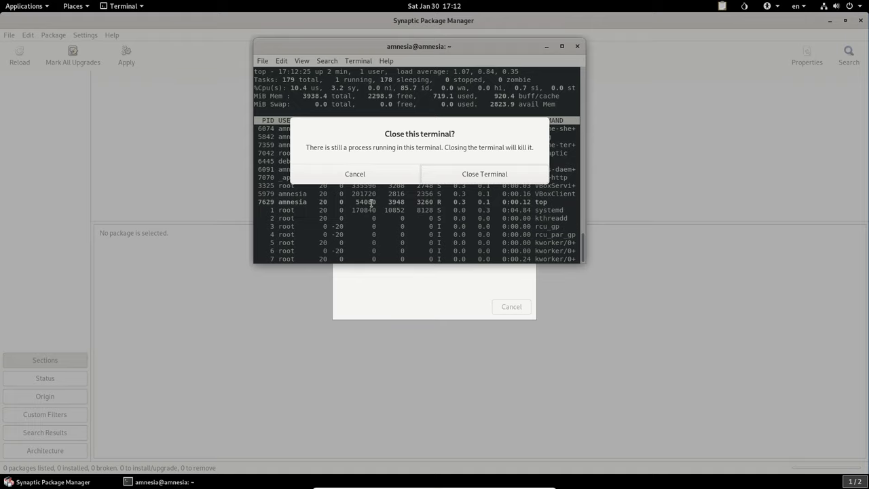
click(483, 174)
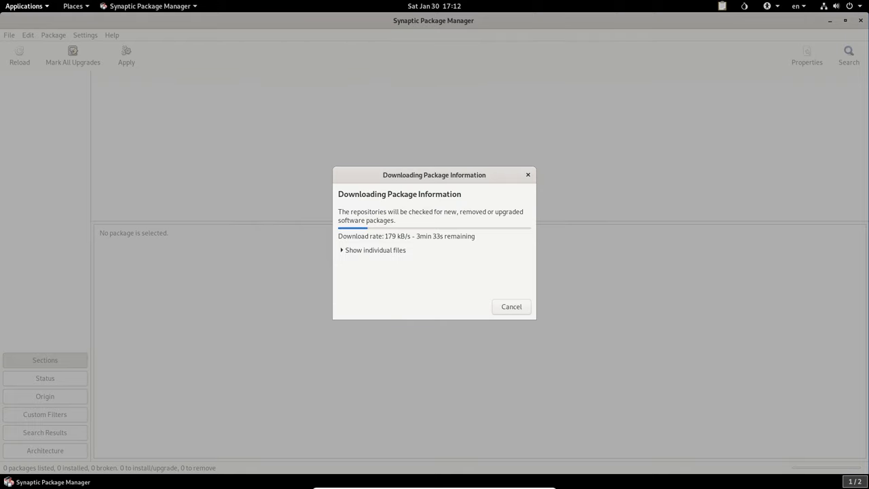
click(25, 5)
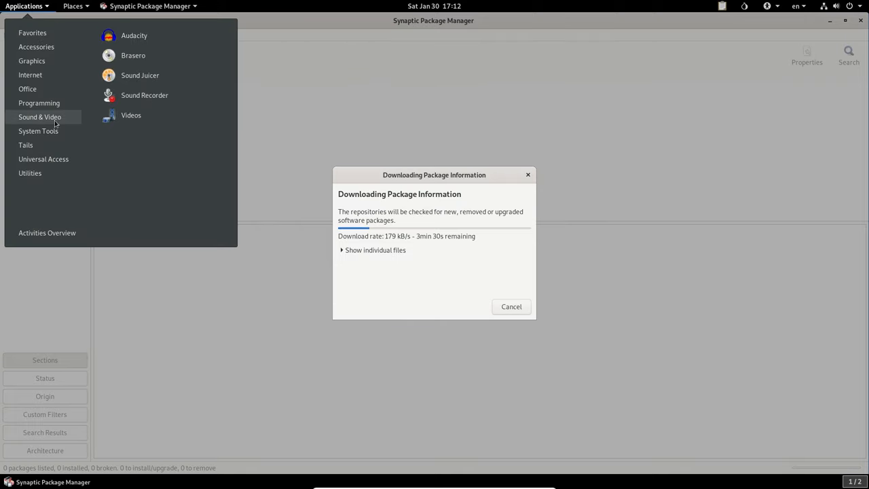
mouse_move(25, 144)
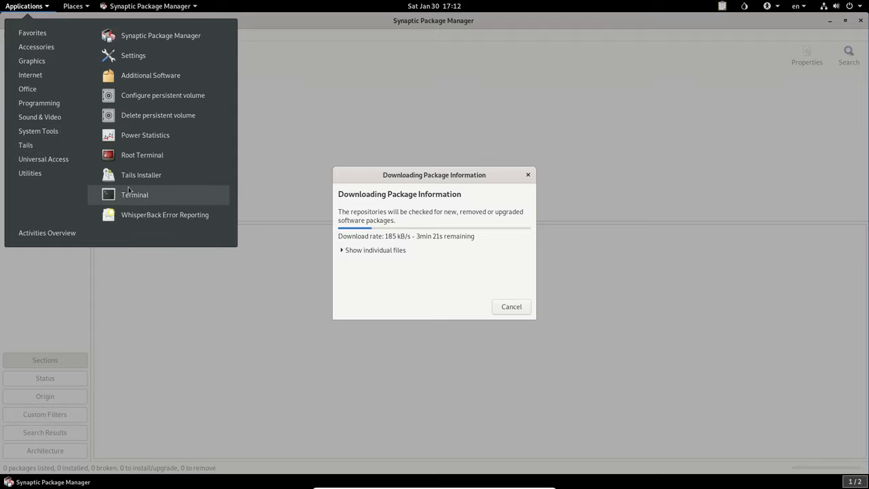
click(135, 194)
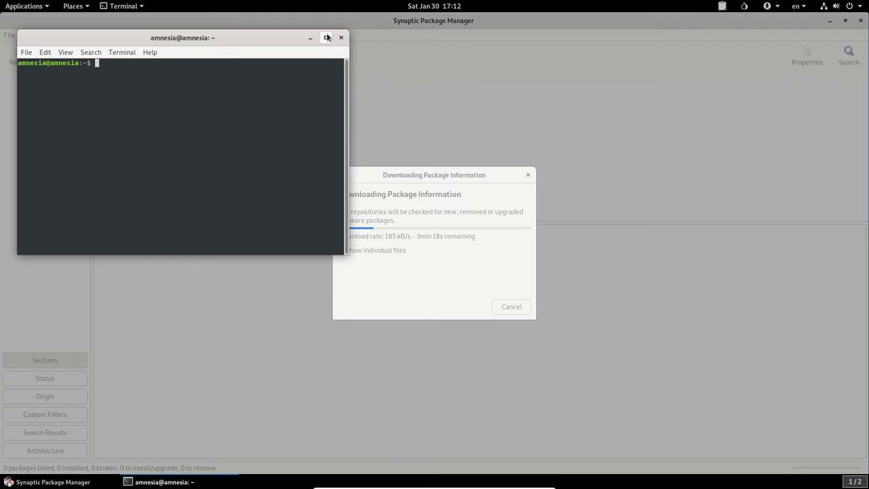
click(25, 5)
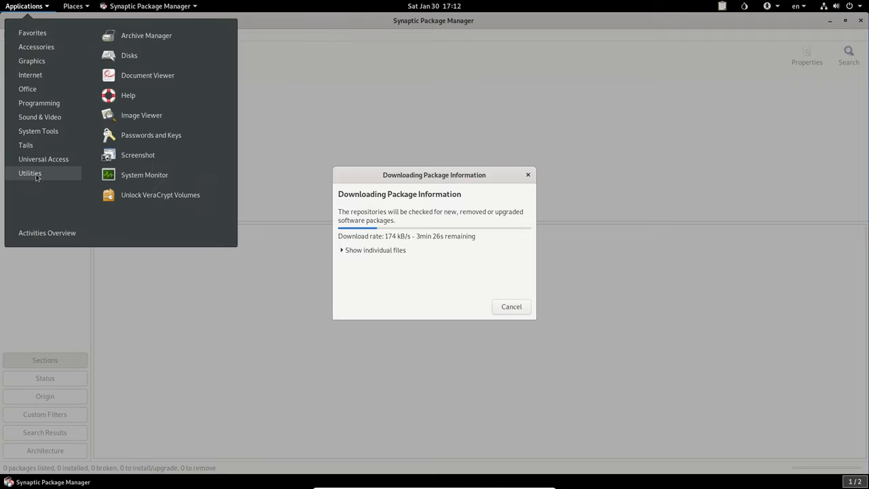
click(143, 174)
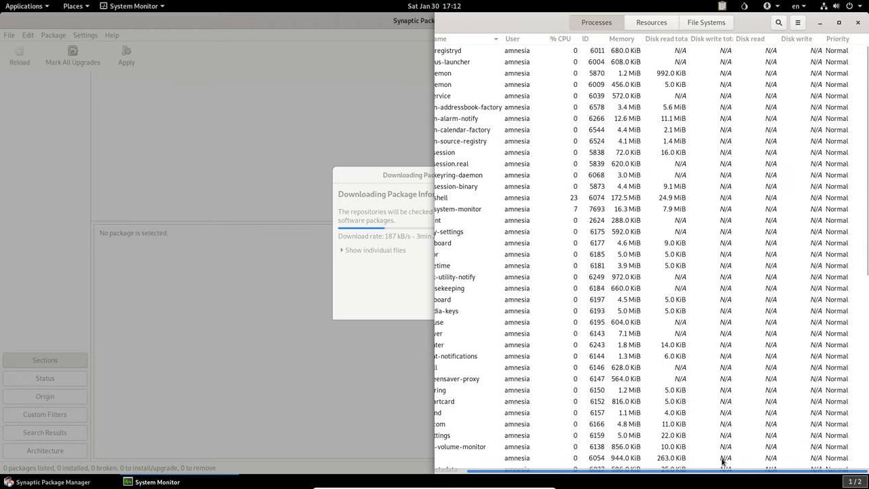
scroll(down, 3)
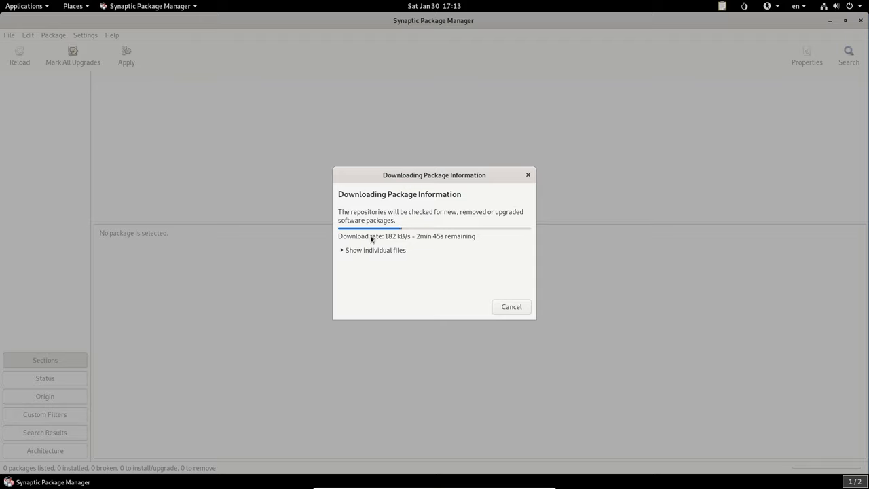
mouse_move(441, 235)
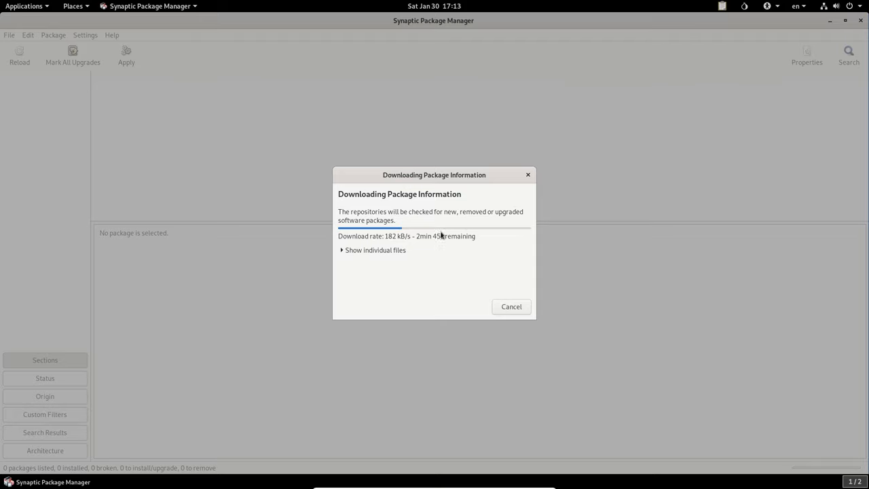
click(25, 5)
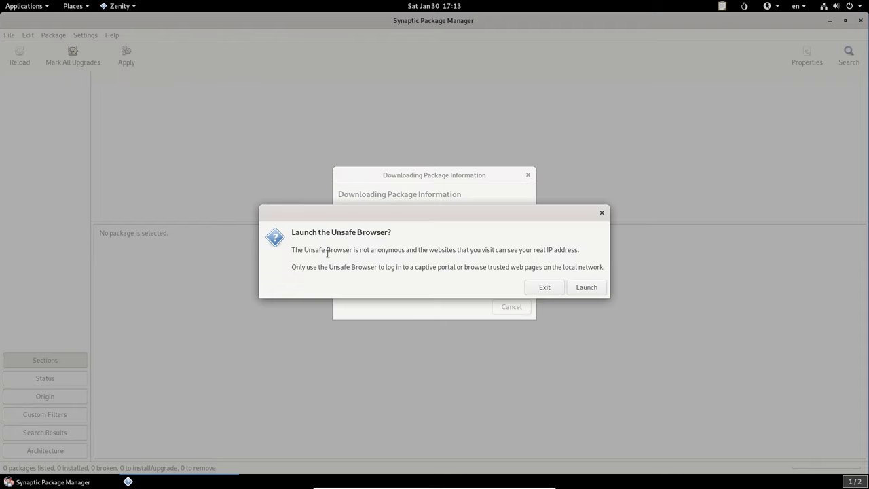
mouse_move(437, 257)
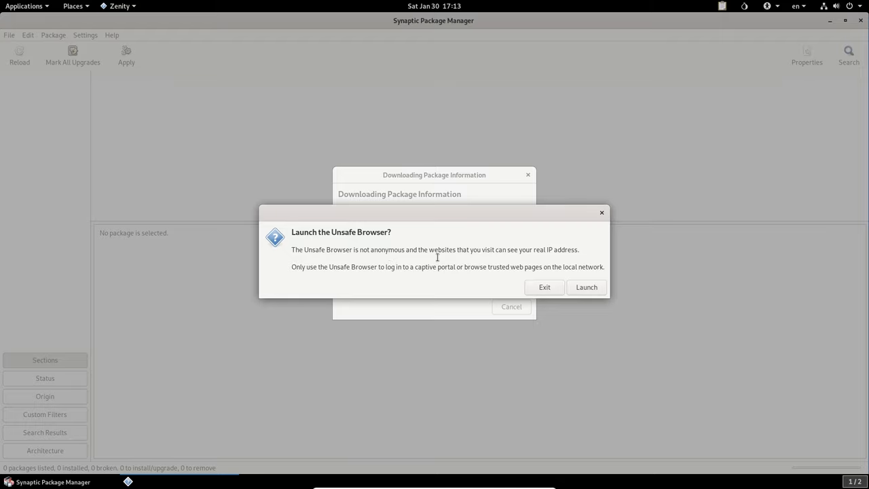
mouse_move(554, 258)
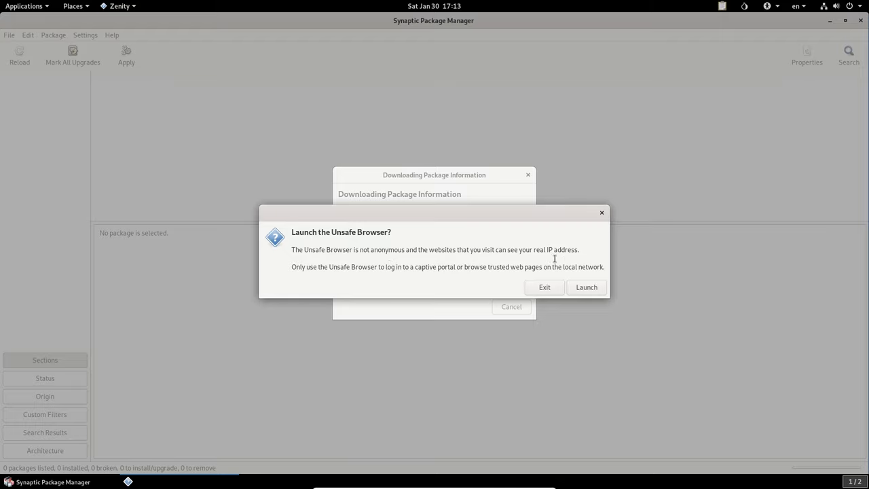
Confirm Launch in the Unsafe Browser warning dialog.
click(585, 286)
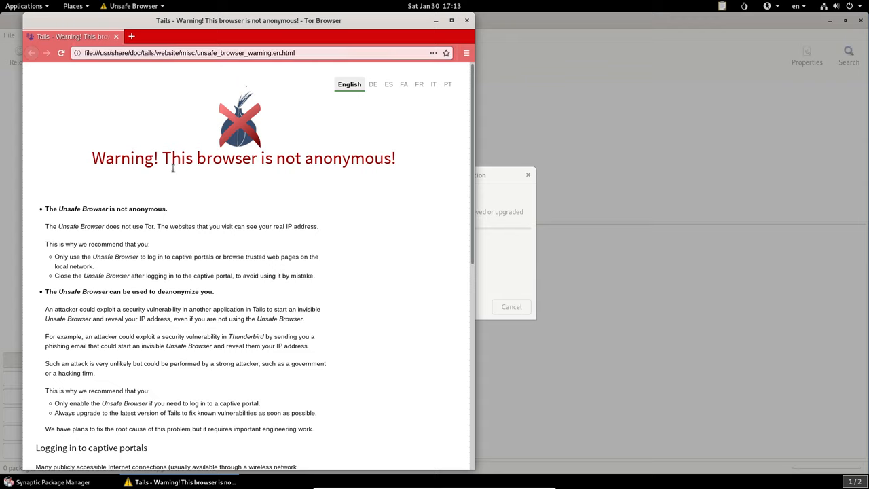
mouse_move(399, 139)
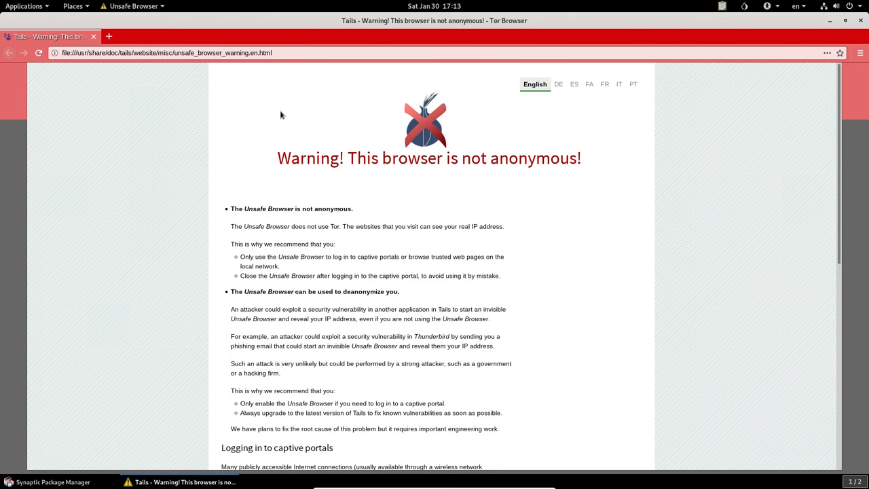
scroll(down, 3)
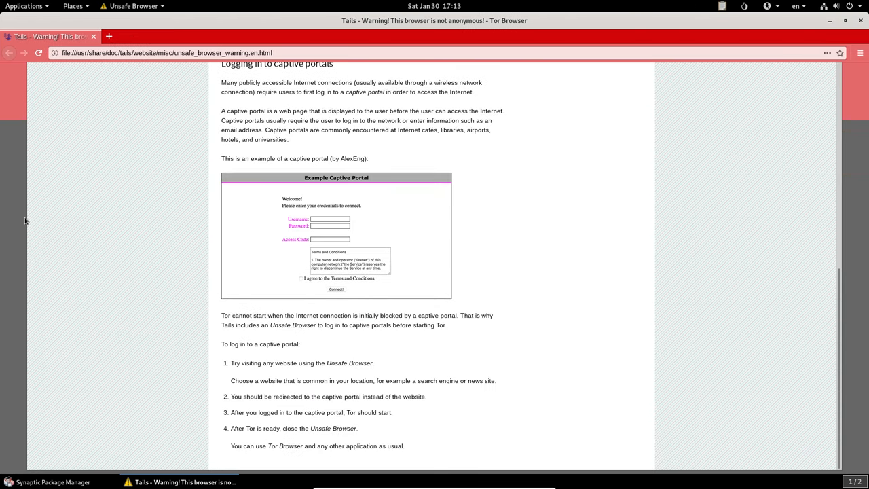
mouse_move(823, 144)
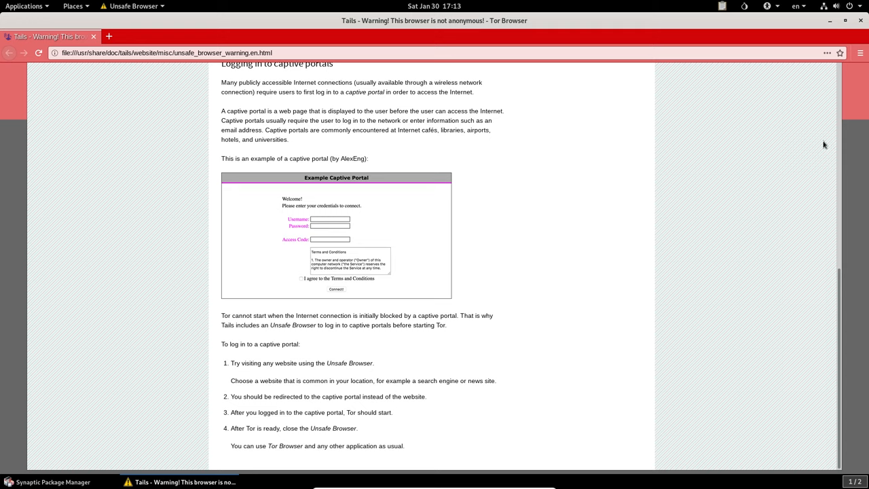
mouse_move(852, 182)
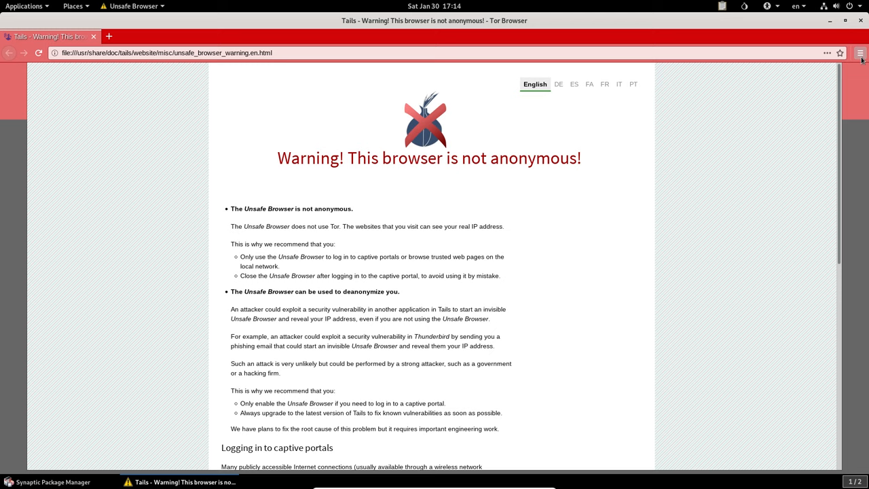
mouse_move(824, 97)
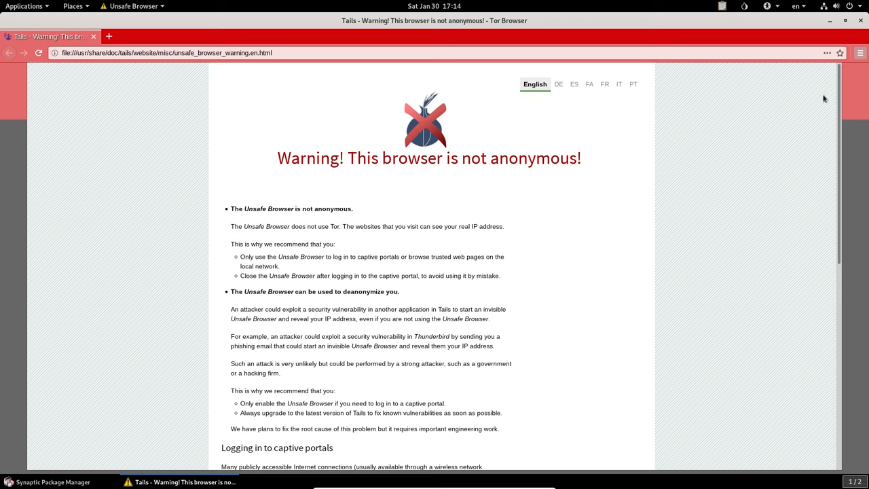
mouse_move(798, 30)
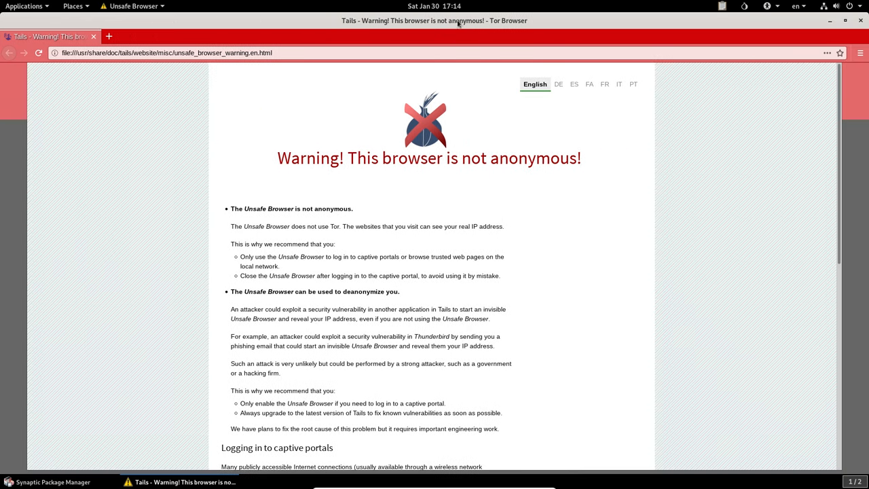
click(860, 53)
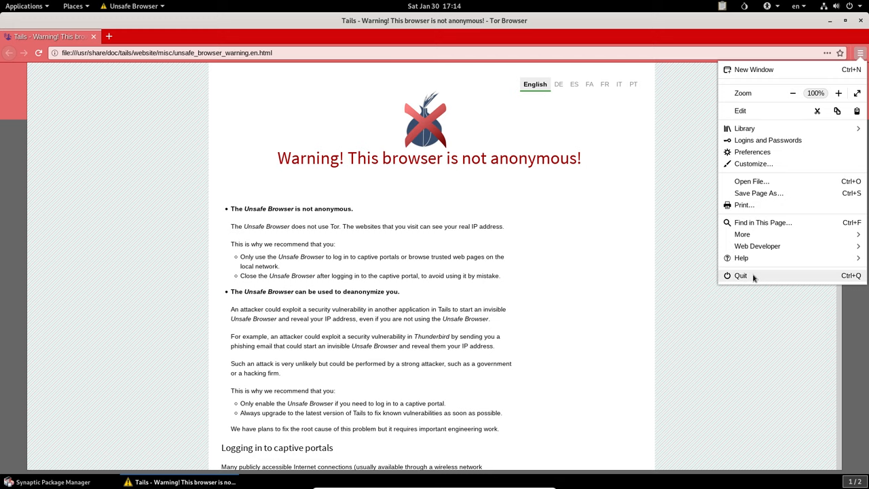
click(741, 258)
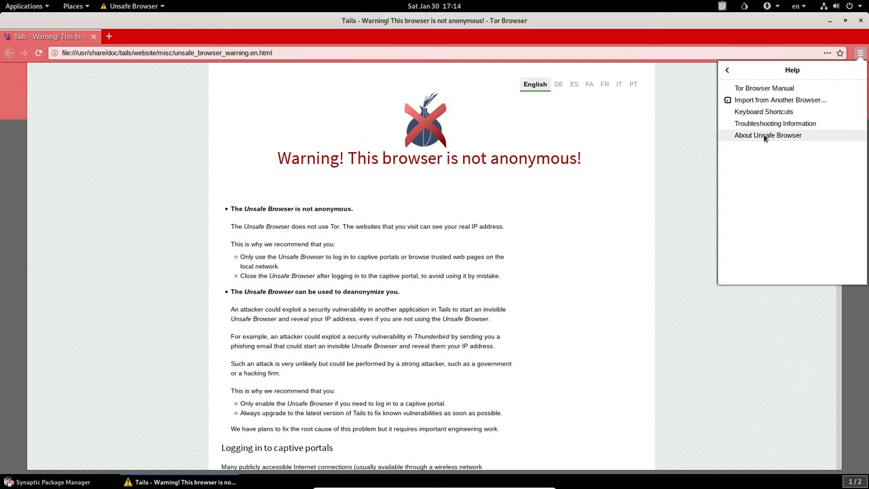
click(768, 136)
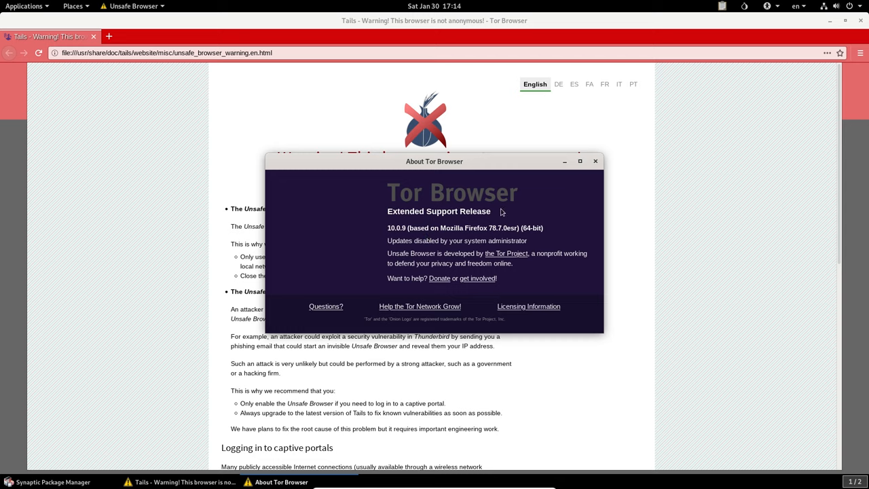
mouse_move(600, 162)
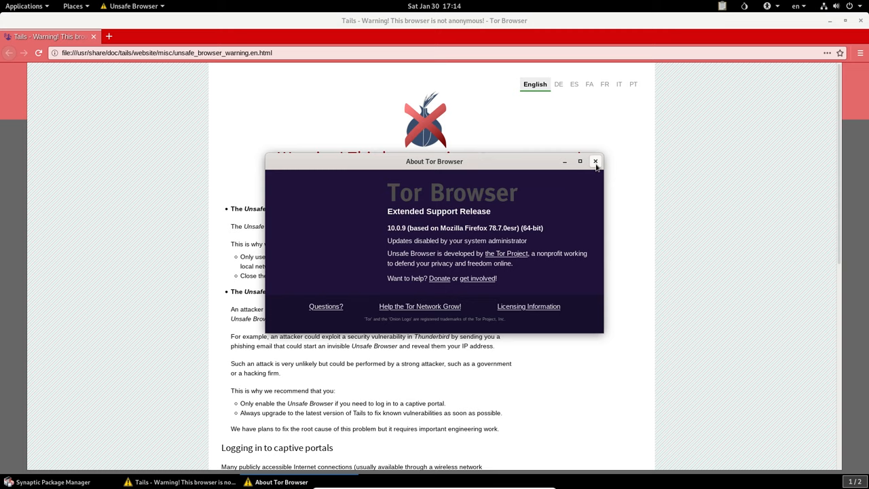
click(595, 162)
text(about:profiles)
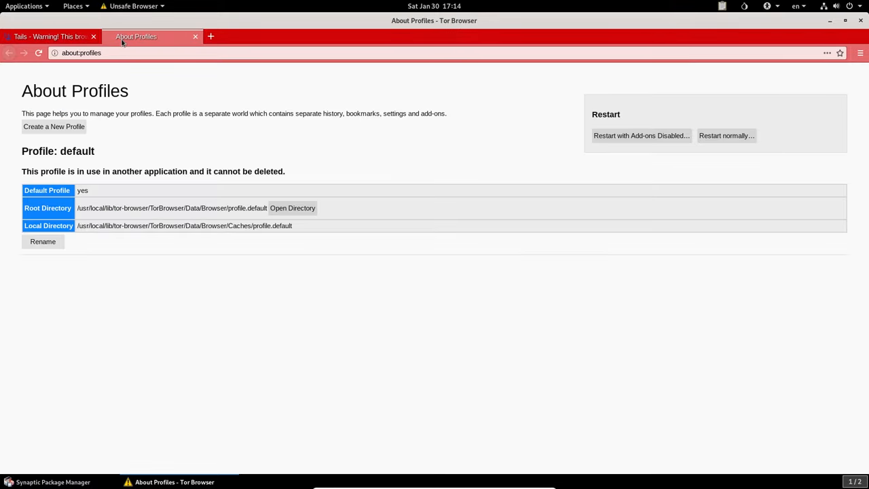
mouse_move(239, 257)
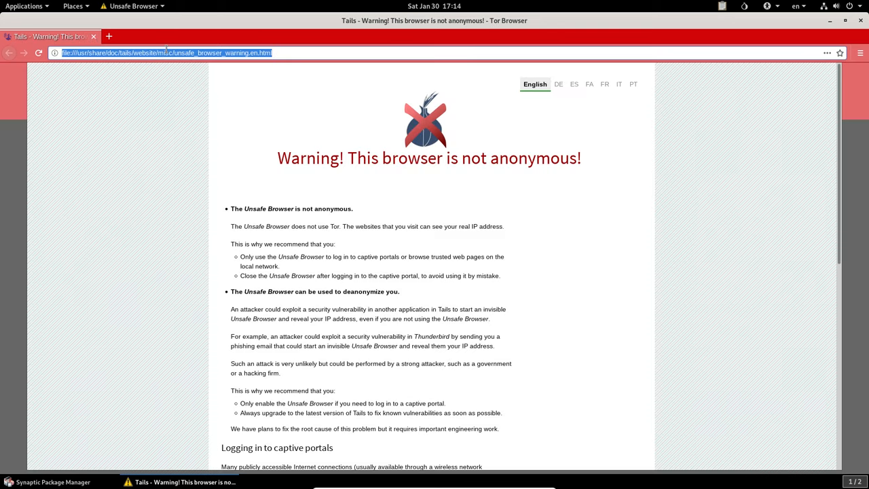
Load youtube.com in the Unsafe Browser, then return to its warning page and select the heading.
text(youtube.com)
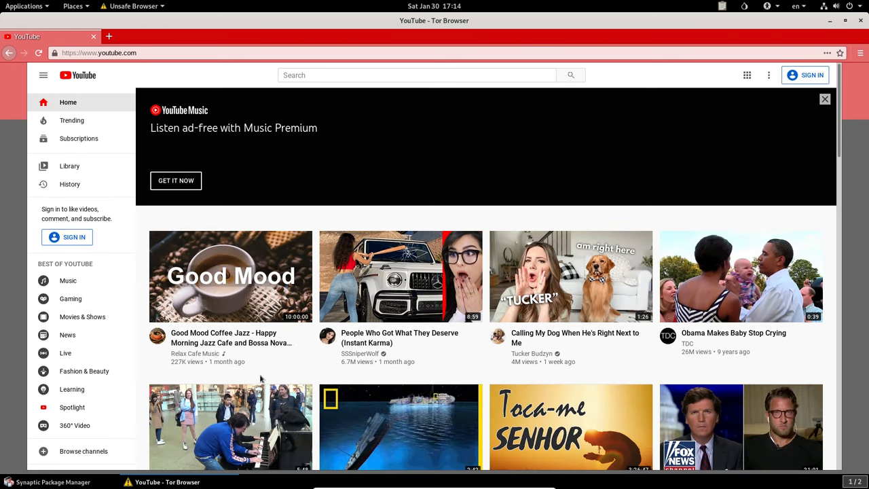
scroll(down, 3)
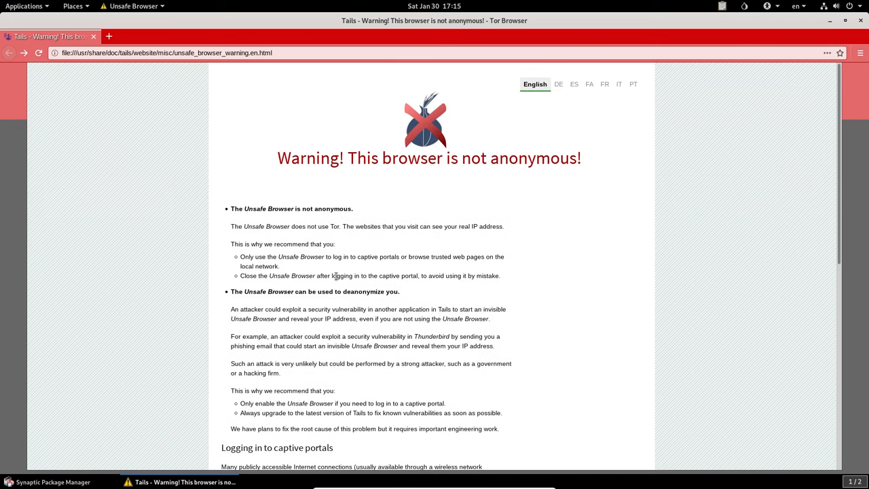
mouse_move(277, 149)
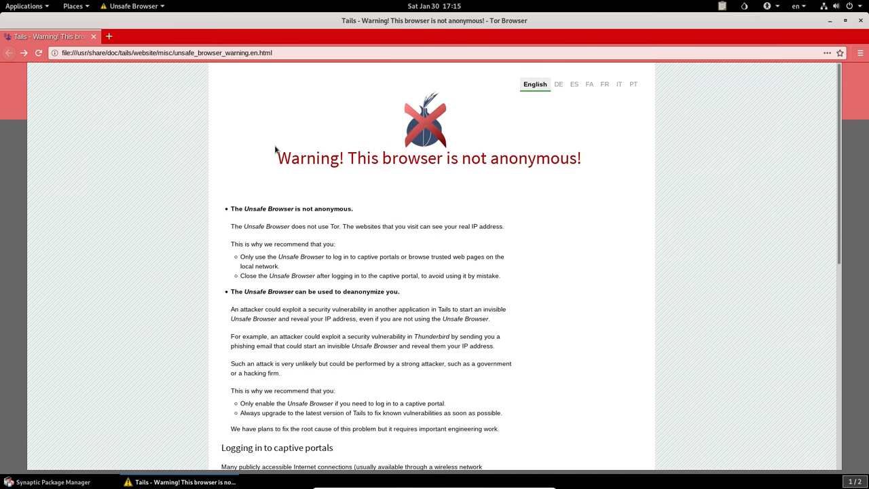
triple_click(429, 157)
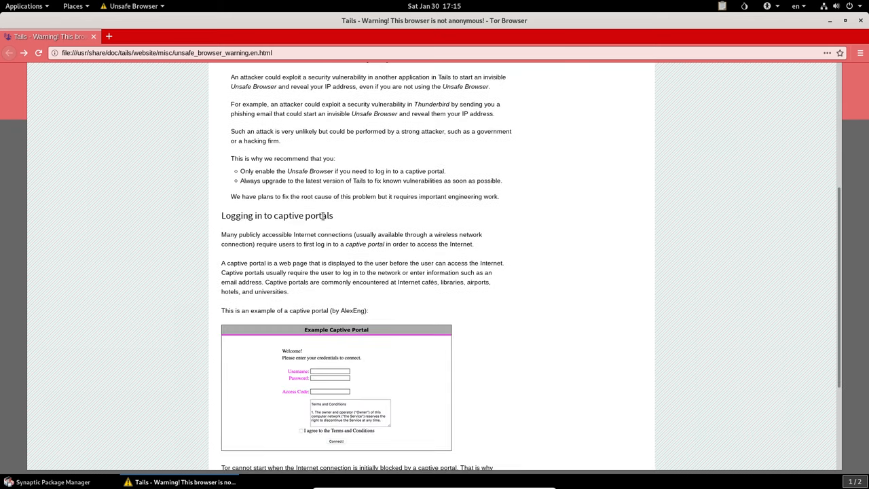
scroll(down, 3)
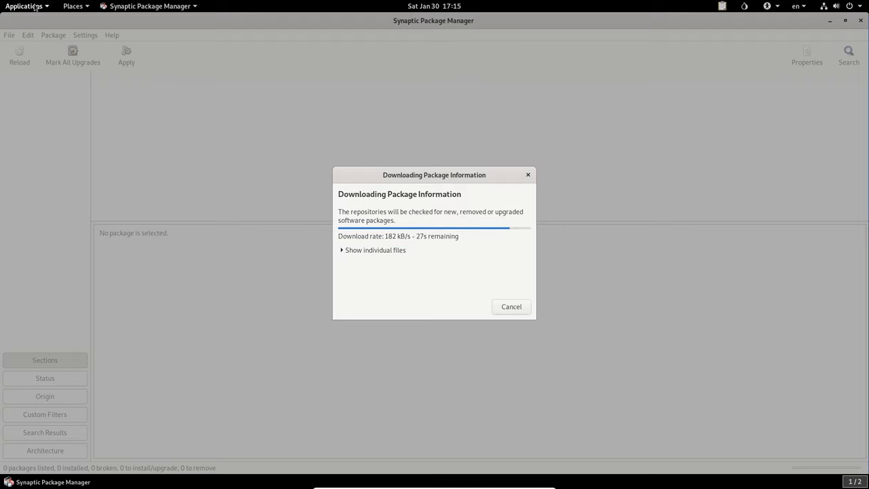
Launch a Root Terminal from System Tools and authenticate as administrator.
click(25, 5)
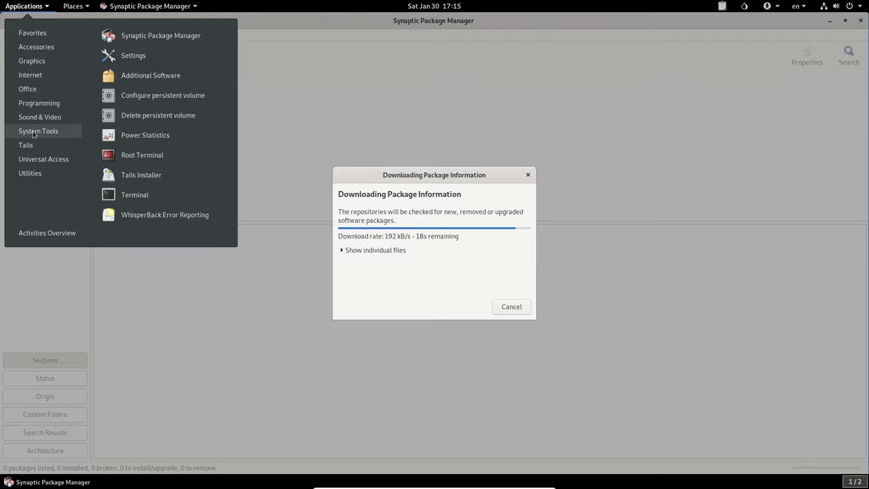
click(141, 155)
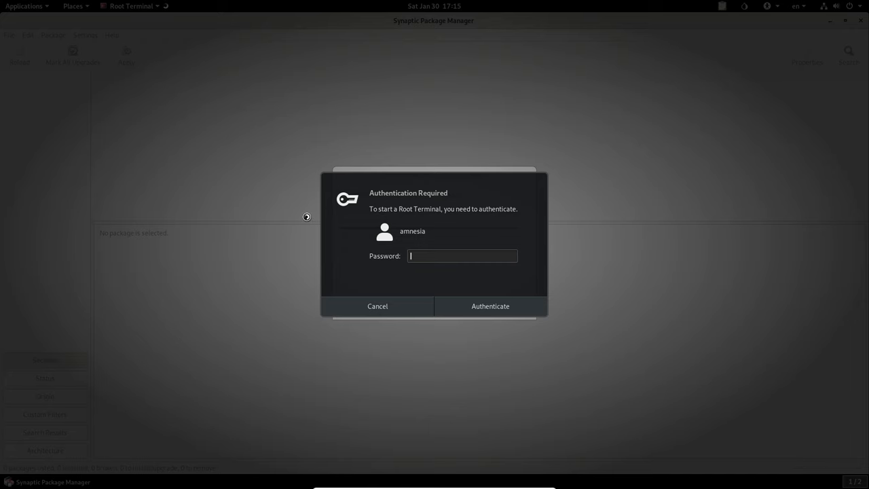
click(490, 305)
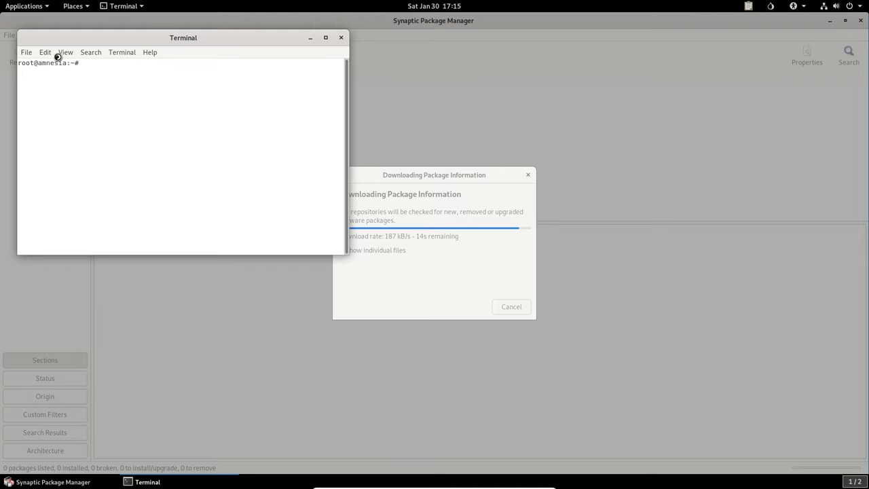
In the terminal preferences, untick 'Use colors from system theme' for dark colours.
click(90, 51)
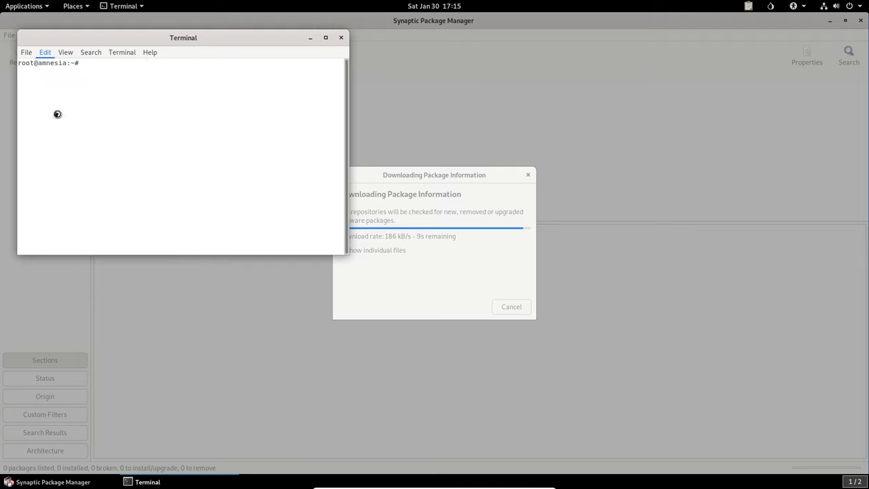
click(45, 52)
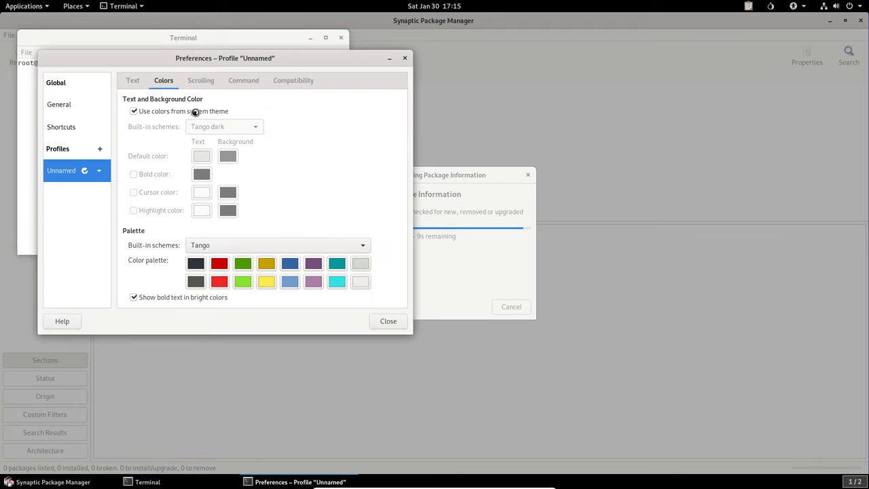
click(388, 320)
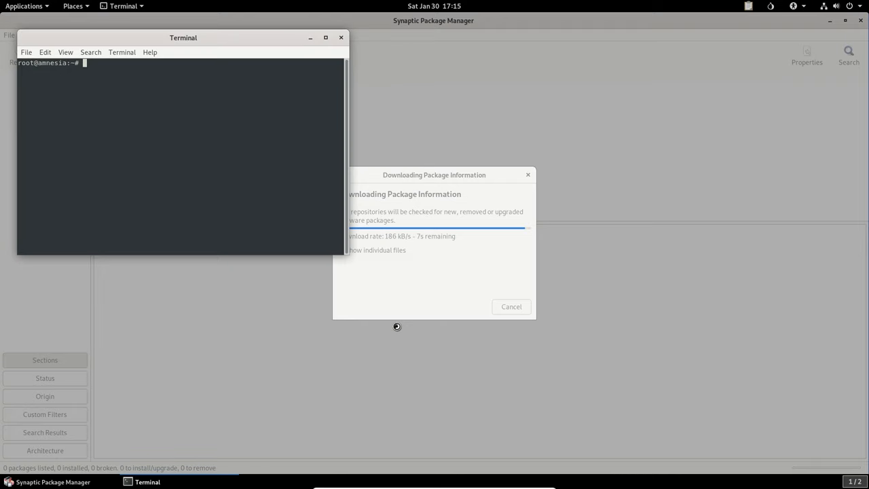
Run ls, cd .. and ls to list the filesystem root, then close the terminal.
text(ls)
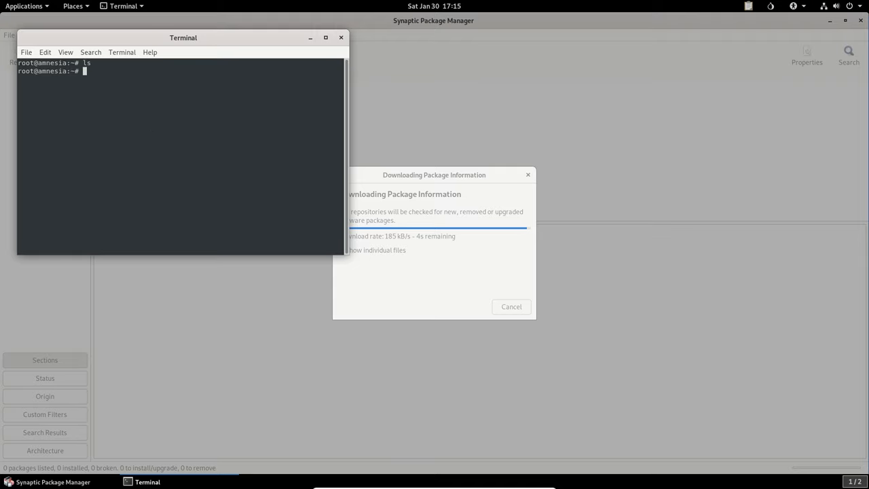
text(cd ..)
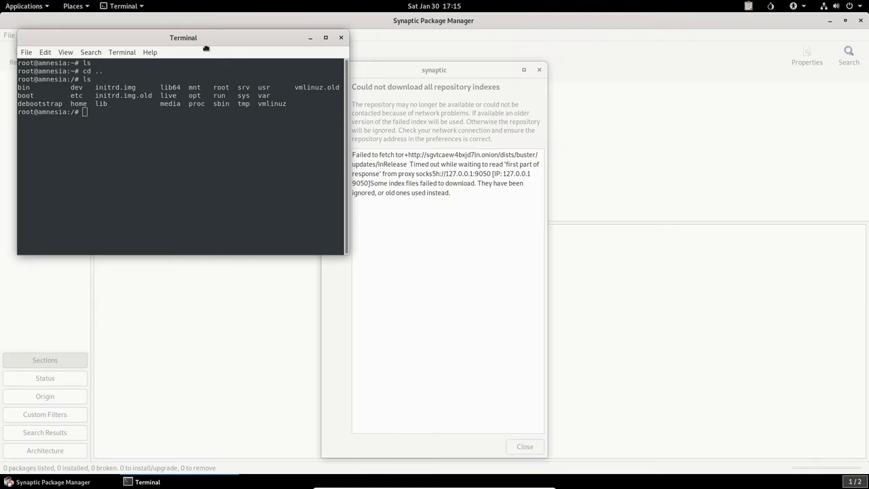
drag(183, 38, 233, 148)
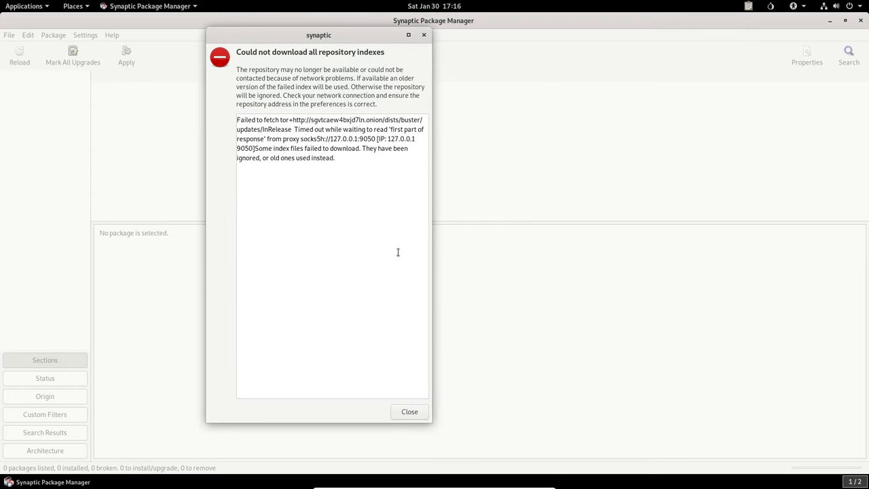
Dismiss the repository download error and filter Synaptic to not-installed packages.
click(410, 412)
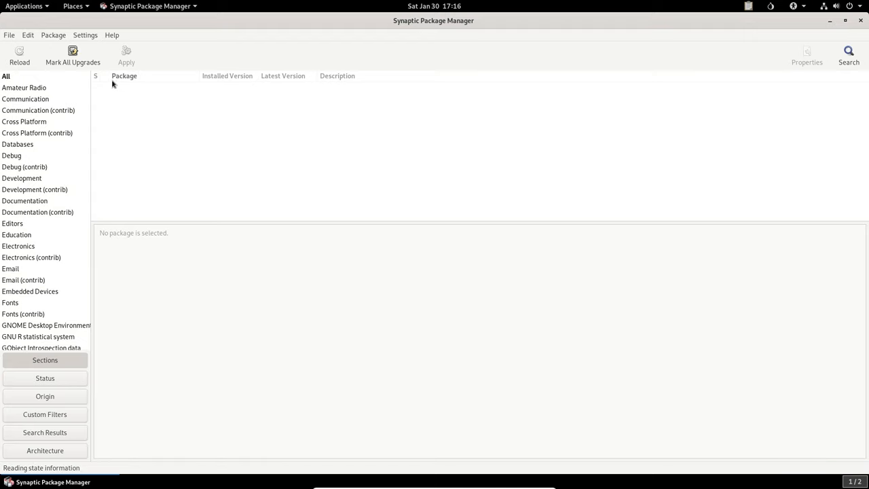
click(45, 377)
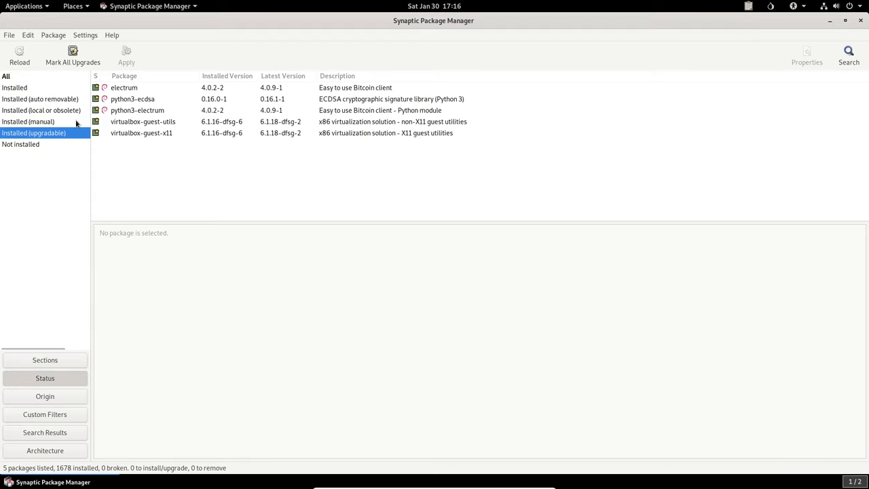
click(21, 143)
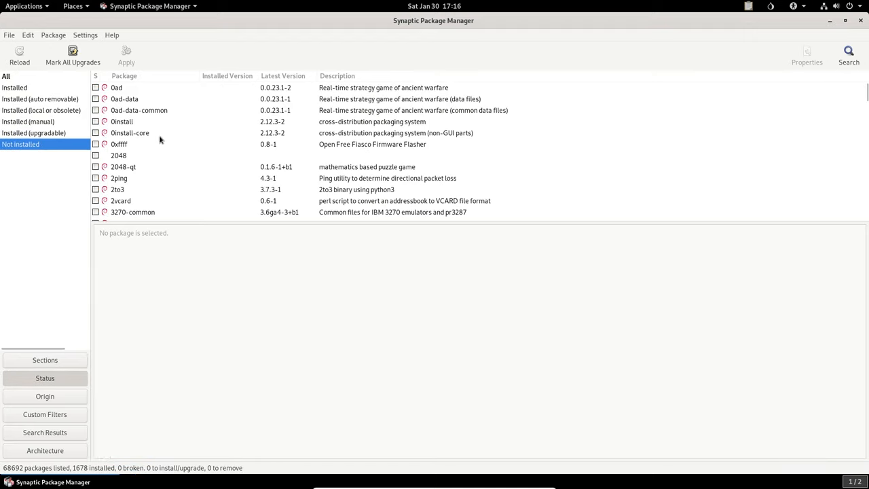
scroll(down, 3)
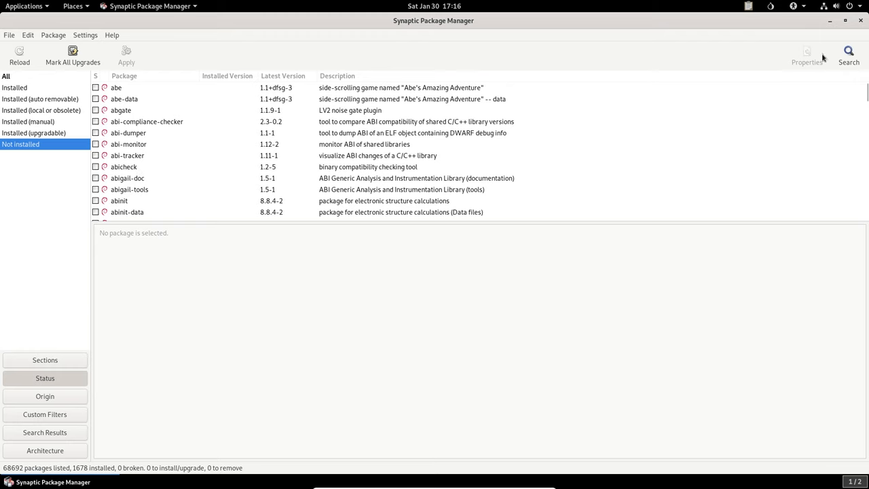
Search for neofetch, mark it for installation and review the 336 kB pending-changes summary.
click(847, 54)
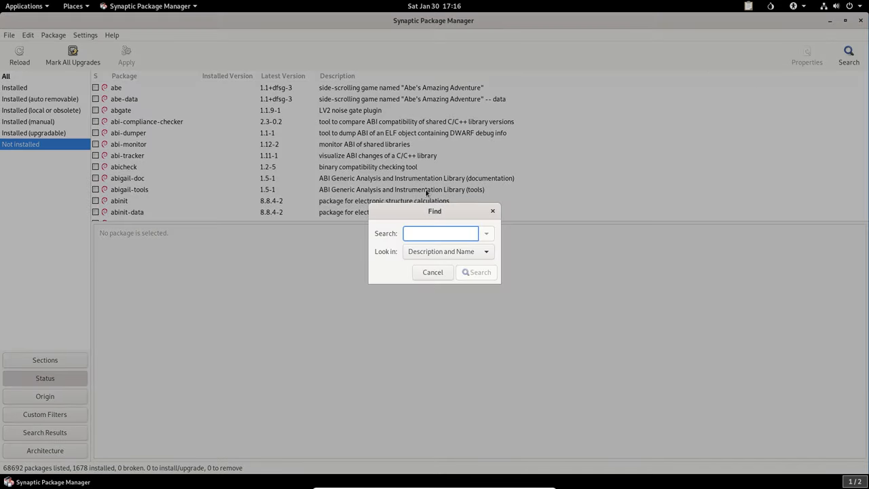
click(432, 272)
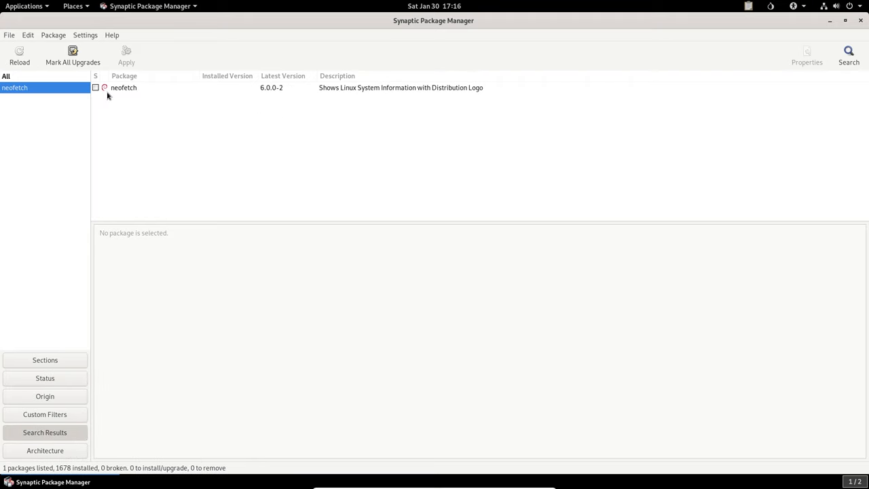
right_click(123, 87)
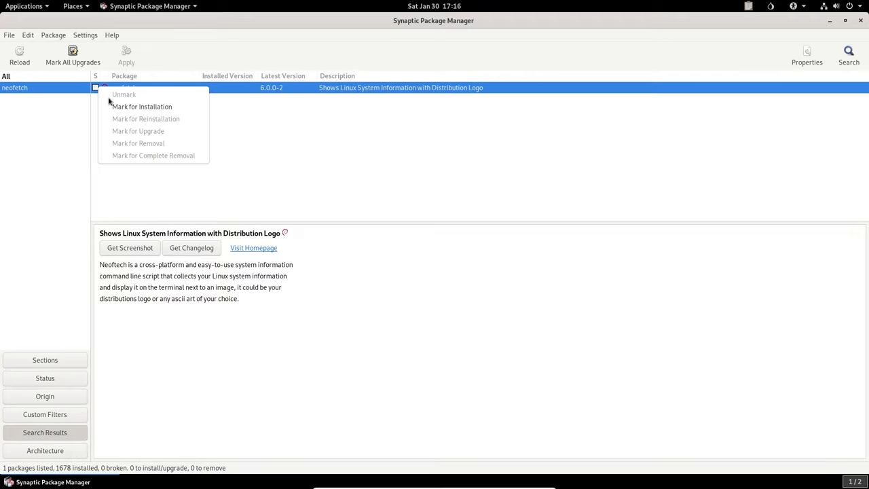
click(141, 106)
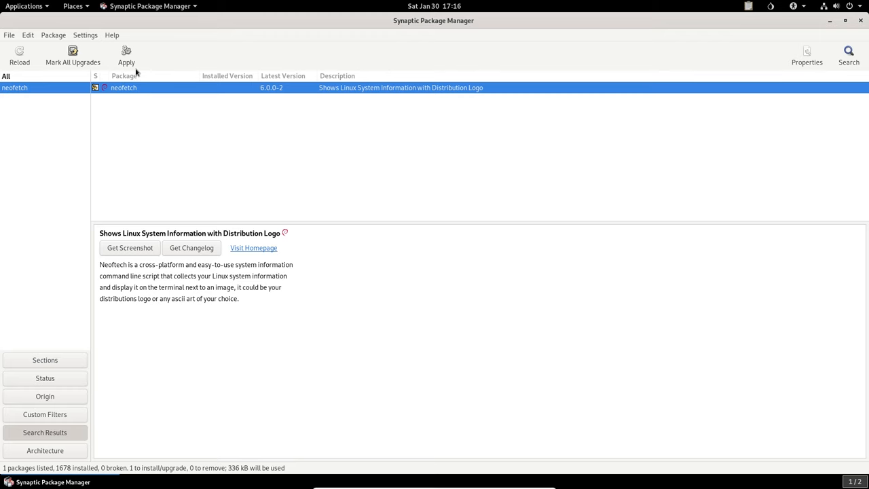
click(126, 54)
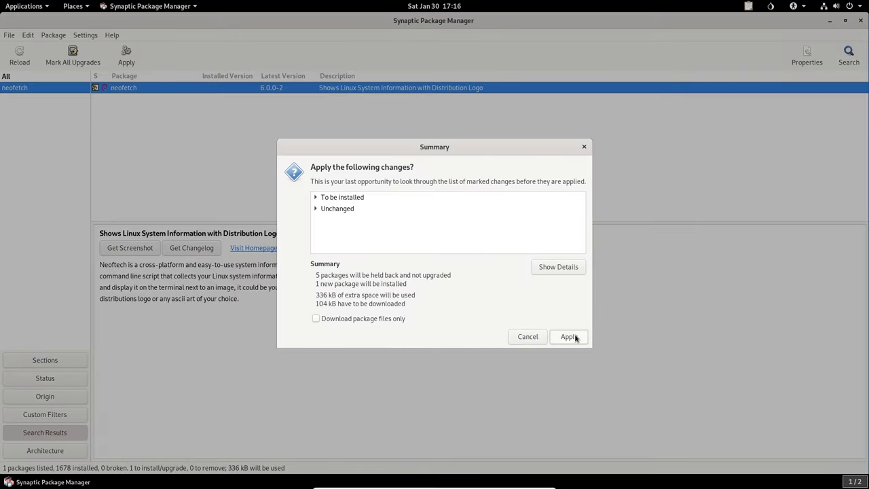
click(567, 336)
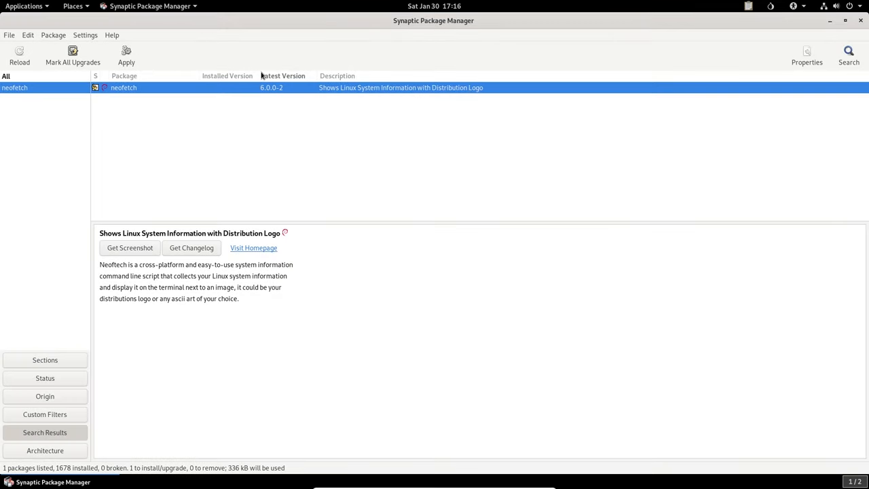
Search for htop and mark it for installation.
click(847, 54)
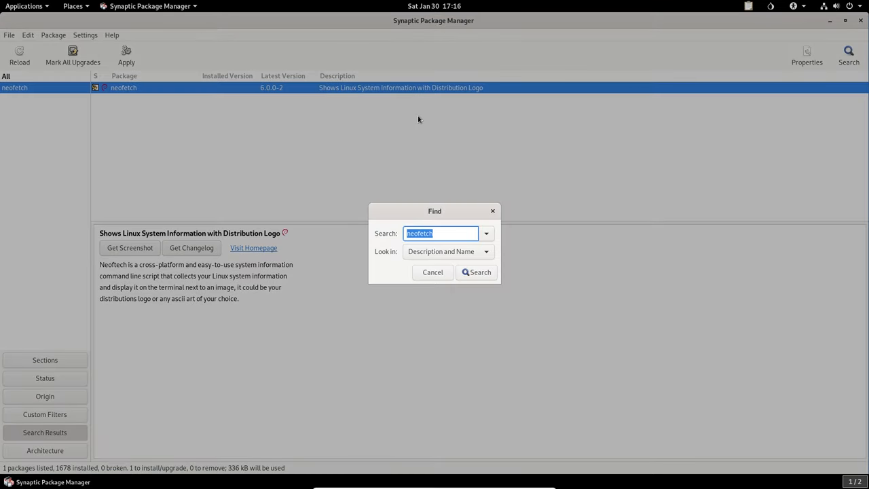
click(475, 272)
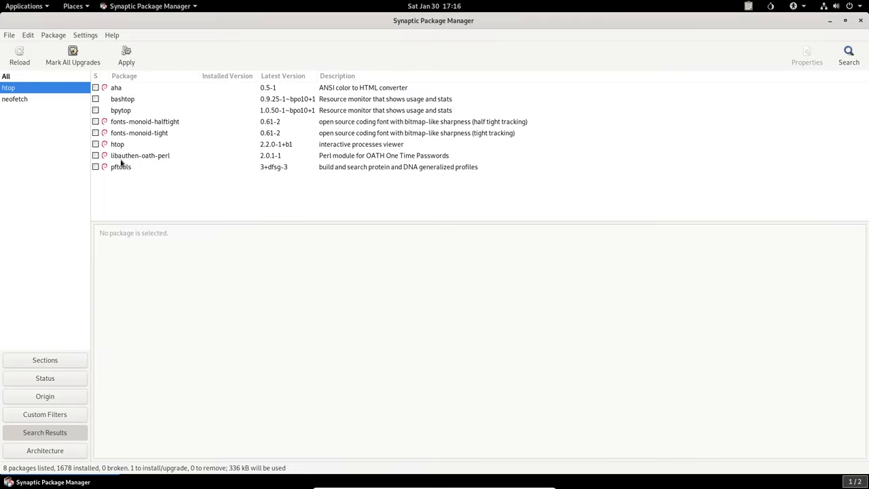
click(117, 144)
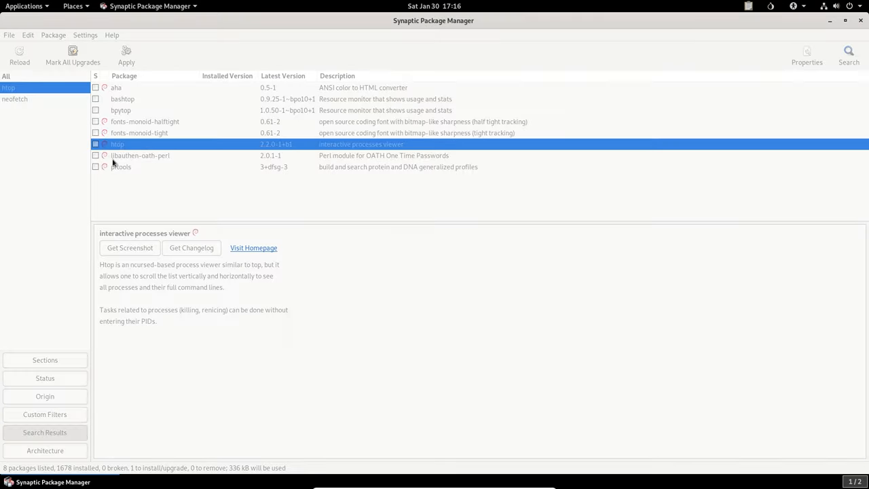
click(95, 144)
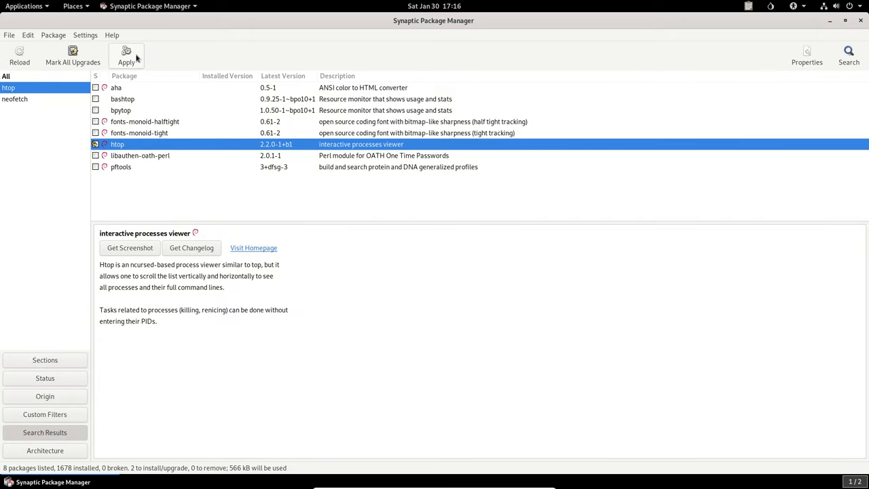
Apply the changes to install htop and neofetch, then dismiss the Changes applied dialog.
click(126, 55)
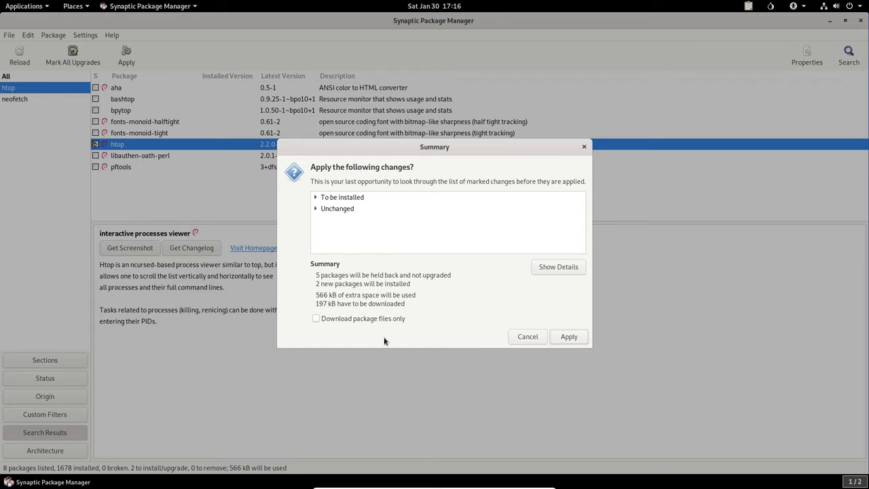
click(568, 337)
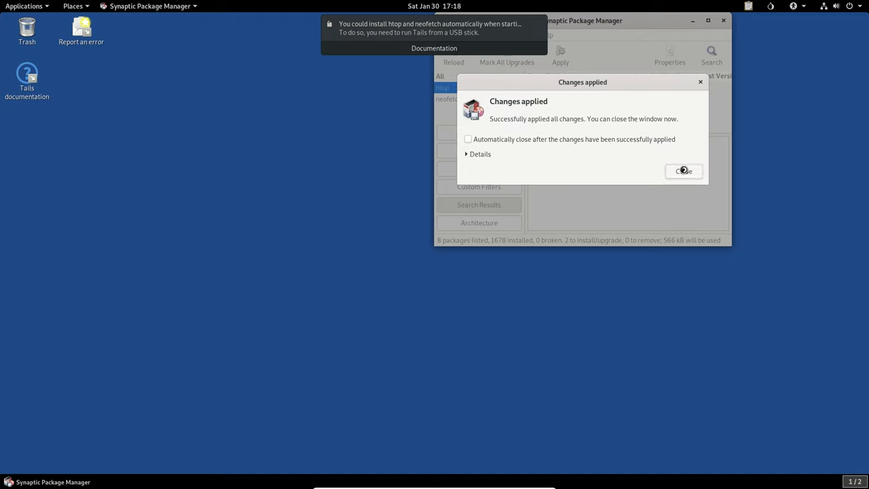
click(683, 171)
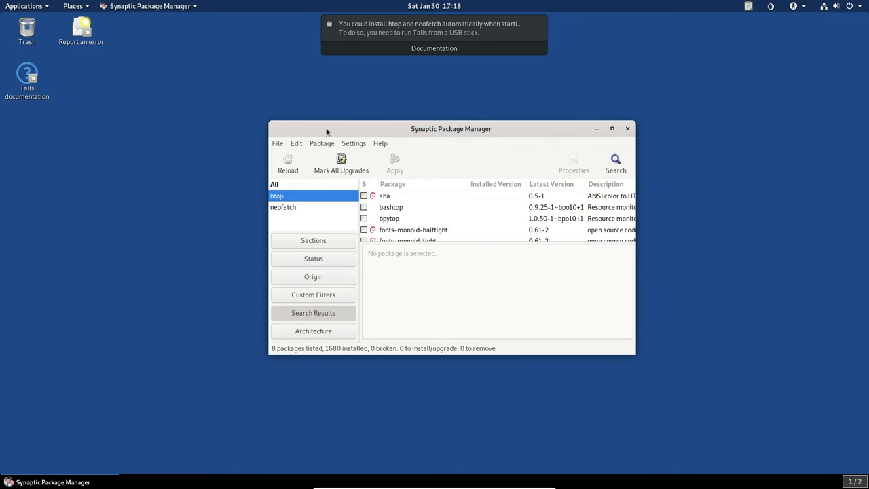
Open a terminal, run htop, then run neofetch to show the Debian 10 system summary.
click(25, 5)
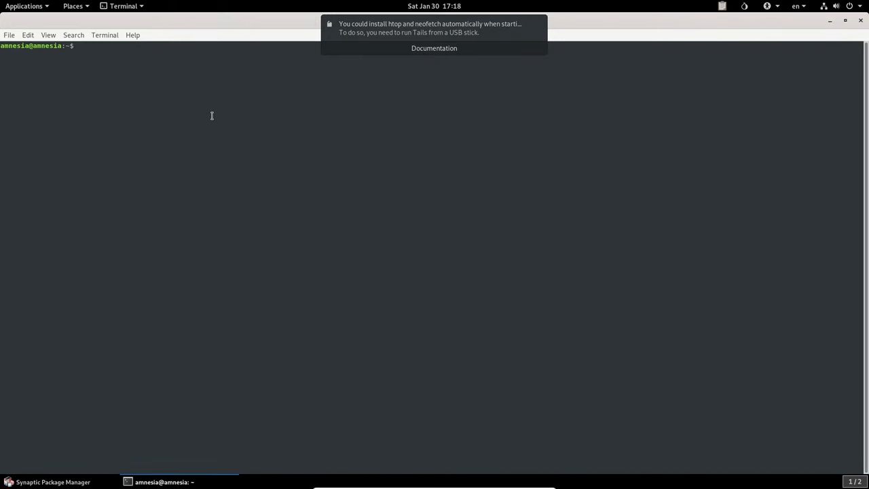
text(htop)
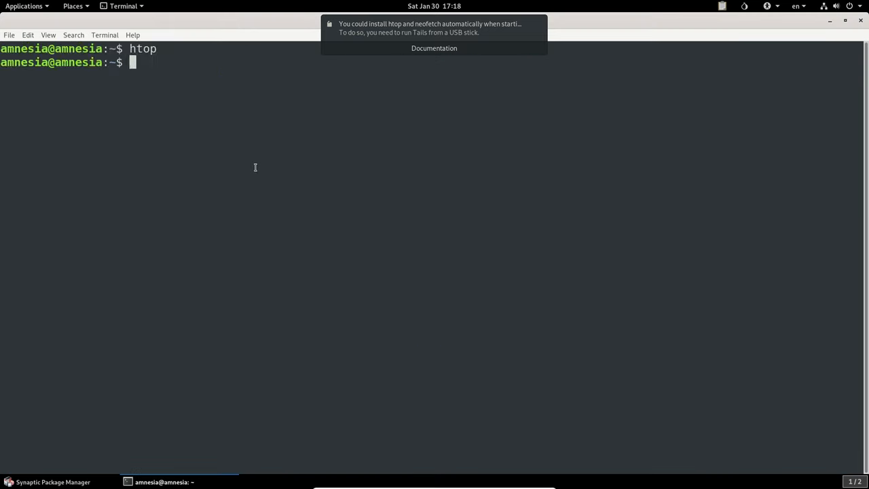
text(neofetch)
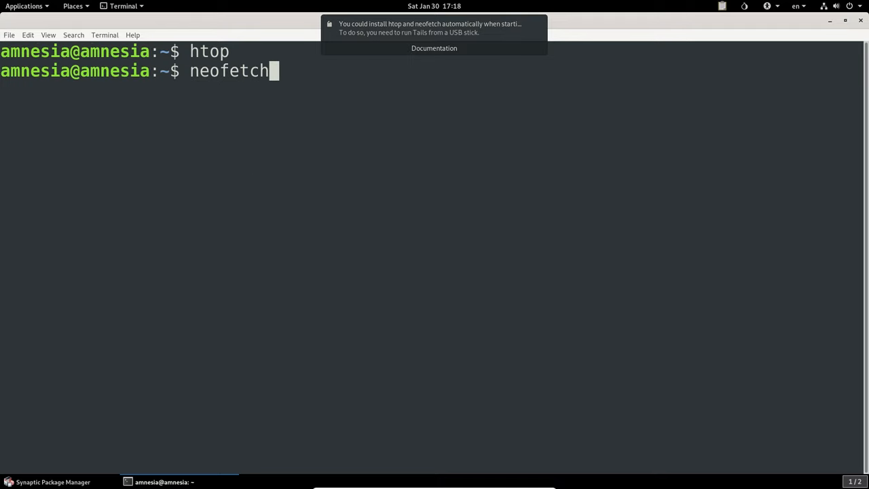
key(Return)
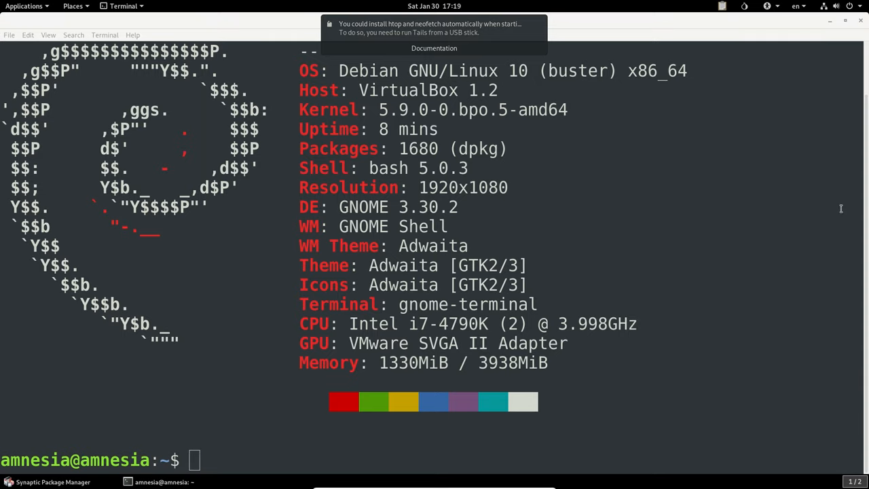
mouse_move(792, 202)
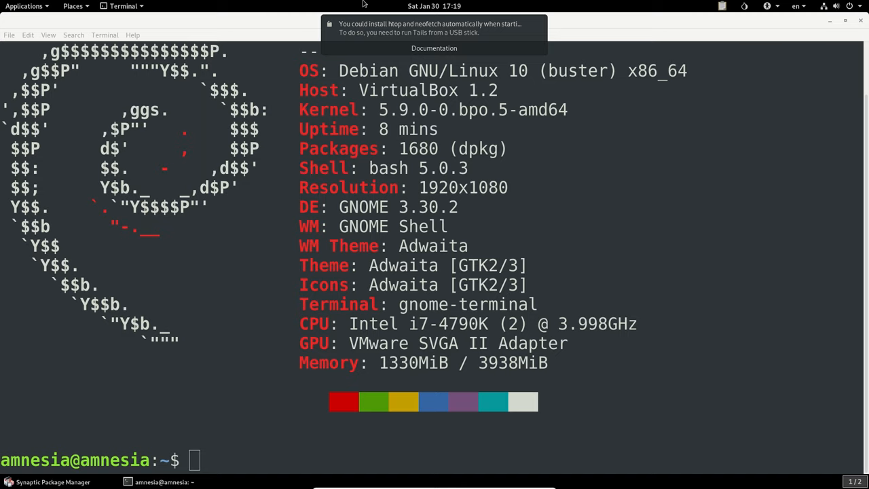
mouse_move(722, 239)
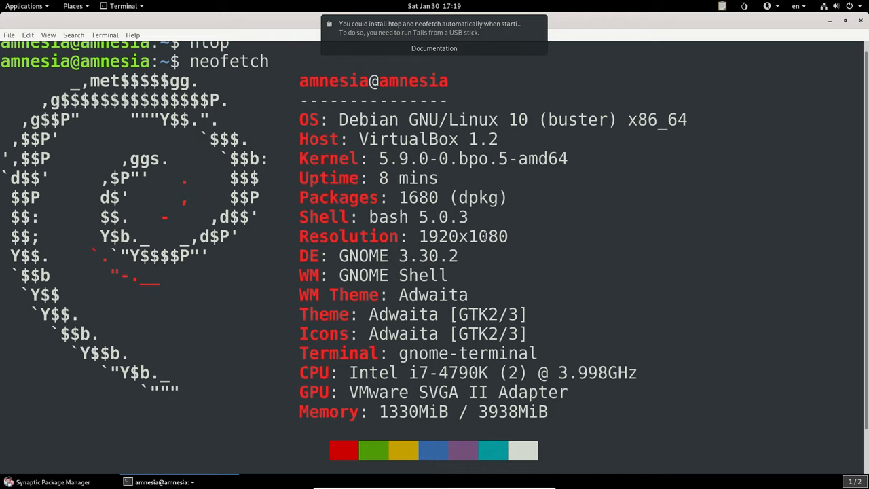
Launch Electrum Bitcoin Wallet past the persistence warning to its Install Wizard, then start Tor Browser.
click(24, 6)
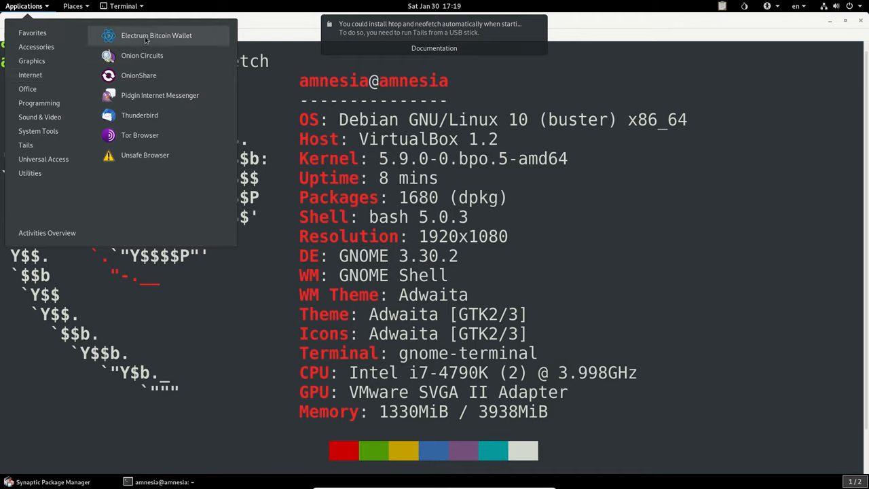
click(156, 36)
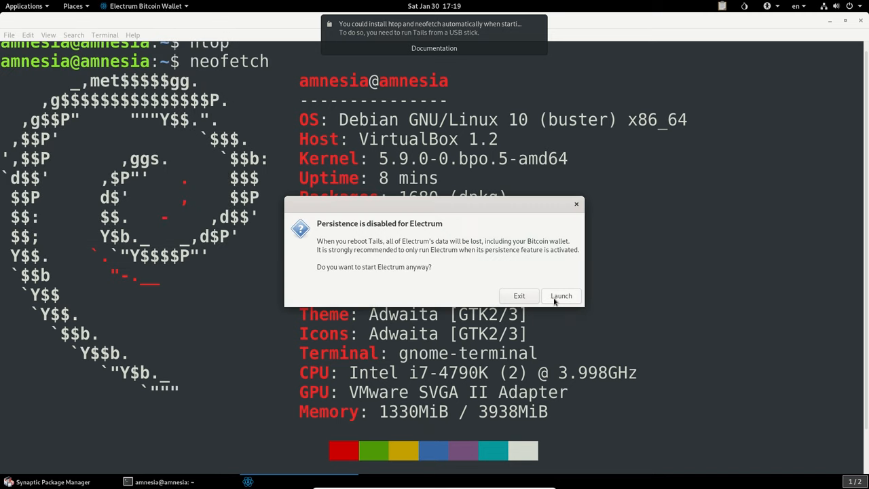
click(519, 296)
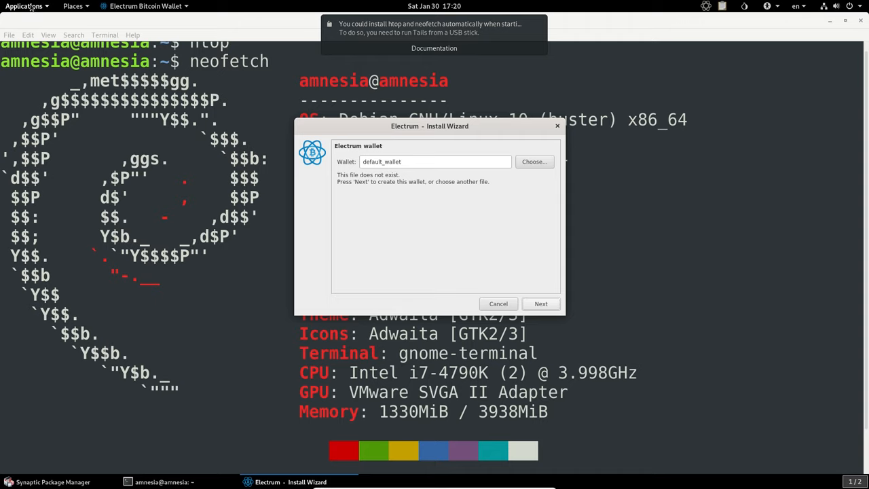
click(25, 5)
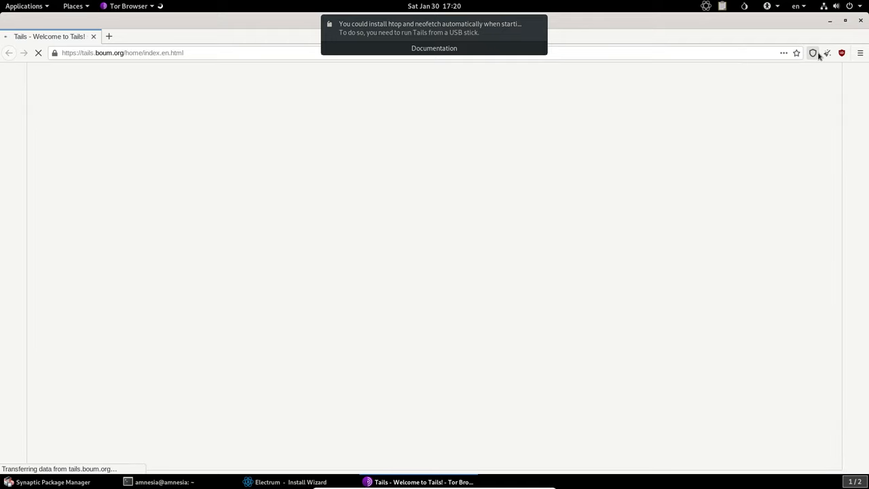
Show Tor Browser's security level summary from the shield icon, reading Standard.
click(812, 53)
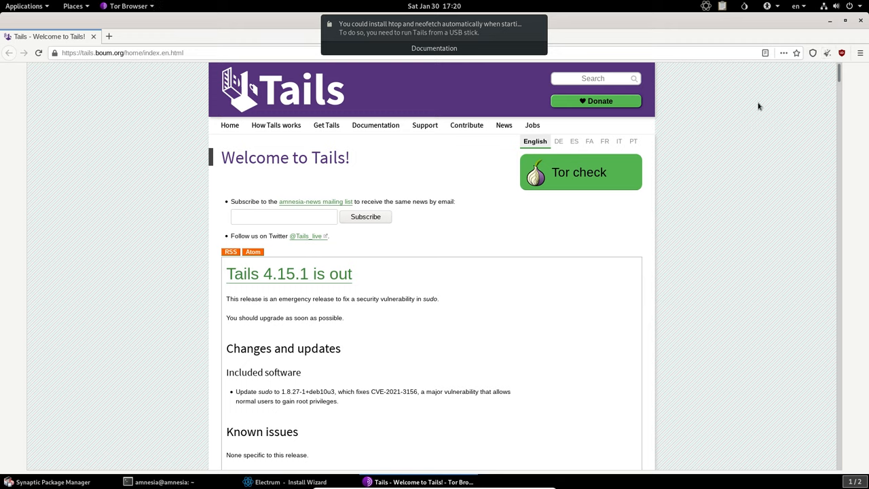
mouse_move(798, 21)
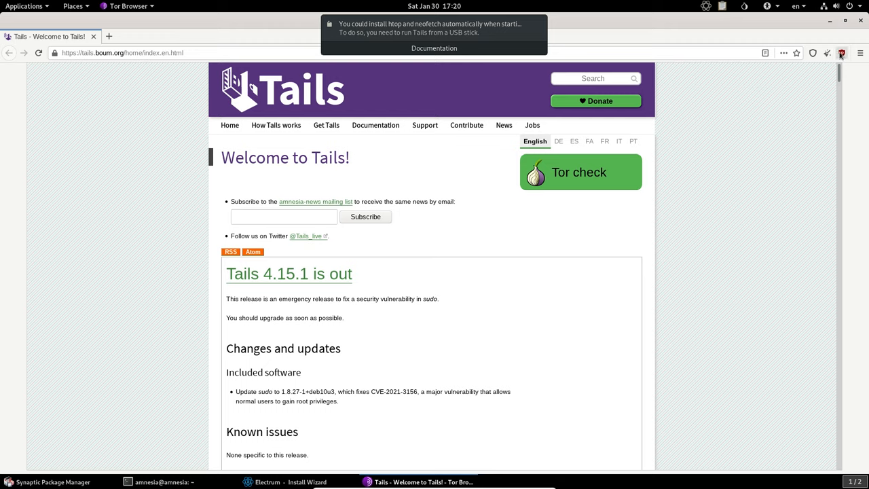
mouse_move(841, 53)
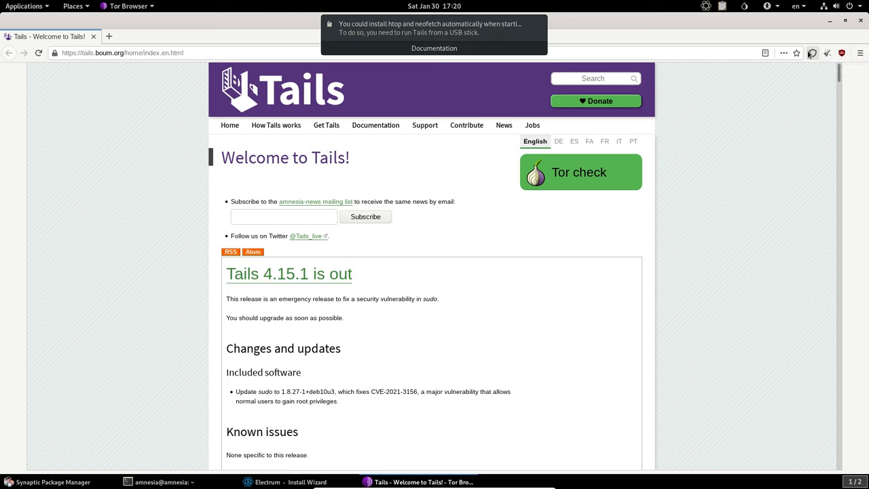
click(812, 53)
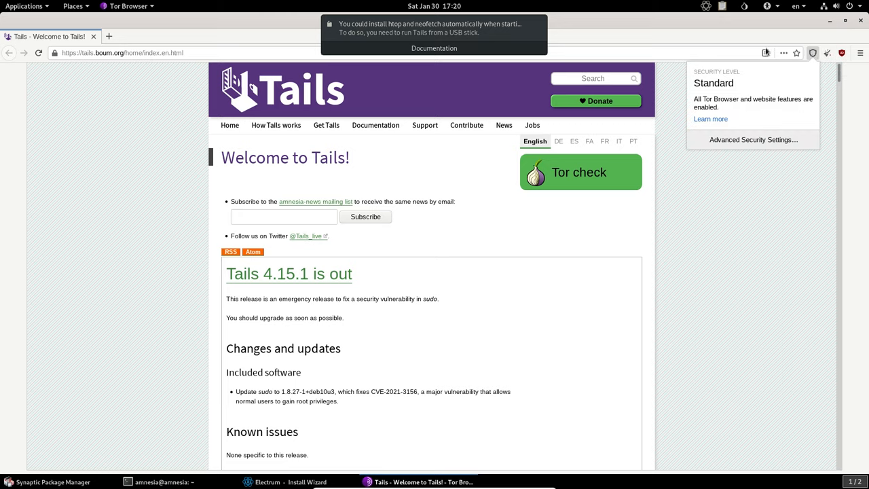